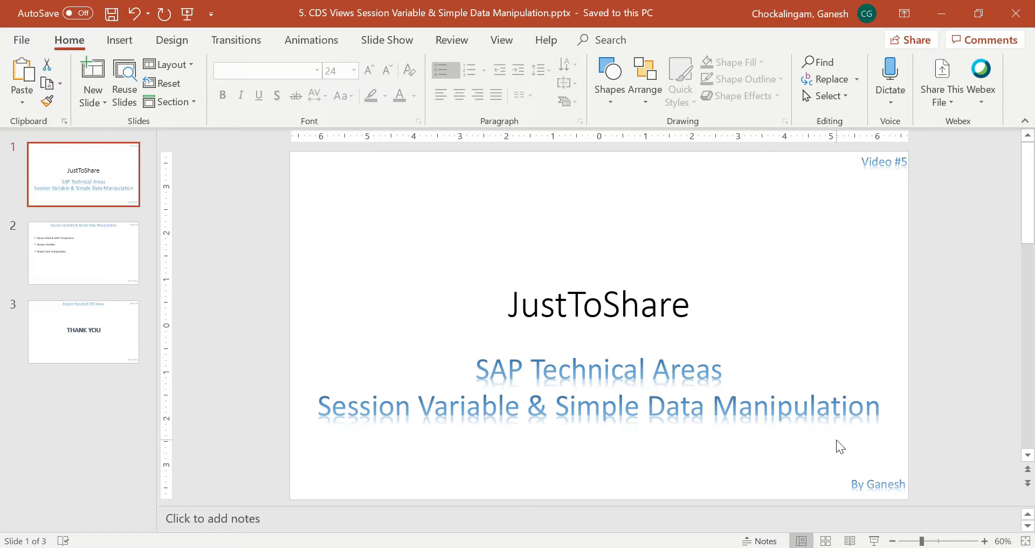
# Step: Show slide 2, the agenda on HANA & ABAP Perspective, Session Variable and Data Manipulation
pyautogui.click(83, 253)
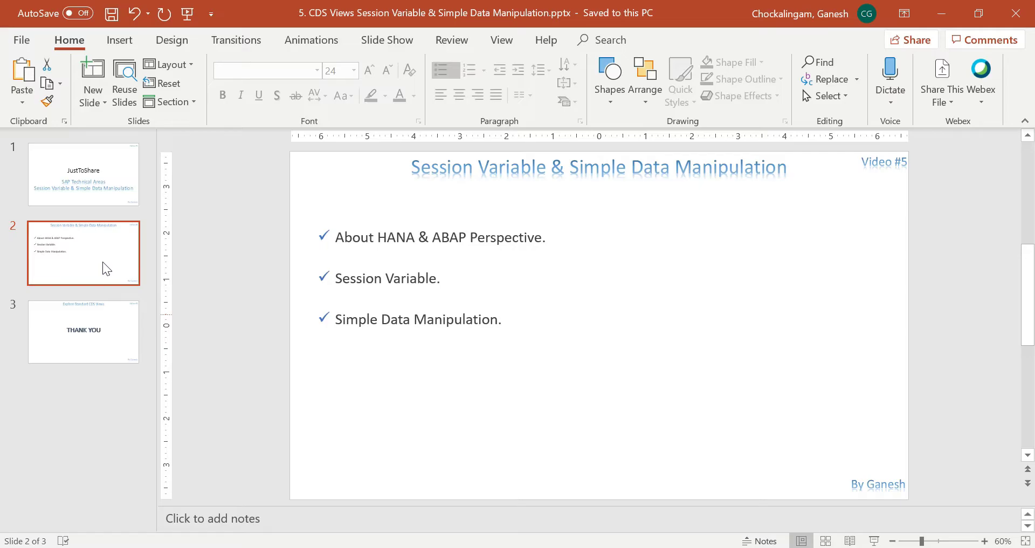
pyautogui.moveTo(664, 427)
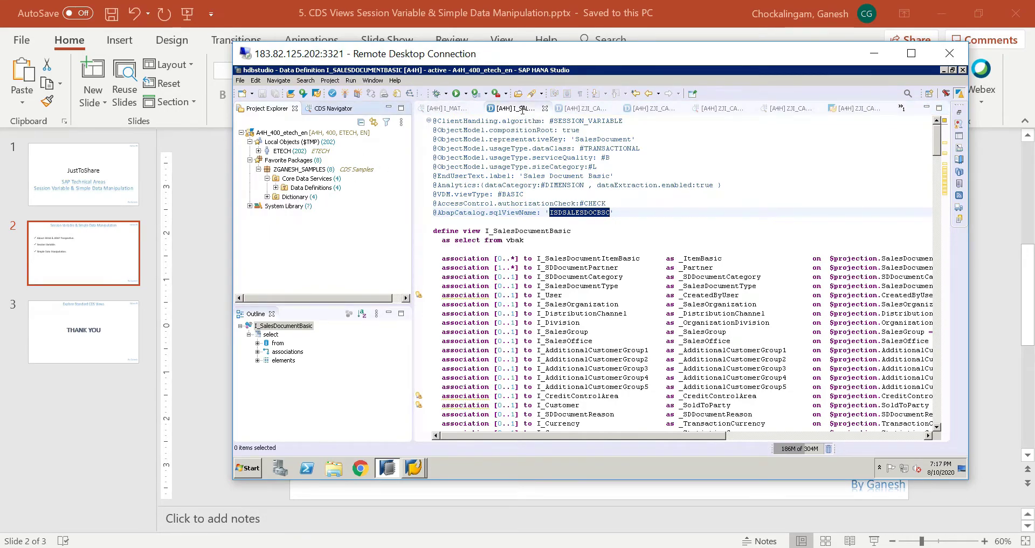
# Step: Close the open editor tabs and collapse the Local Objects folder of the A4H project
pyautogui.rightClick(515, 107)
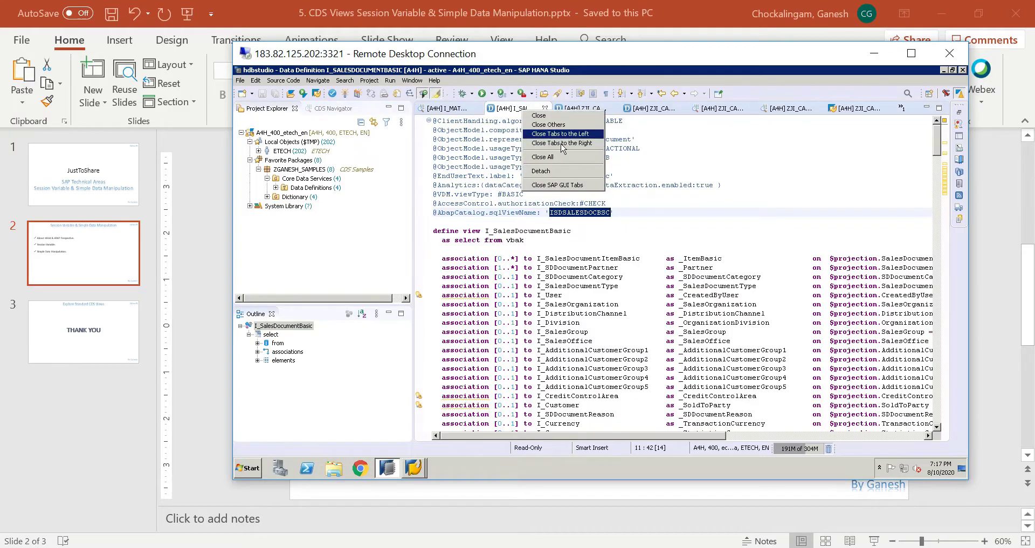
pyautogui.moveTo(547, 125)
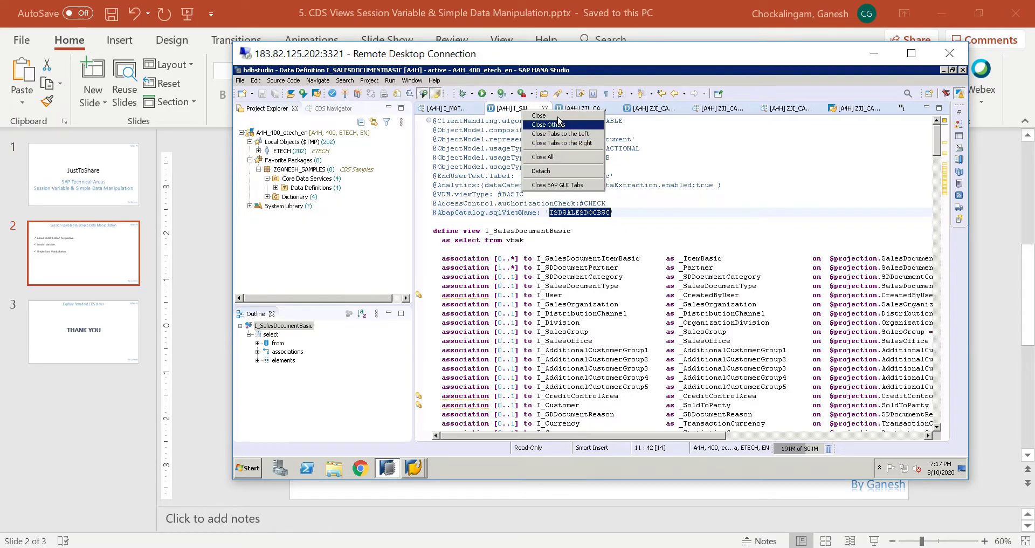
pyautogui.moveTo(561, 144)
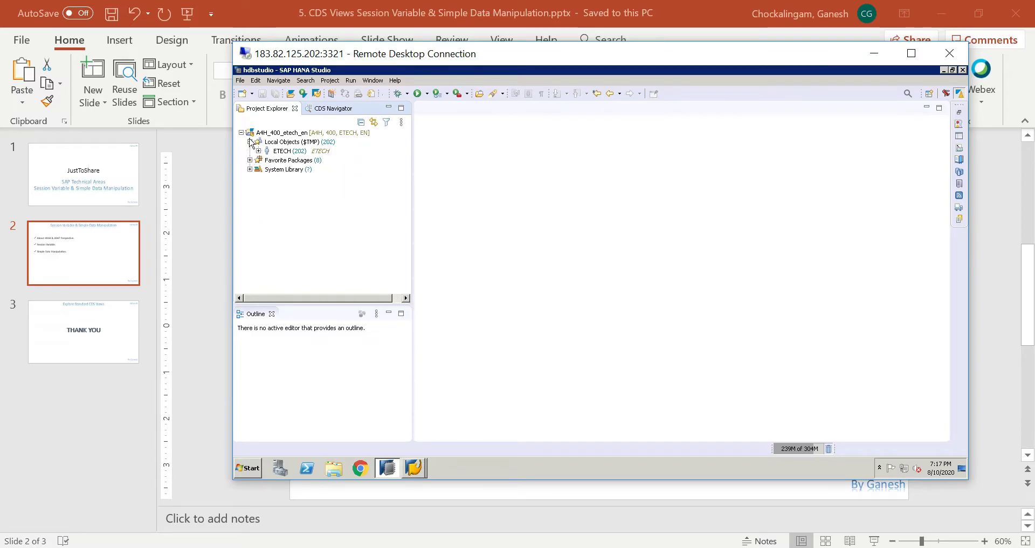
pyautogui.click(259, 141)
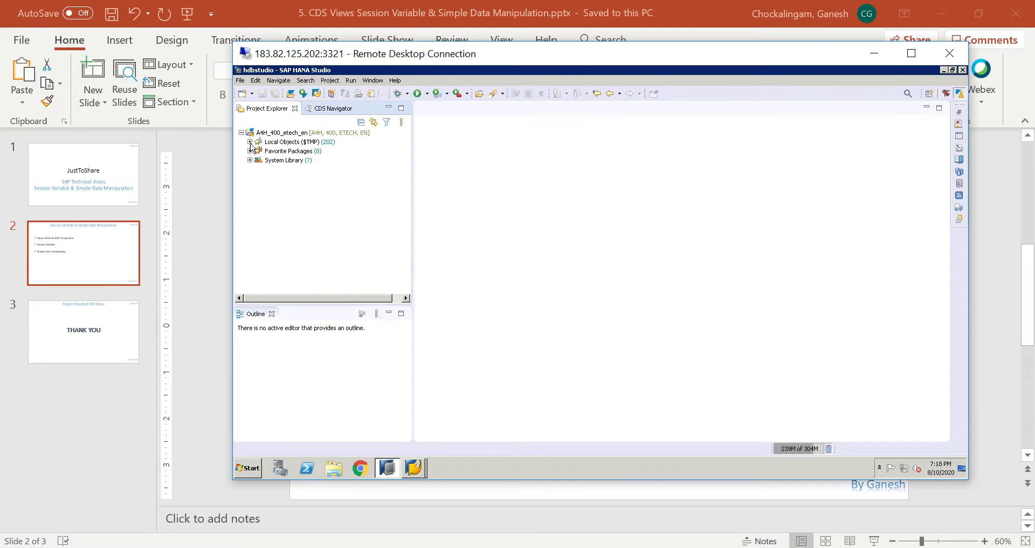
pyautogui.moveTo(948, 160)
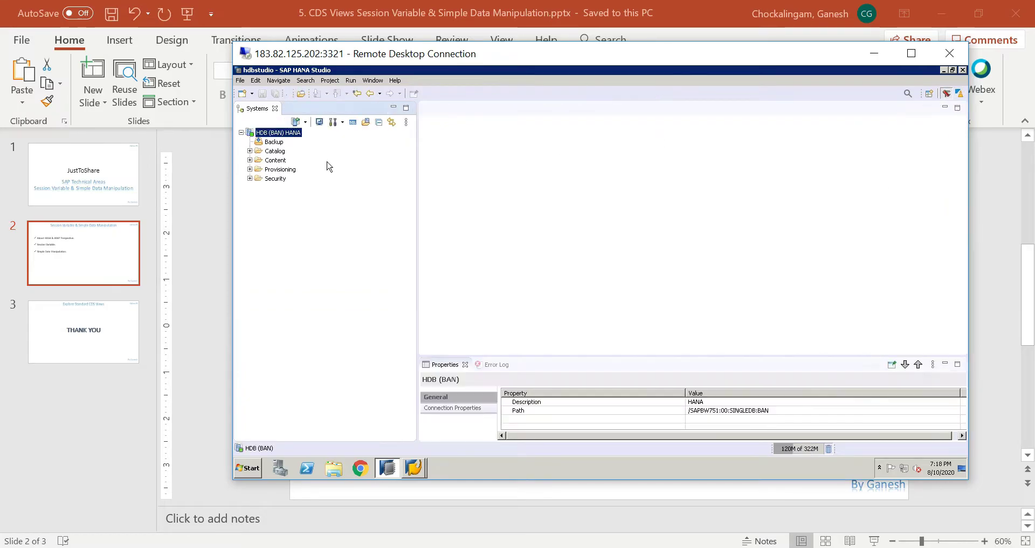
pyautogui.moveTo(278, 133)
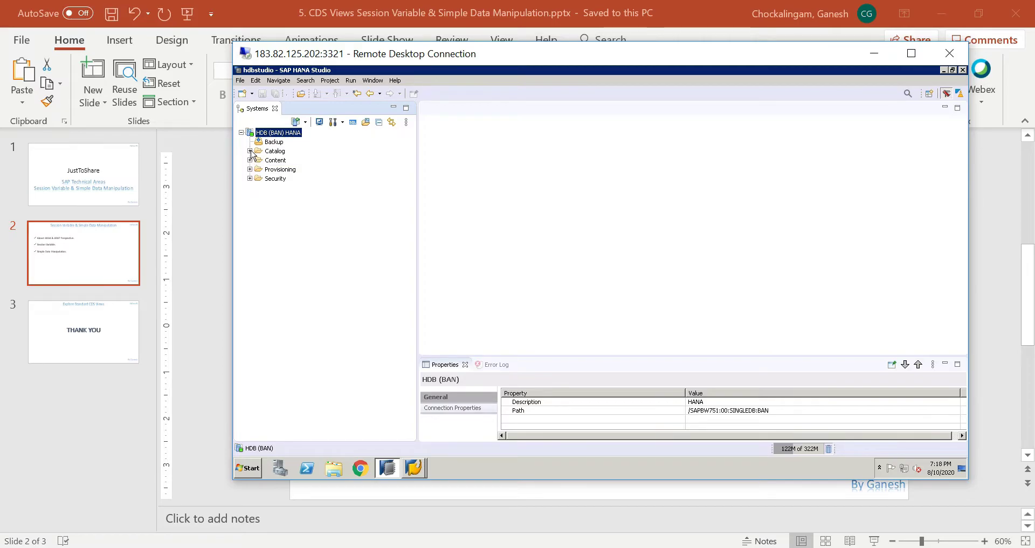
# Step: Expand Catalog, the AKU schema and its Tables folder, then bring up the Tables context menu
pyautogui.click(251, 151)
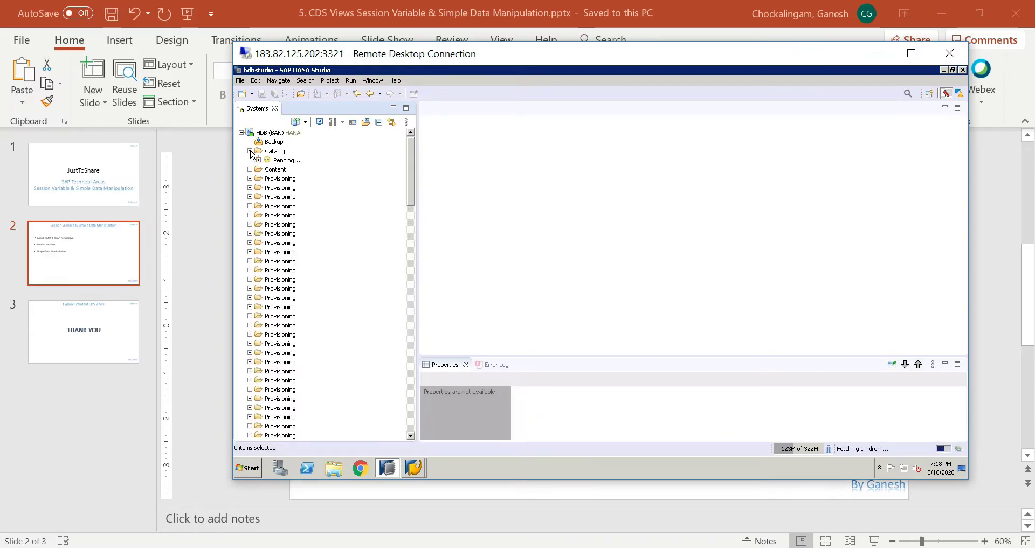
pyautogui.click(250, 151)
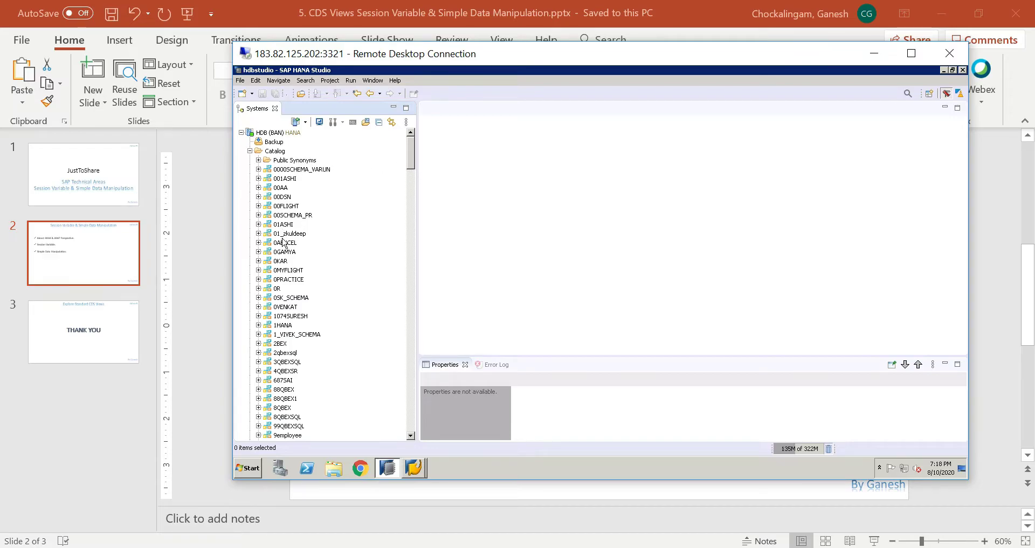
pyautogui.moveTo(408, 256)
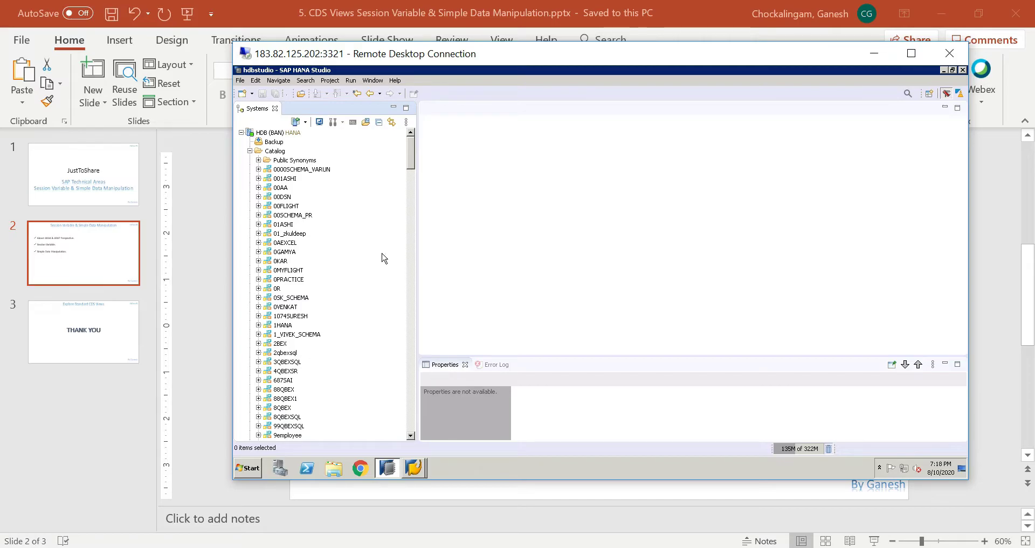
pyautogui.moveTo(282, 248)
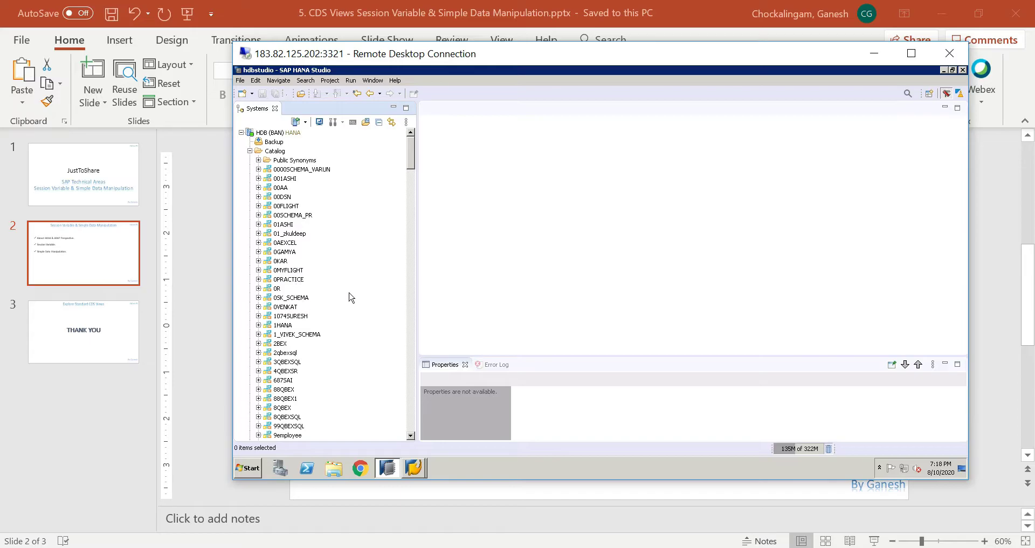
pyautogui.moveTo(415, 310)
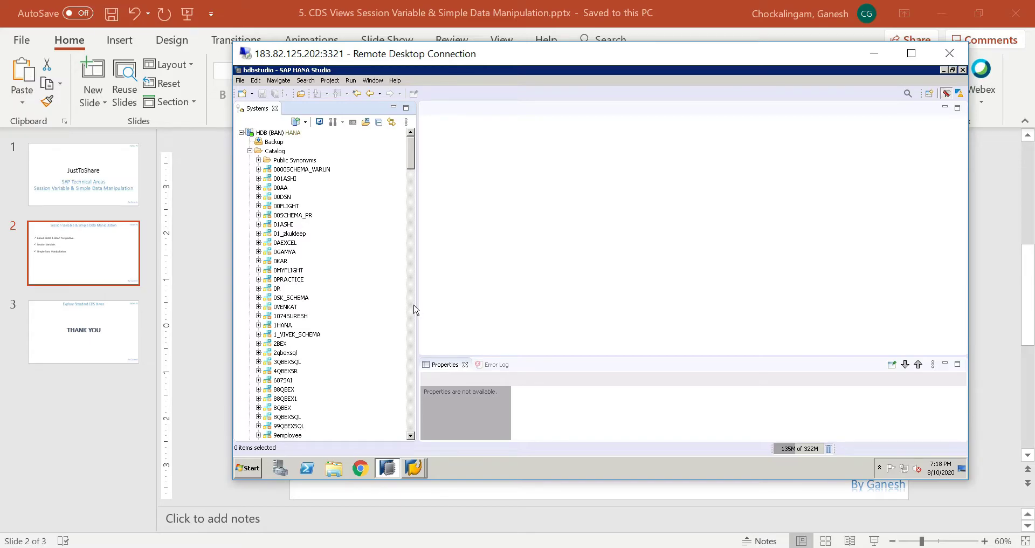
pyautogui.scroll(-3)
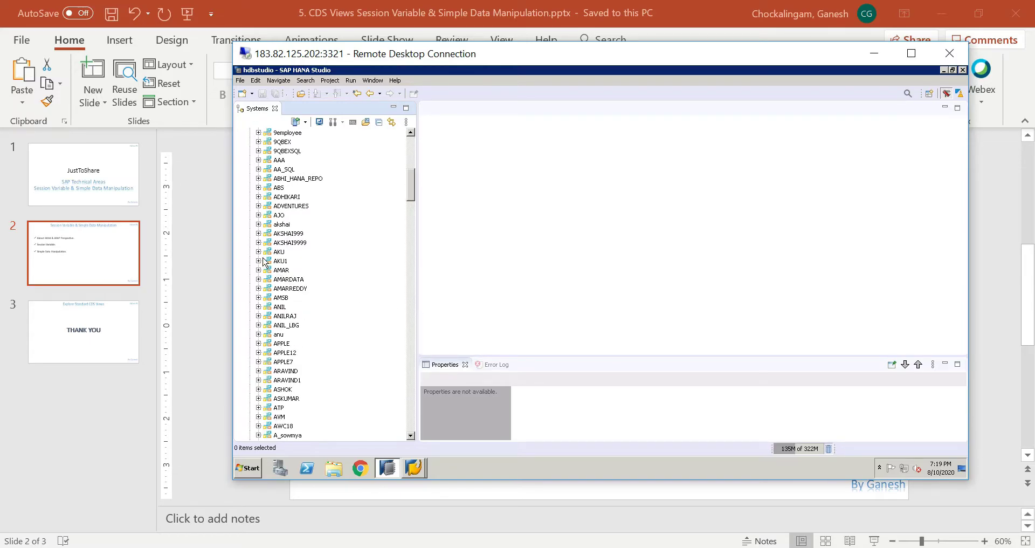
pyautogui.click(259, 251)
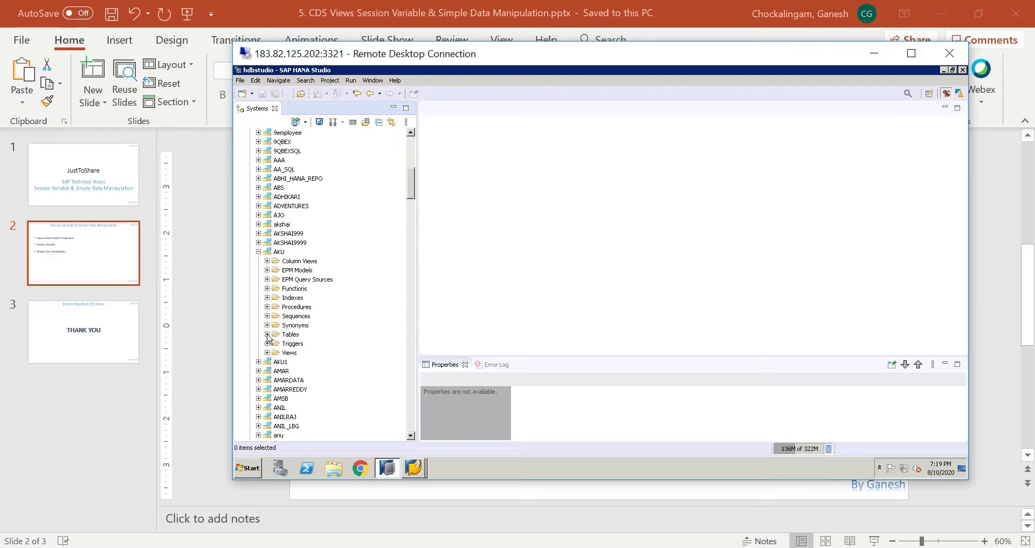
pyautogui.click(269, 336)
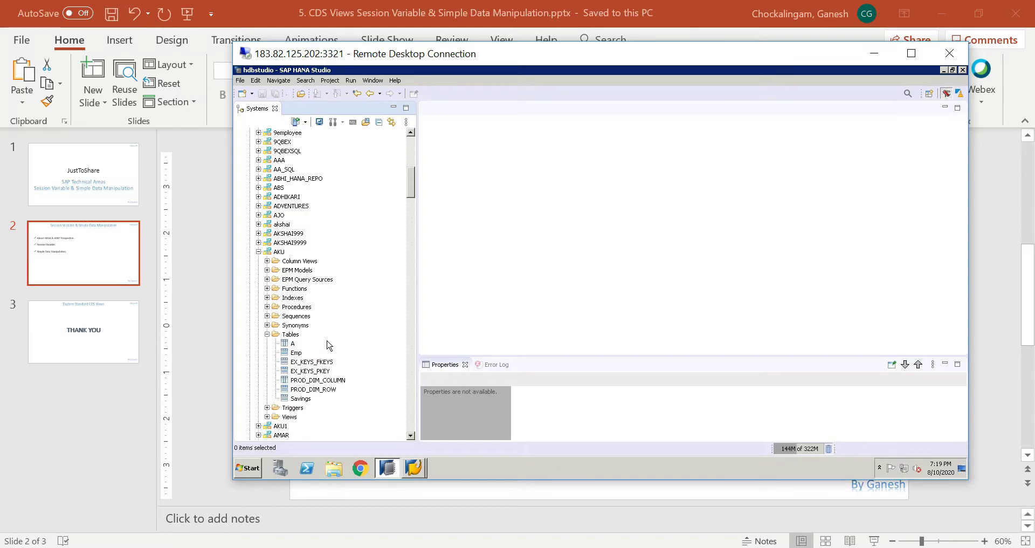
pyautogui.click(291, 333)
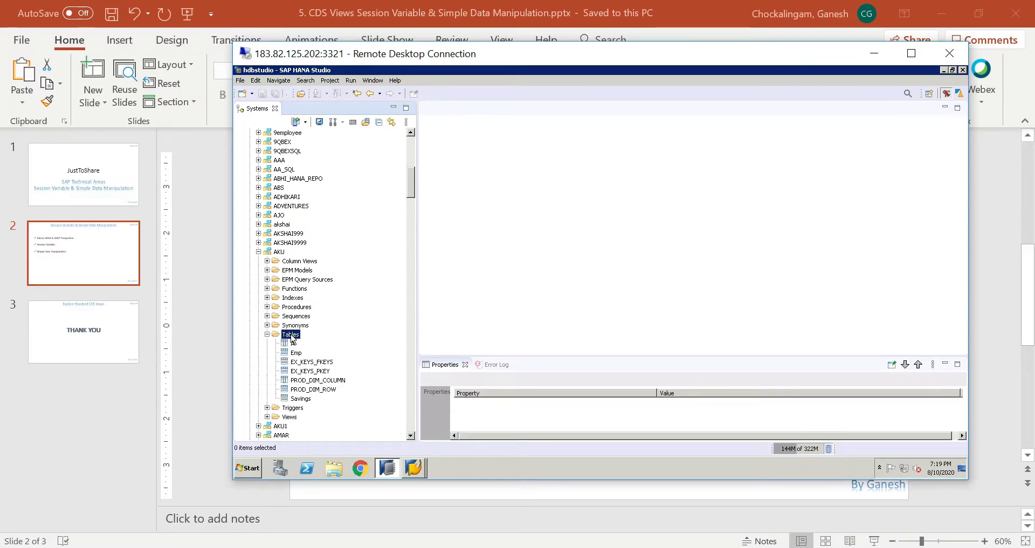
pyautogui.rightClick(290, 333)
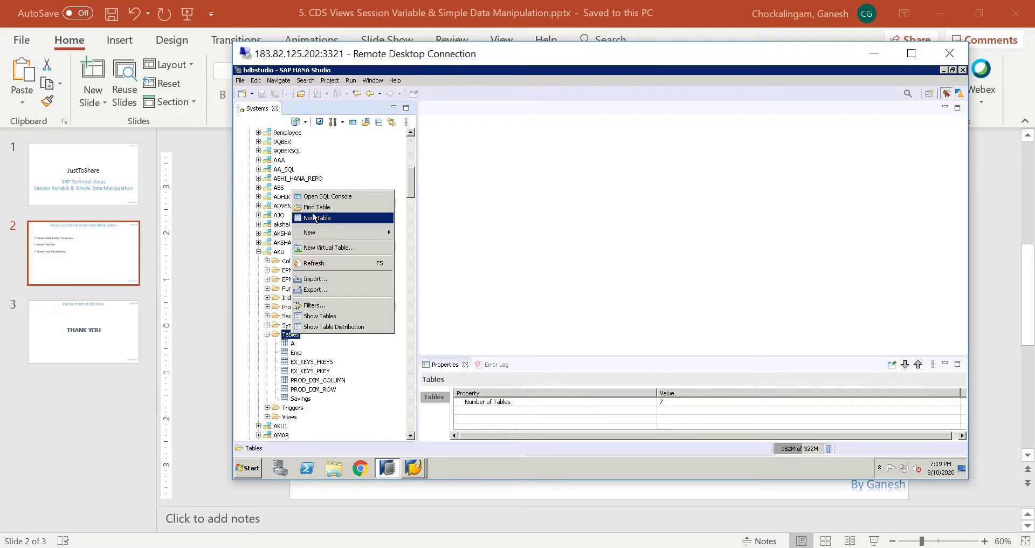
# Step: Create New Table 1 in schema AKU and collapse the AKU schema node
pyautogui.click(317, 217)
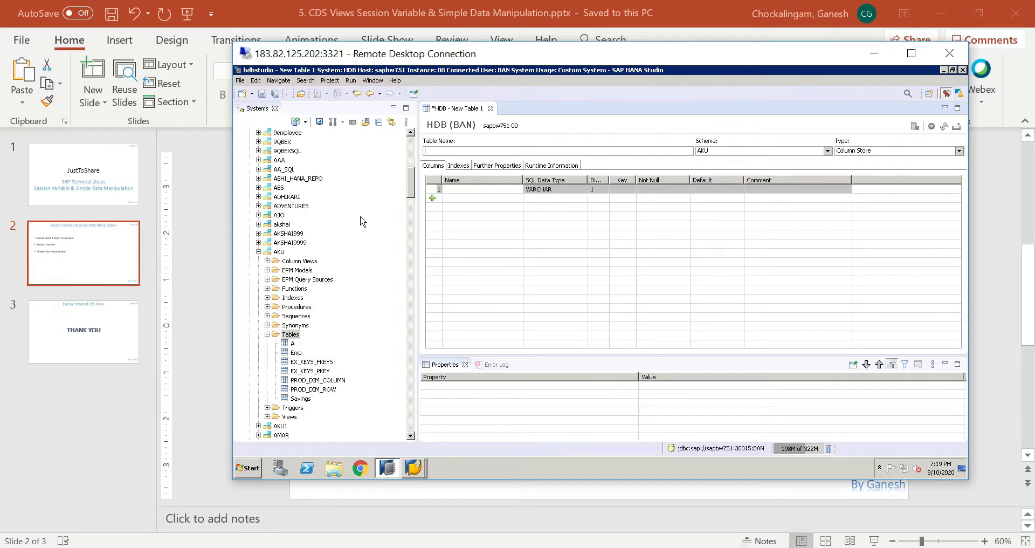
pyautogui.moveTo(520, 256)
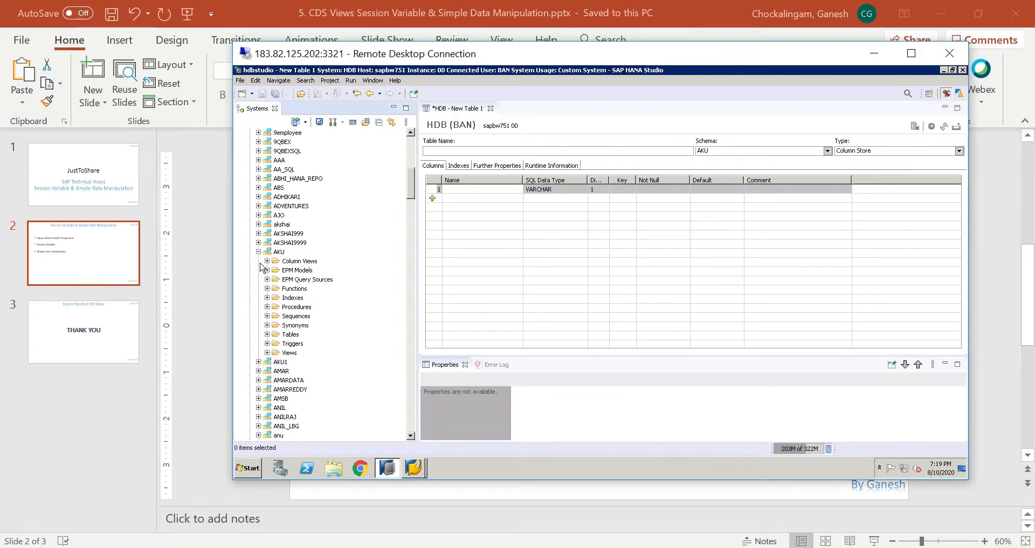
pyautogui.click(259, 251)
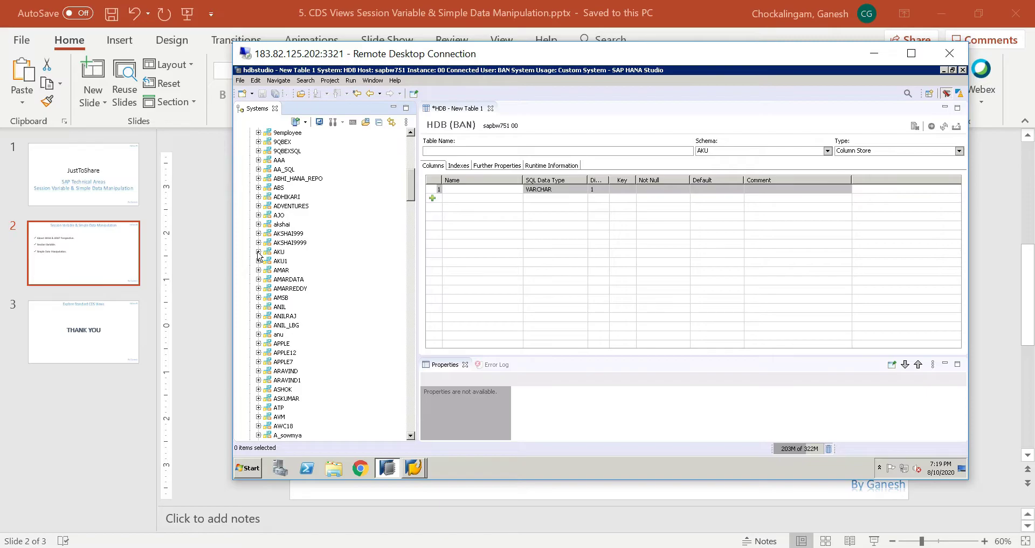
pyautogui.moveTo(312, 226)
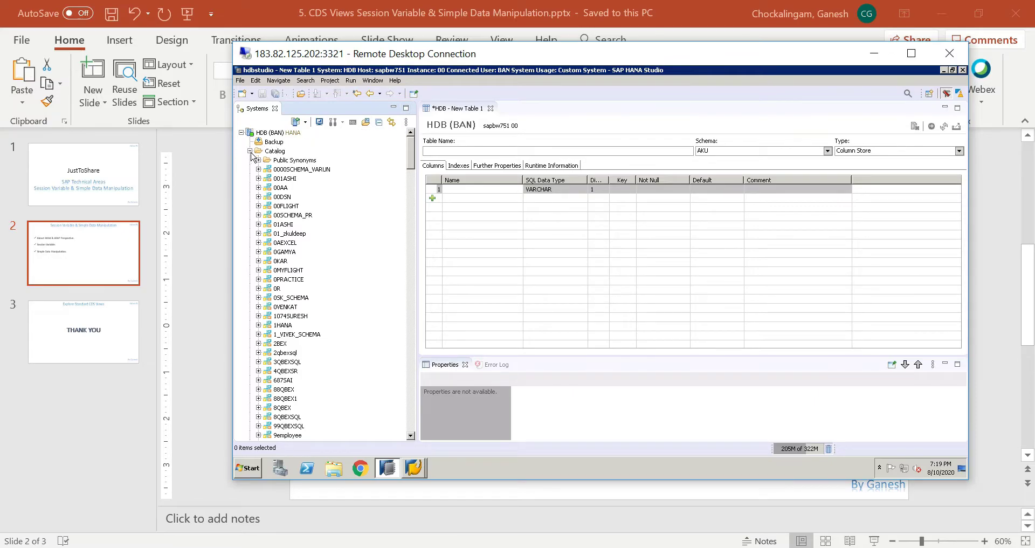
# Step: Collapse Catalog and open analytic view 0TCT_C22_INTERNAL from Content > _beta > Analytic Views
pyautogui.click(258, 151)
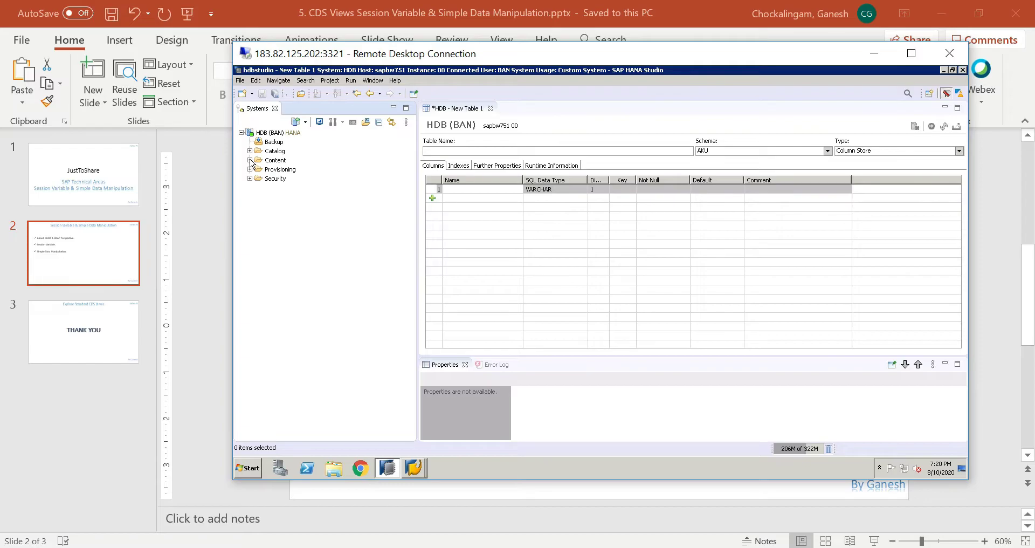
pyautogui.click(249, 160)
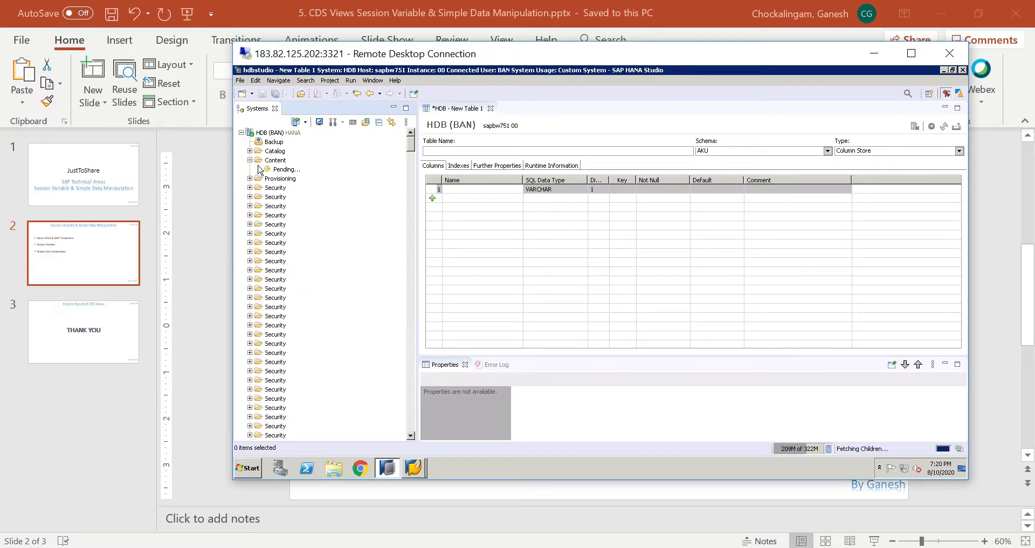
pyautogui.click(250, 159)
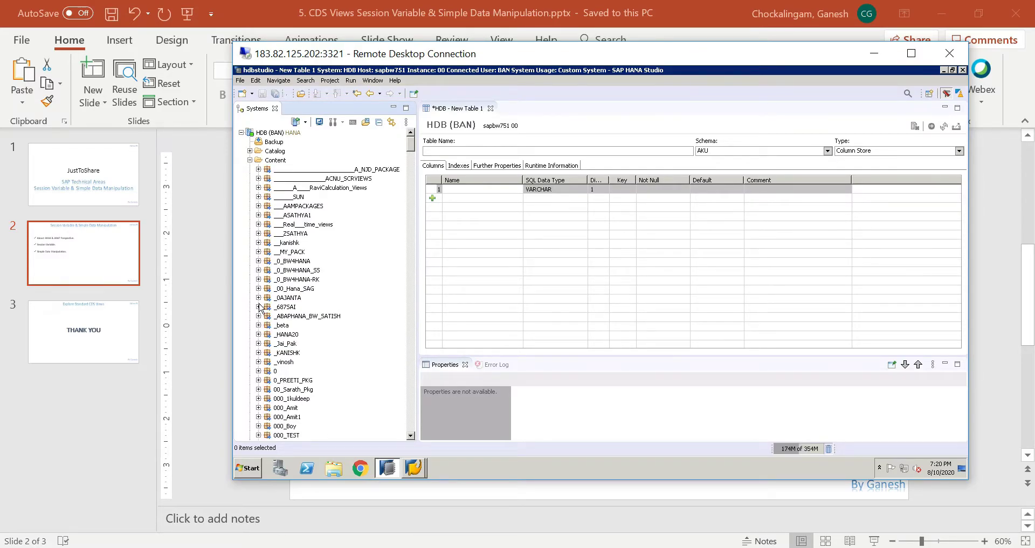
pyautogui.click(259, 324)
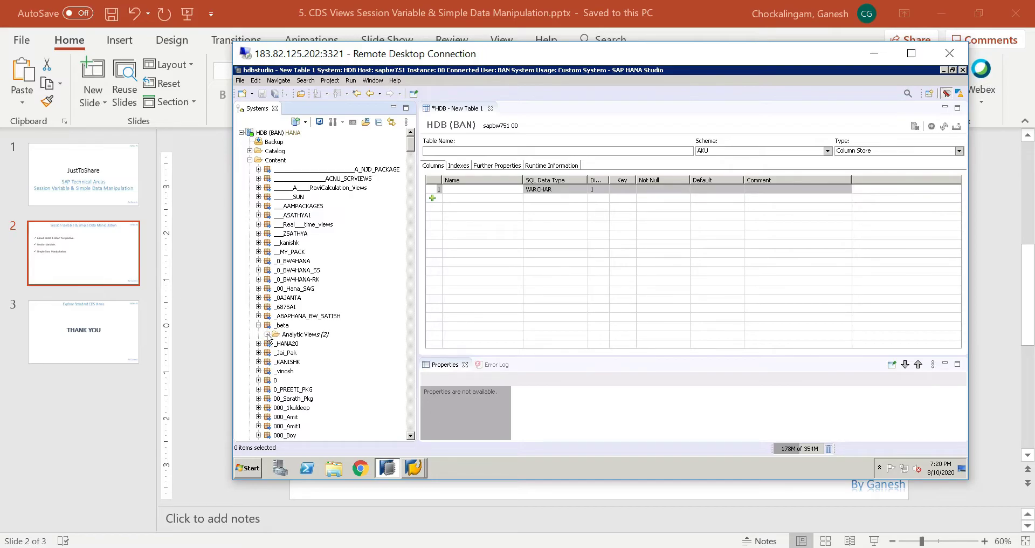
pyautogui.click(266, 334)
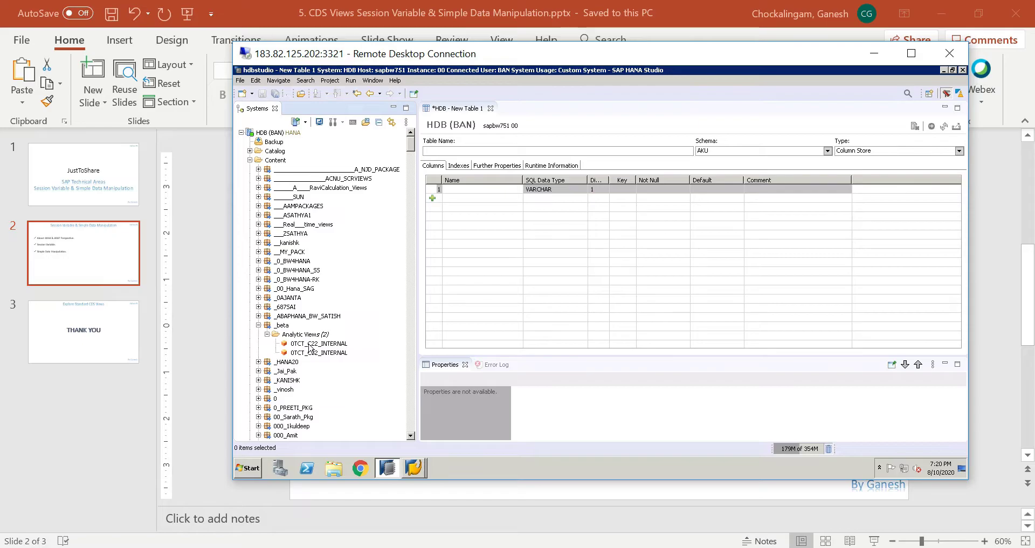
pyautogui.doubleClick(319, 343)
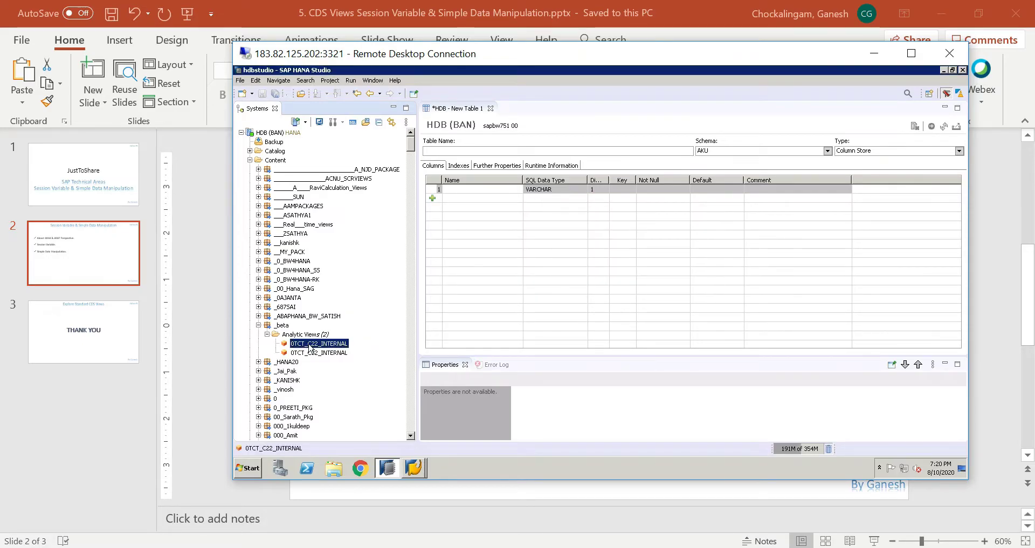
pyautogui.click(318, 344)
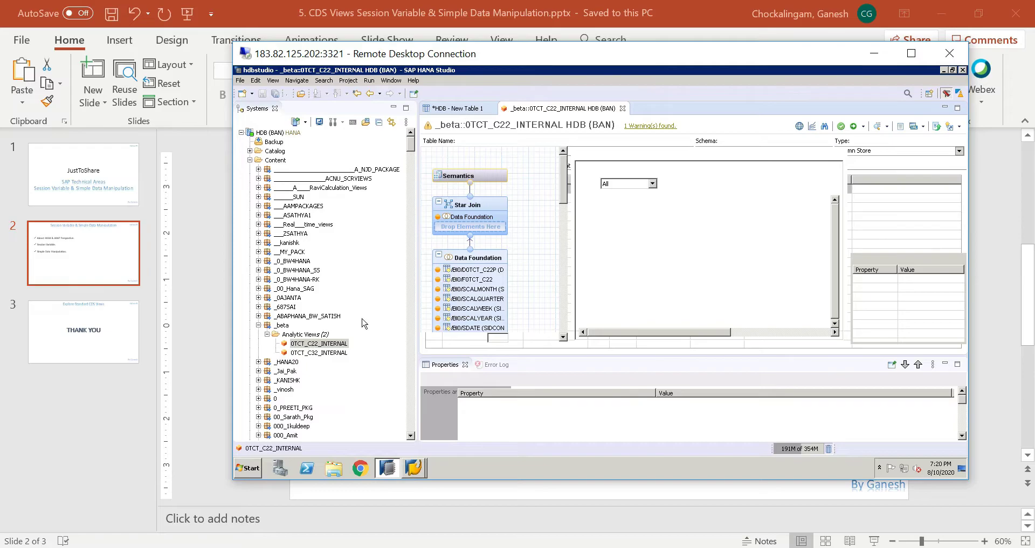
# Step: Collapse the HDB (BAN) Content node and bring up the perspective-switch menu
pyautogui.click(458, 175)
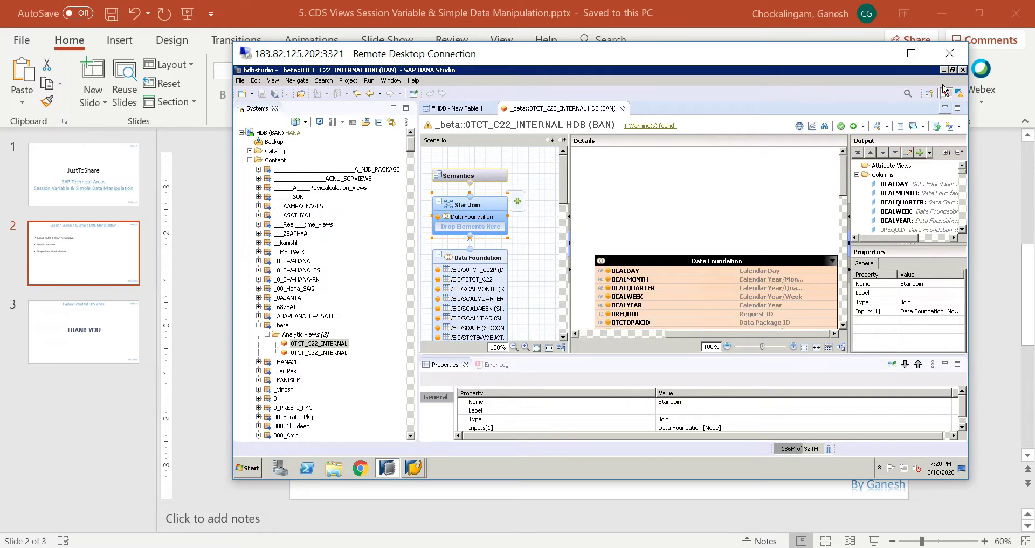
pyautogui.moveTo(945, 94)
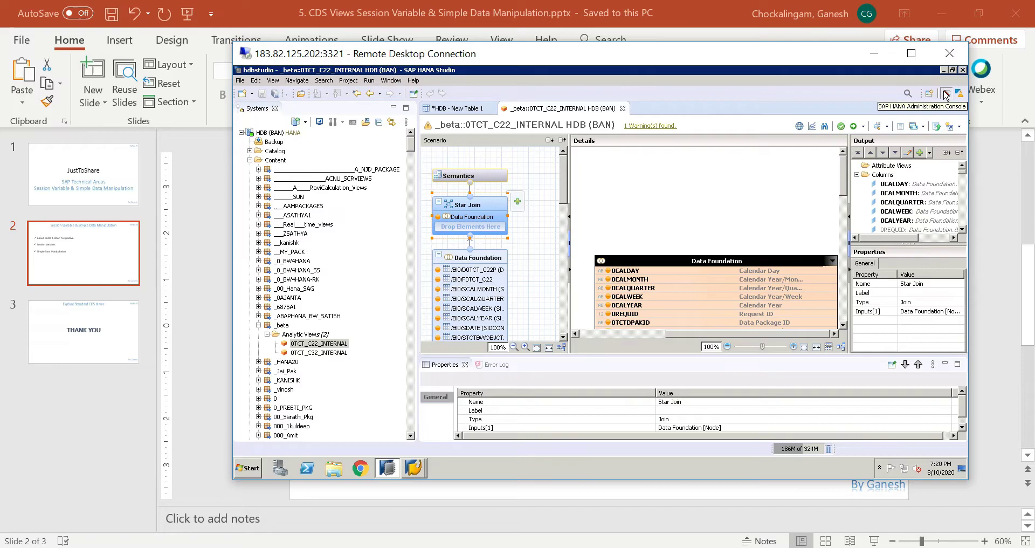
pyautogui.moveTo(559, 225)
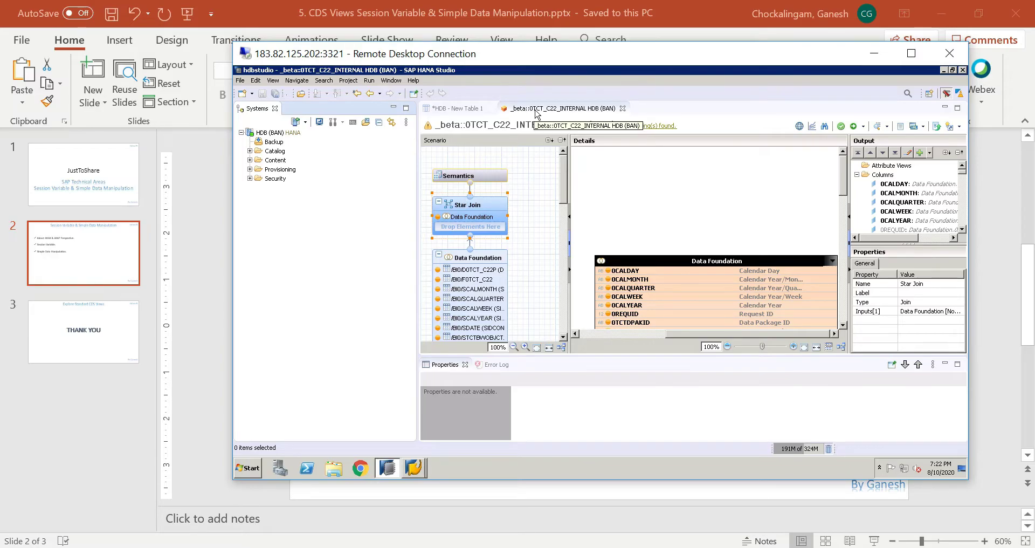
pyautogui.rightClick(561, 108)
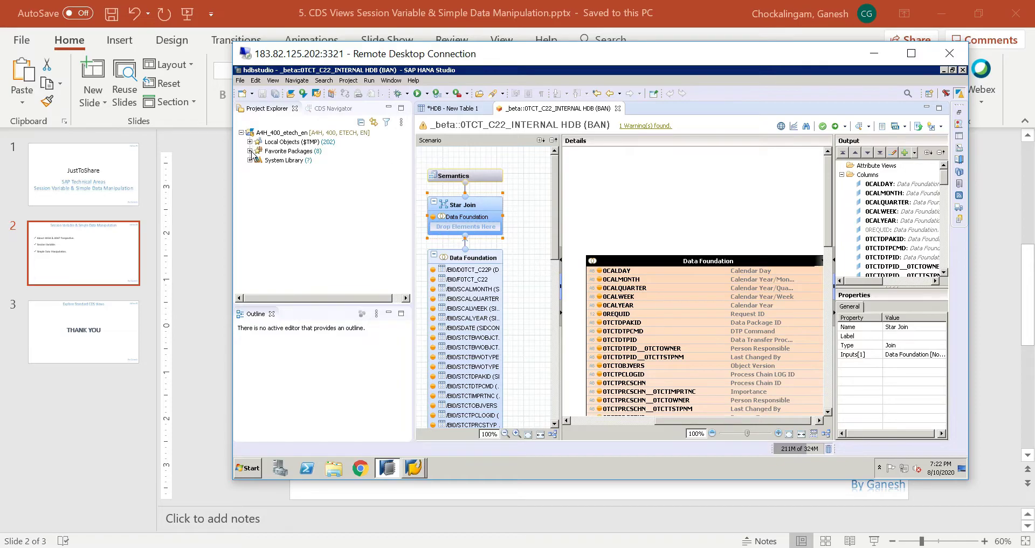
# Step: Expand Favorite Packages to ZGANESH_SAMPLES data definitions and expand Local Objects
pyautogui.click(251, 151)
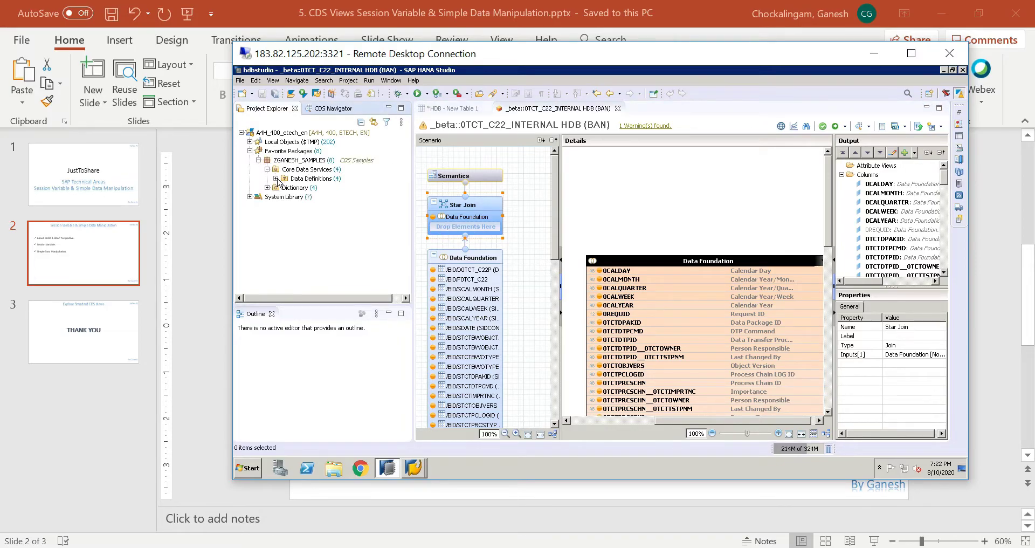
pyautogui.click(277, 179)
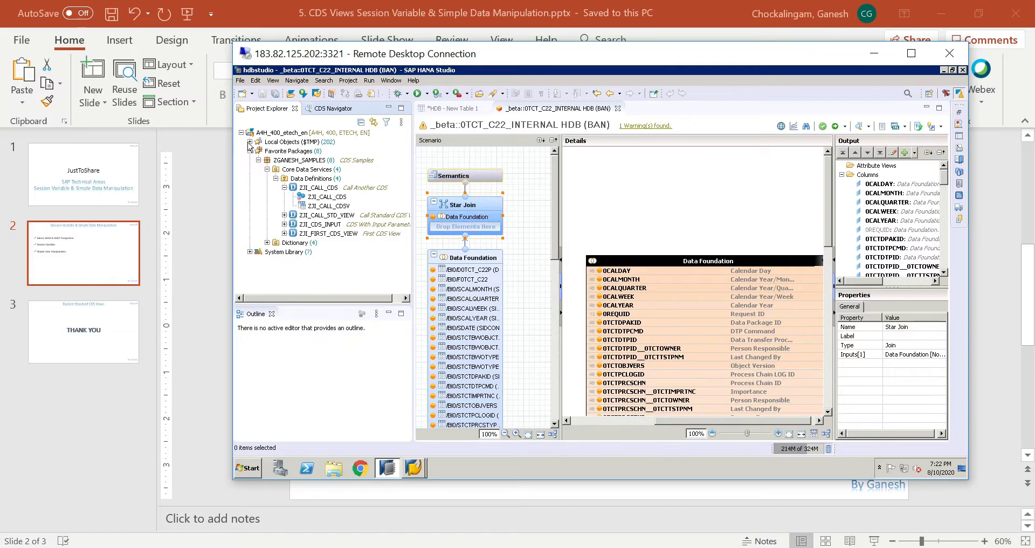
pyautogui.click(250, 144)
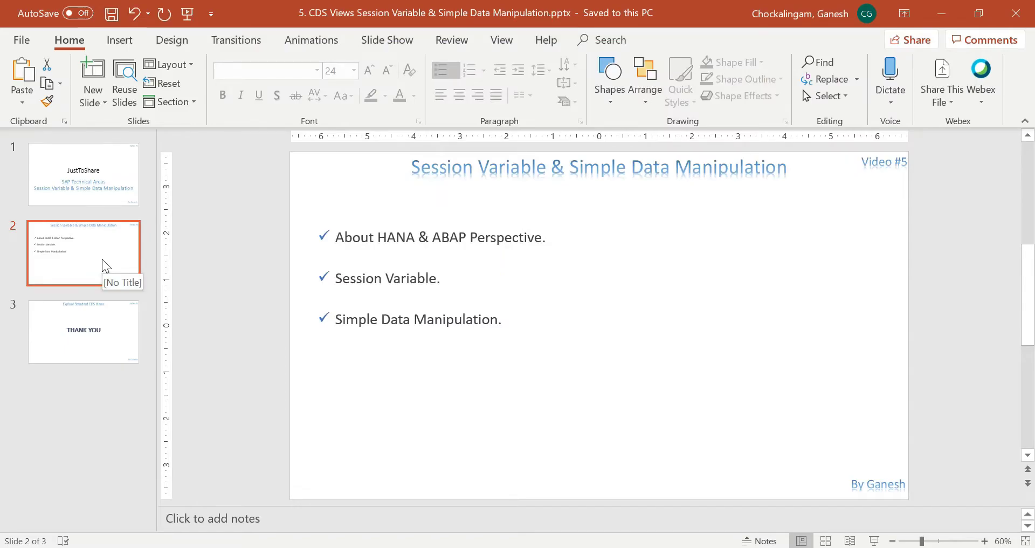
pyautogui.moveTo(620, 480)
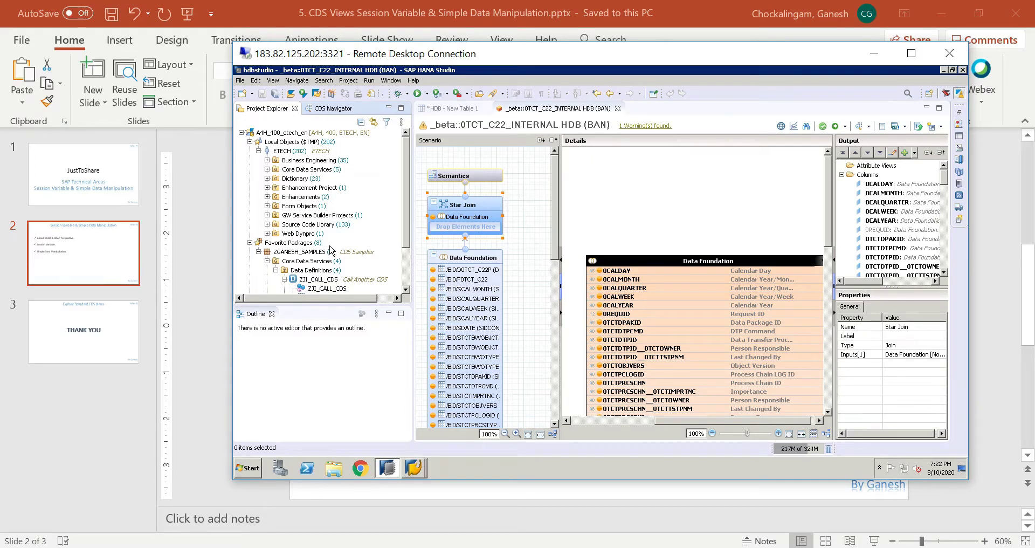
pyautogui.moveTo(265, 170)
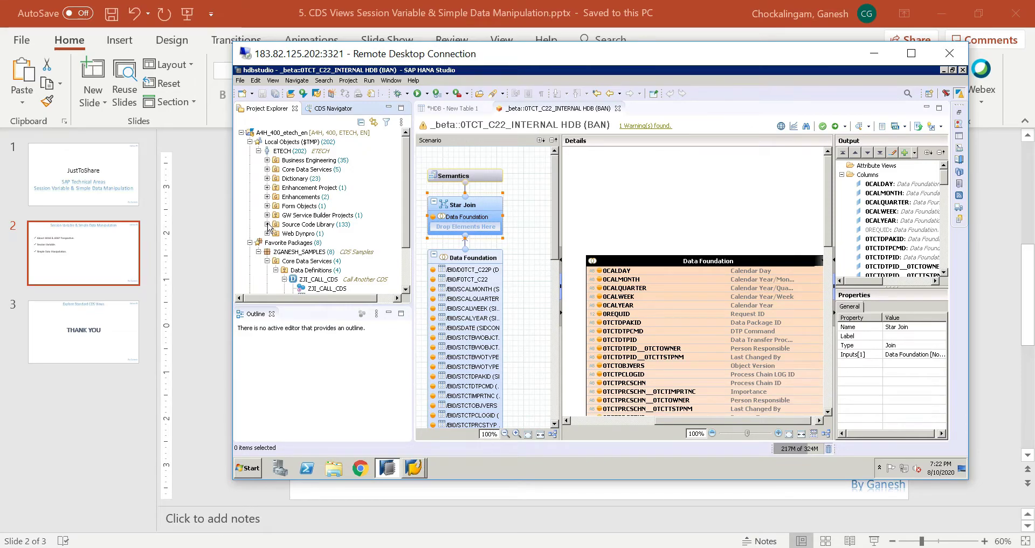
# Step: Expand Source Code Library > Programs, open one program's components, and scroll the list
pyautogui.click(268, 224)
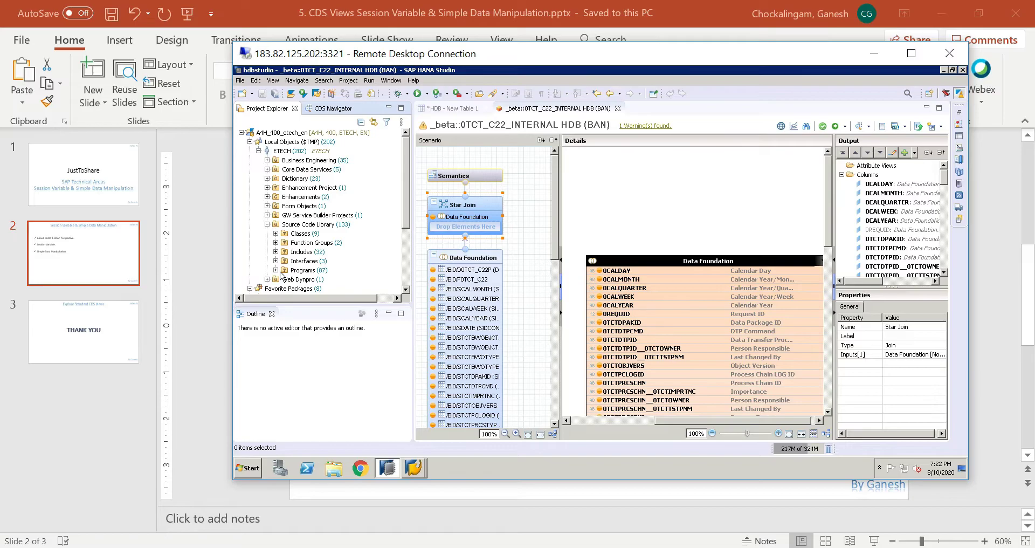
pyautogui.click(308, 270)
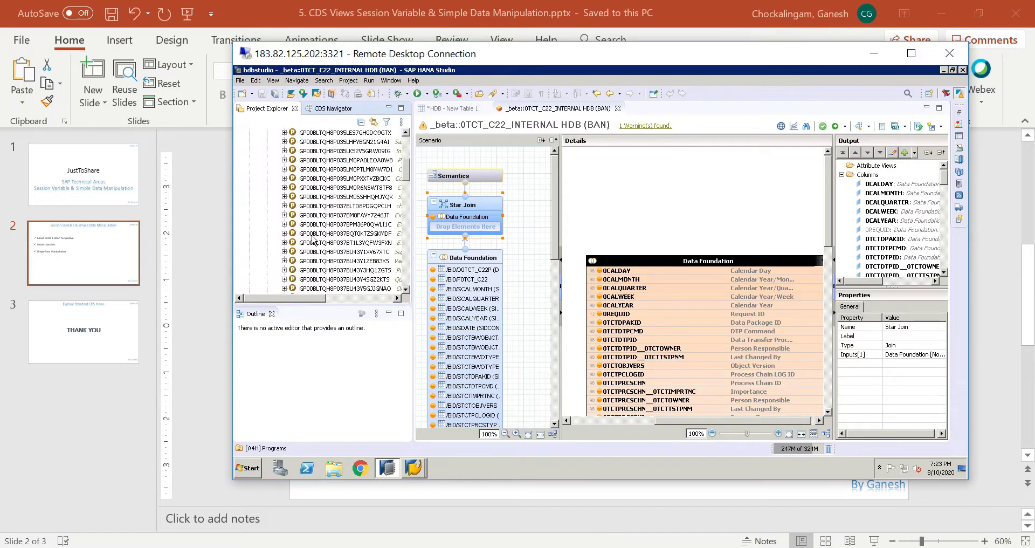
pyautogui.click(294, 224)
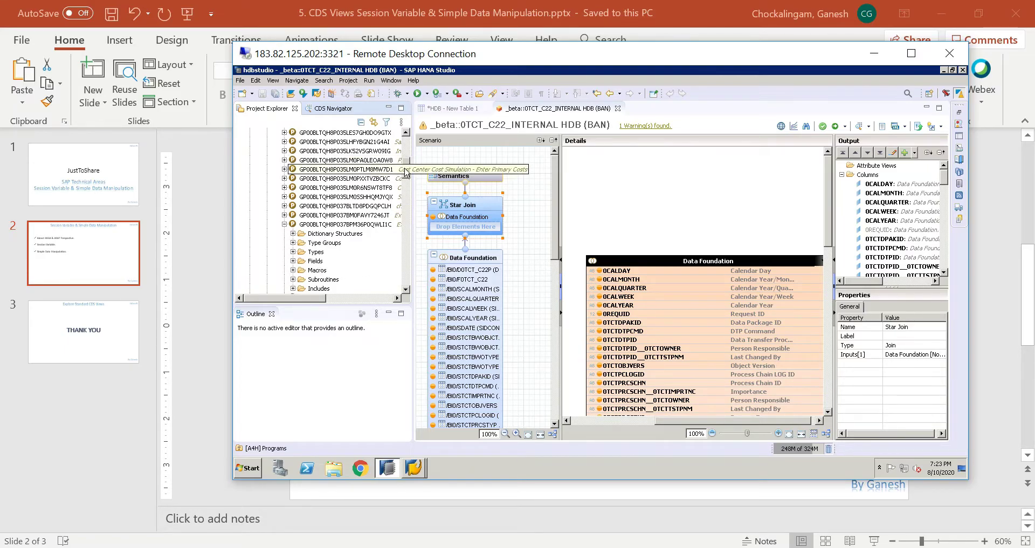
pyautogui.scroll(-3)
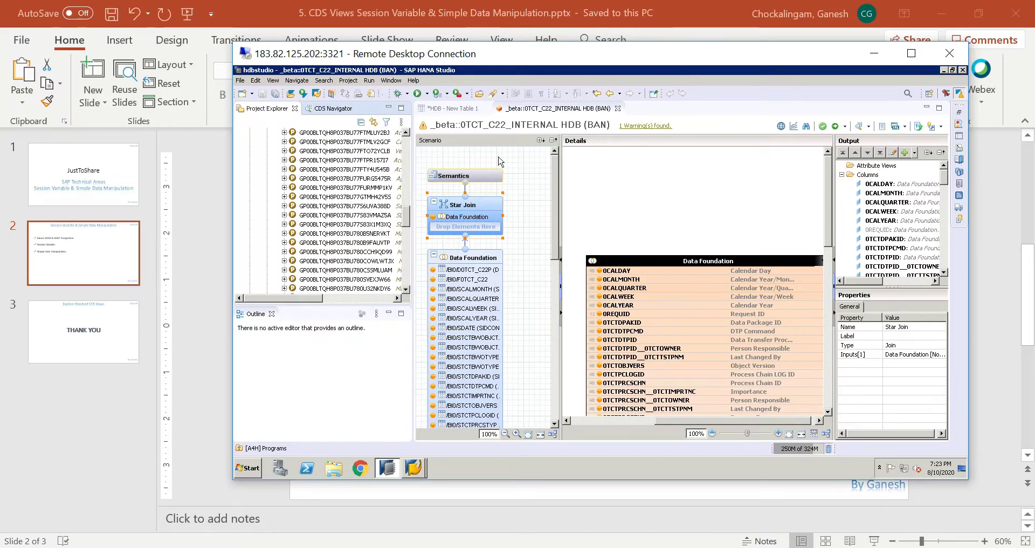
pyautogui.scroll(-3)
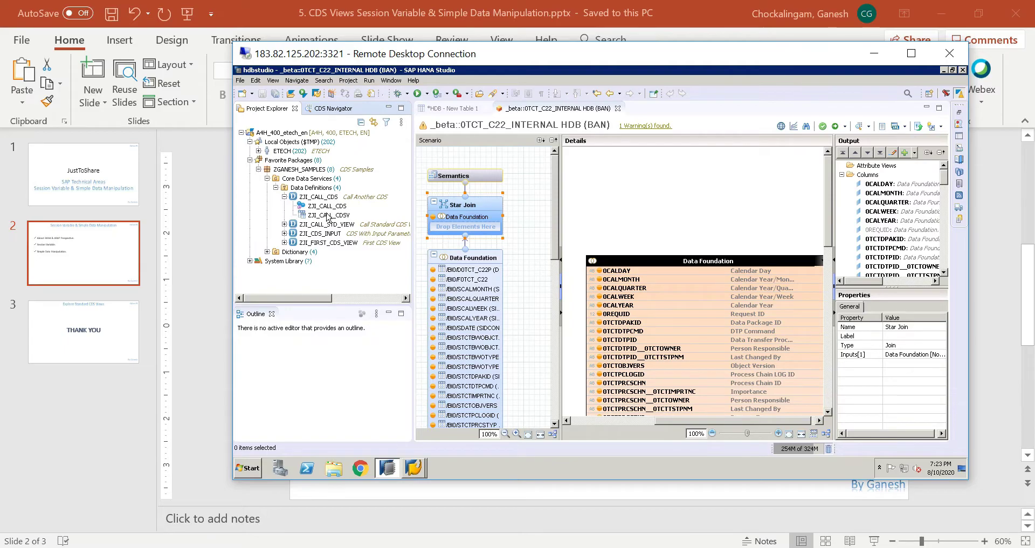
pyautogui.moveTo(329, 198)
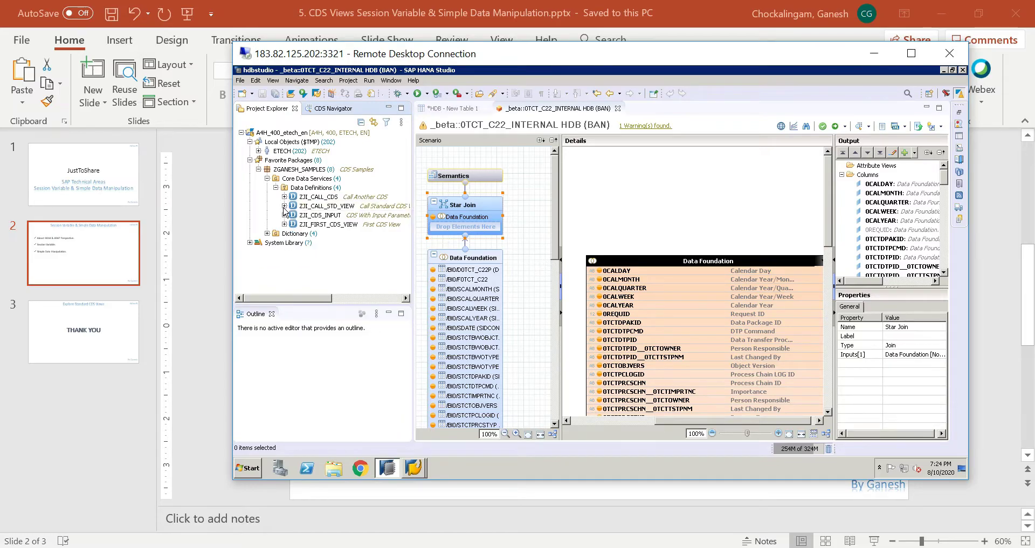
# Step: Expand ZJI_CALL_STD_VIEW under Data Definitions and collapse it again
pyautogui.click(285, 206)
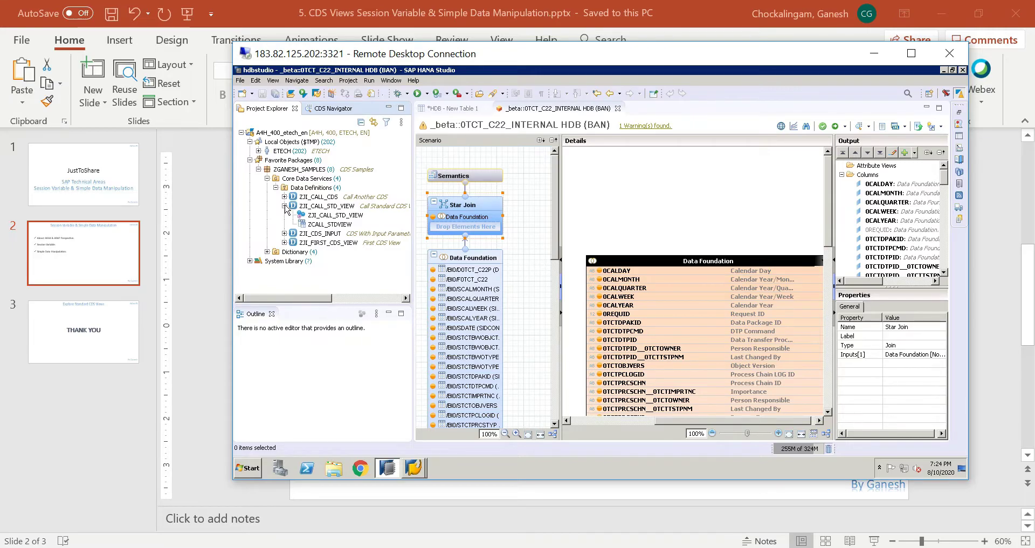
pyautogui.click(284, 206)
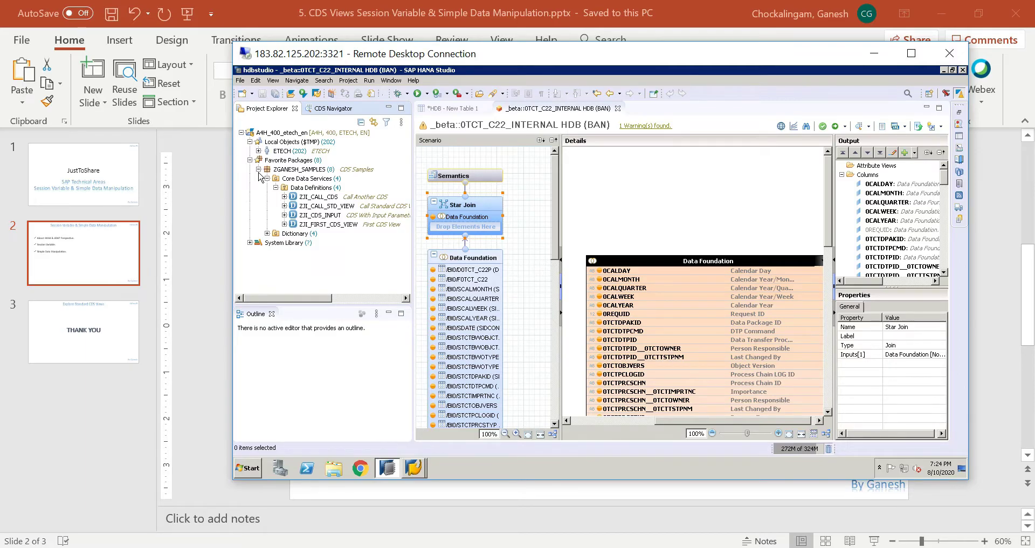
pyautogui.moveTo(257, 175)
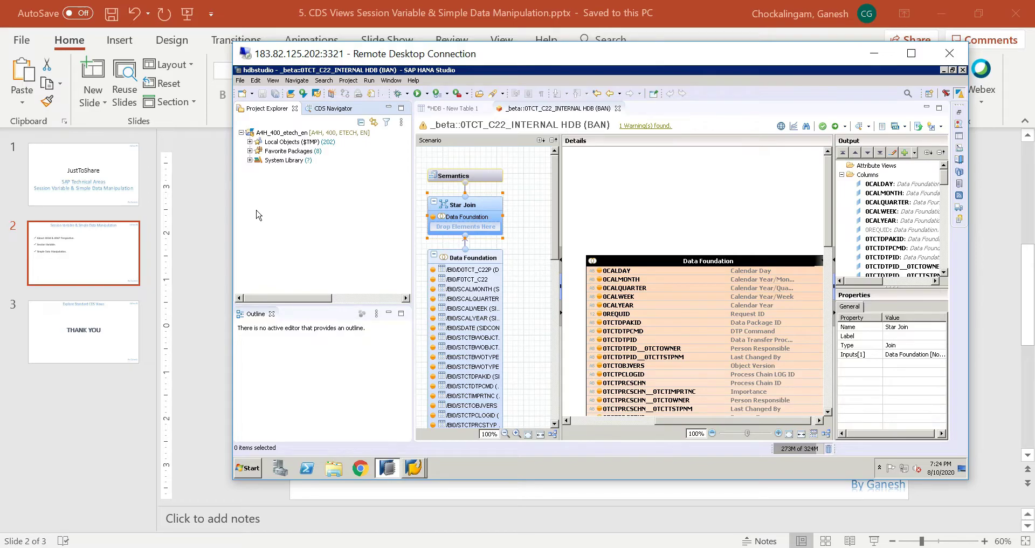
pyautogui.moveTo(584, 112)
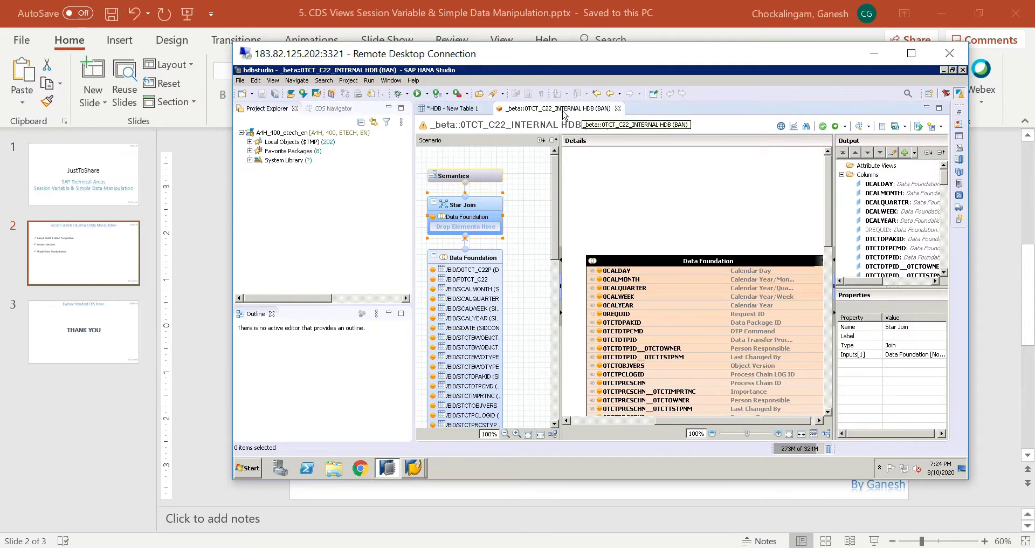
# Step: Close all editors without saving and open a SQL console on HDB (BAN)
pyautogui.rightClick(558, 108)
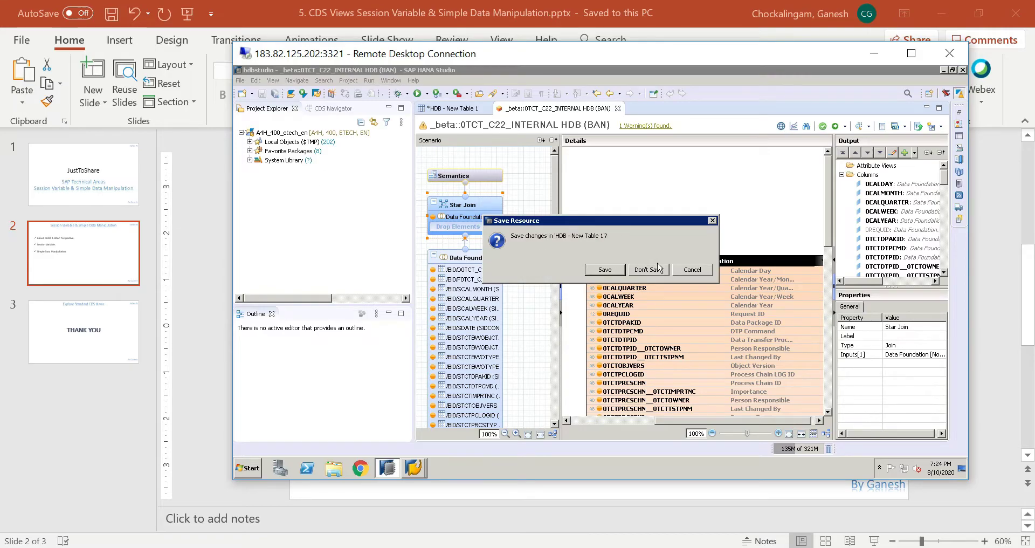
pyautogui.click(647, 269)
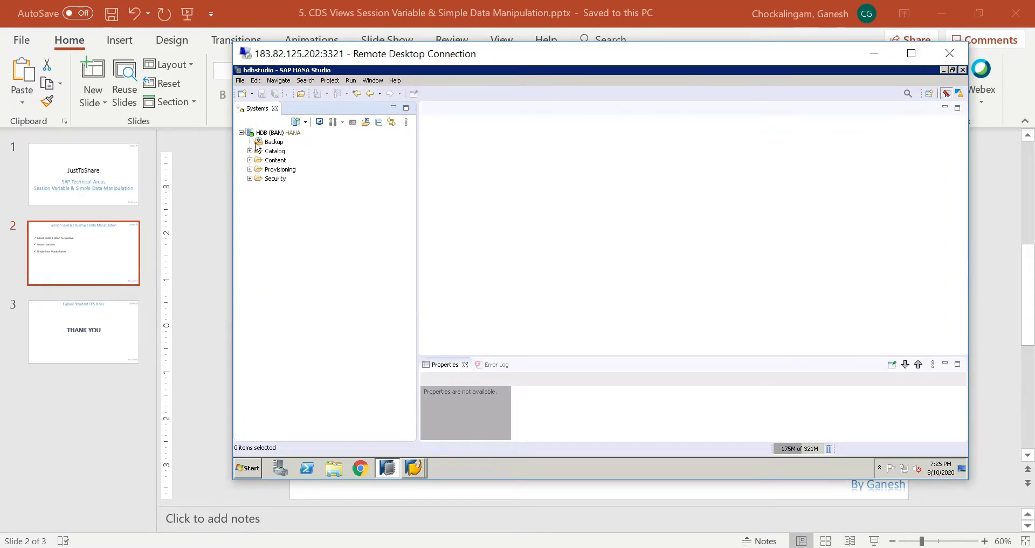
pyautogui.click(277, 133)
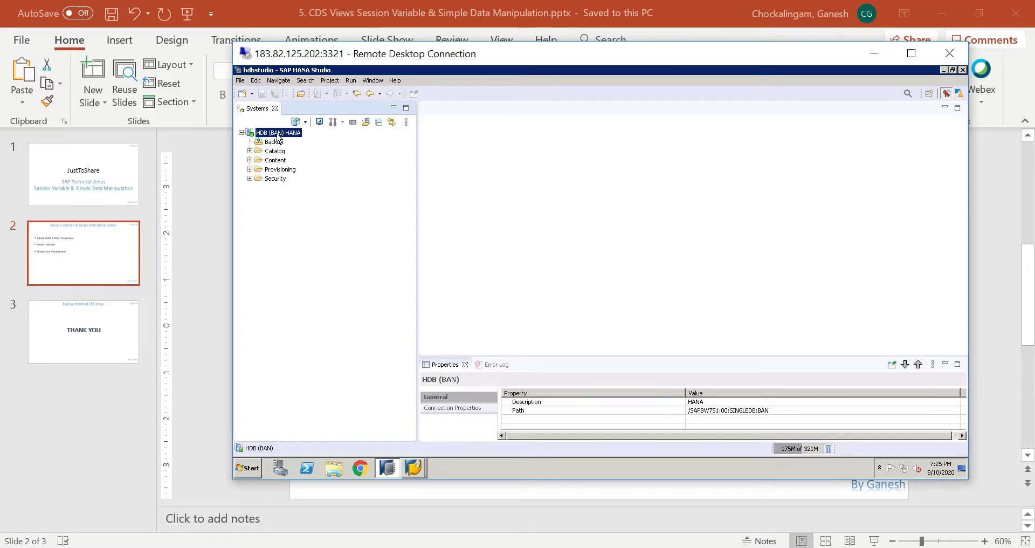
pyautogui.rightClick(275, 133)
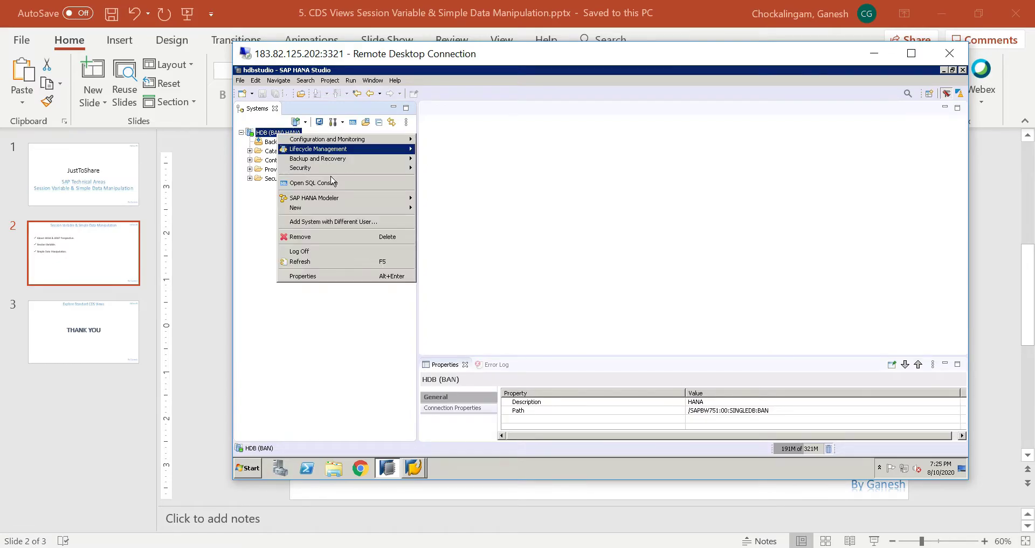
pyautogui.click(312, 183)
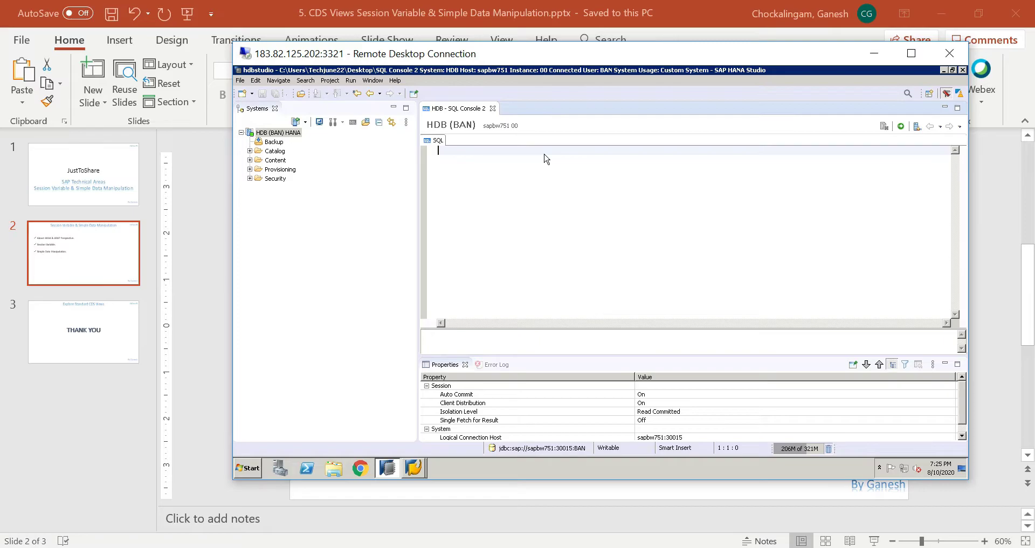
pyautogui.moveTo(505, 236)
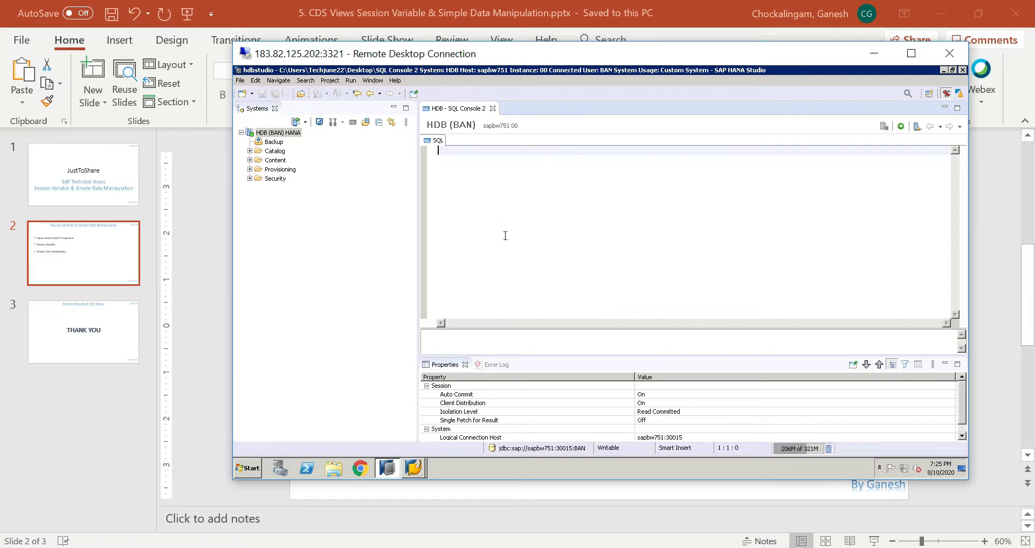
pyautogui.moveTo(584, 180)
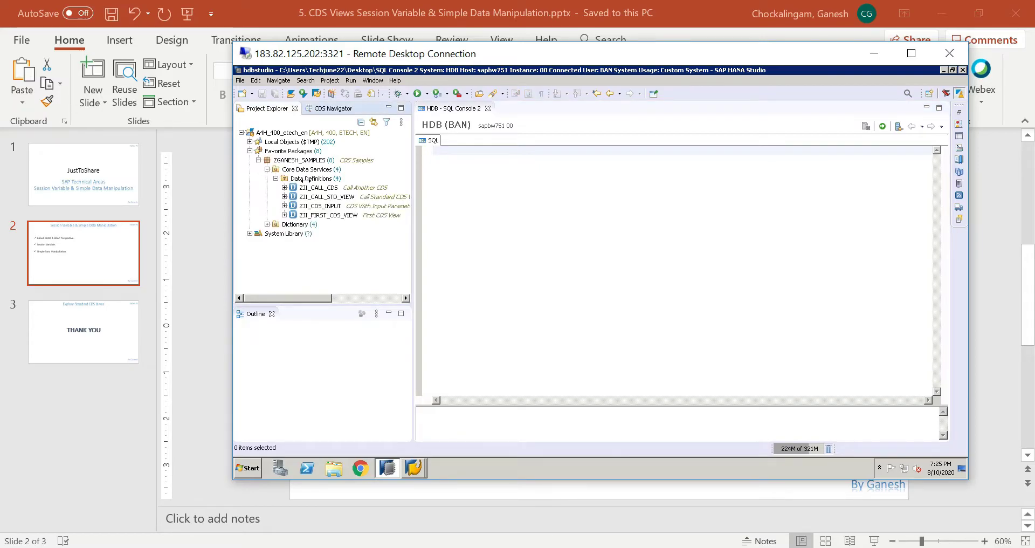
# Step: Create data definition zji_session, described 'Session Variable', from the Define View template
pyautogui.rightClick(312, 178)
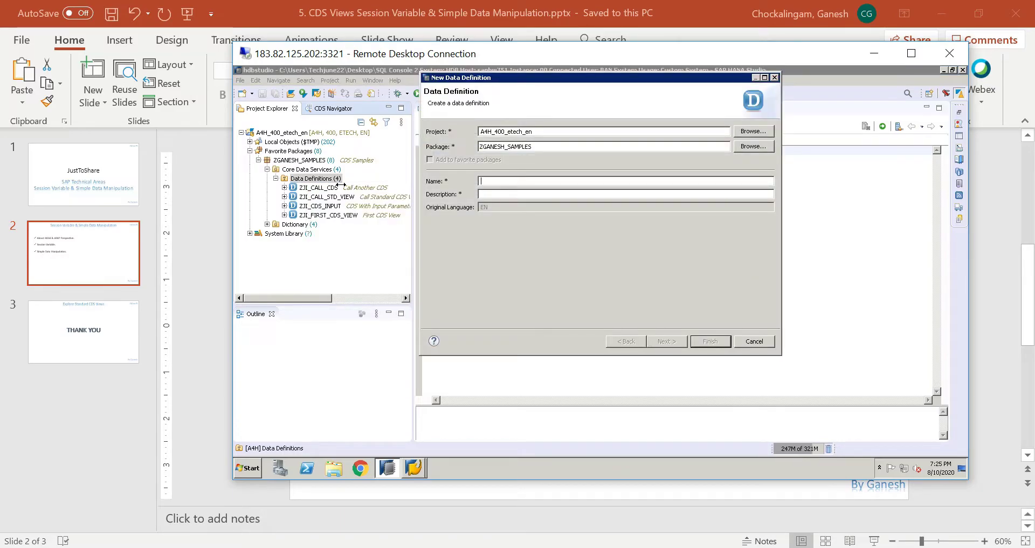
pyautogui.write('zji_session')
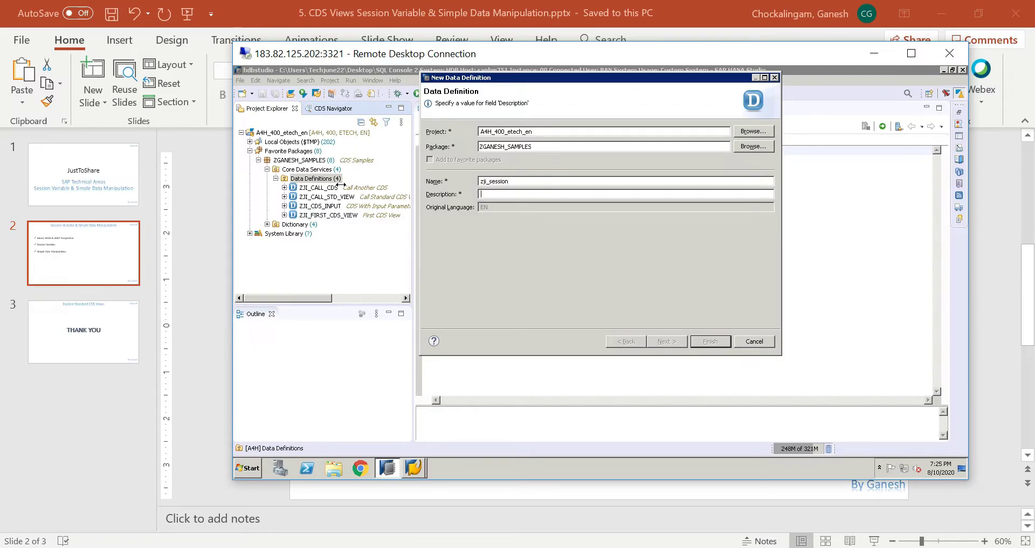
pyautogui.write('Session Variable')
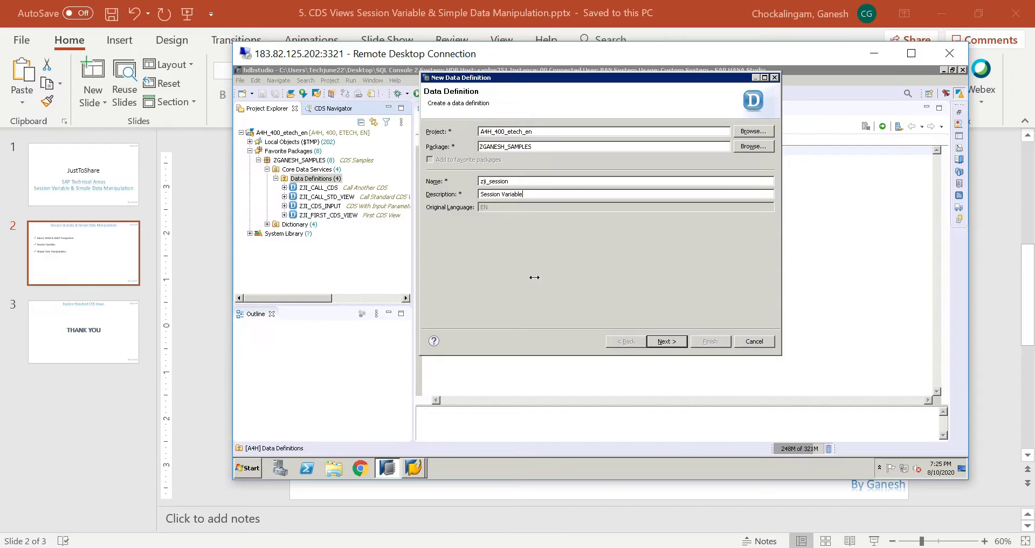
pyautogui.click(667, 341)
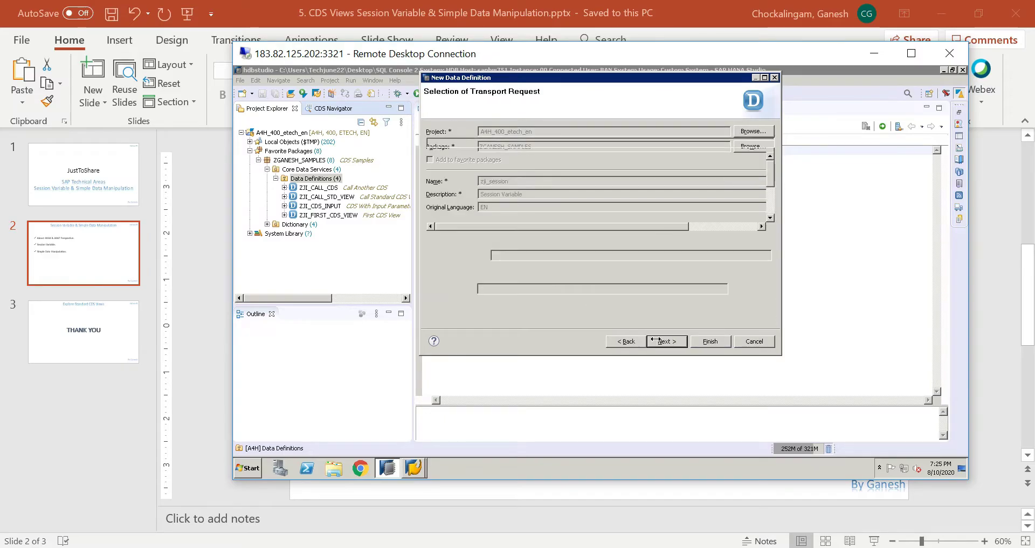
pyautogui.click(667, 342)
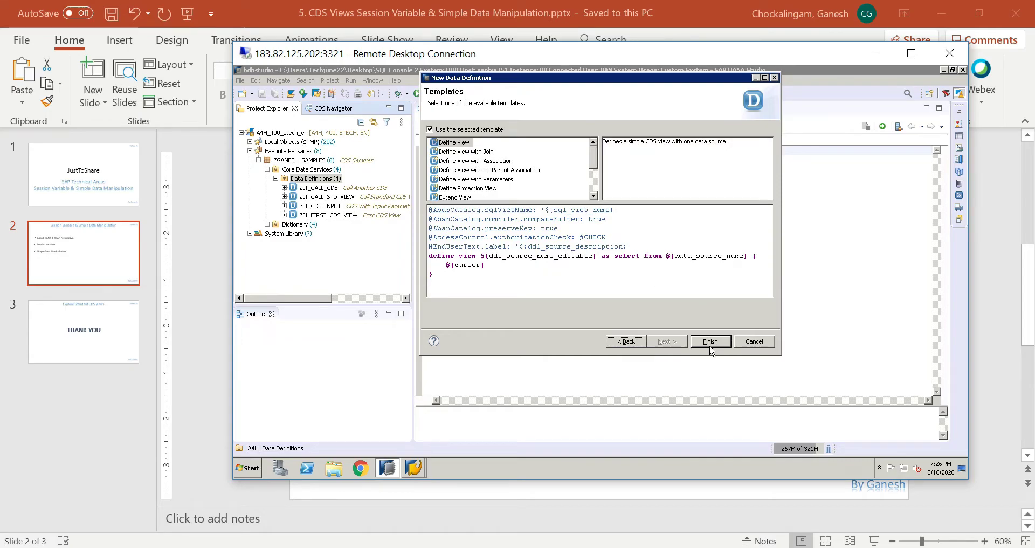
pyautogui.click(710, 341)
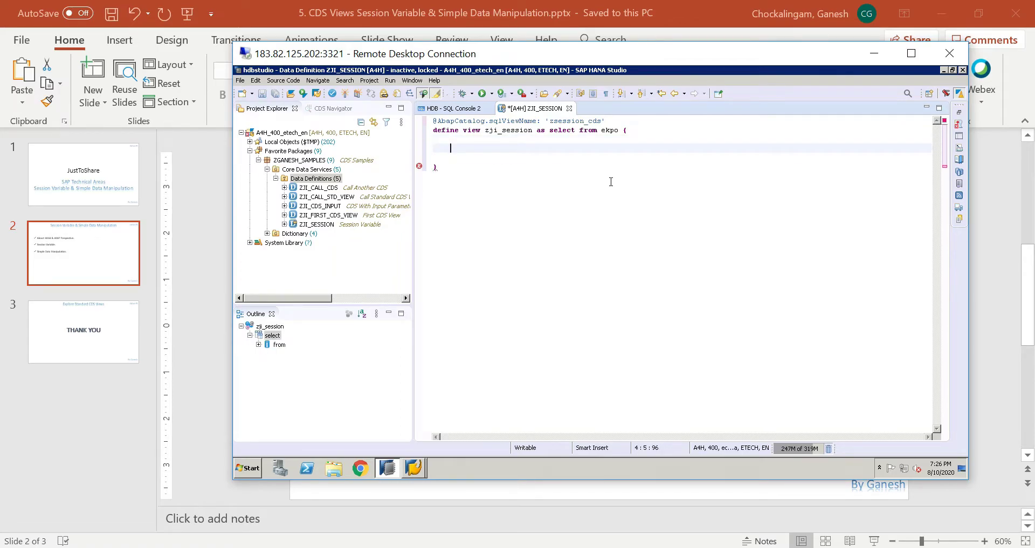
# Step: Select key ebeln, ebelp and matnr from ekpo, and begin a where clause
pyautogui.write('key')
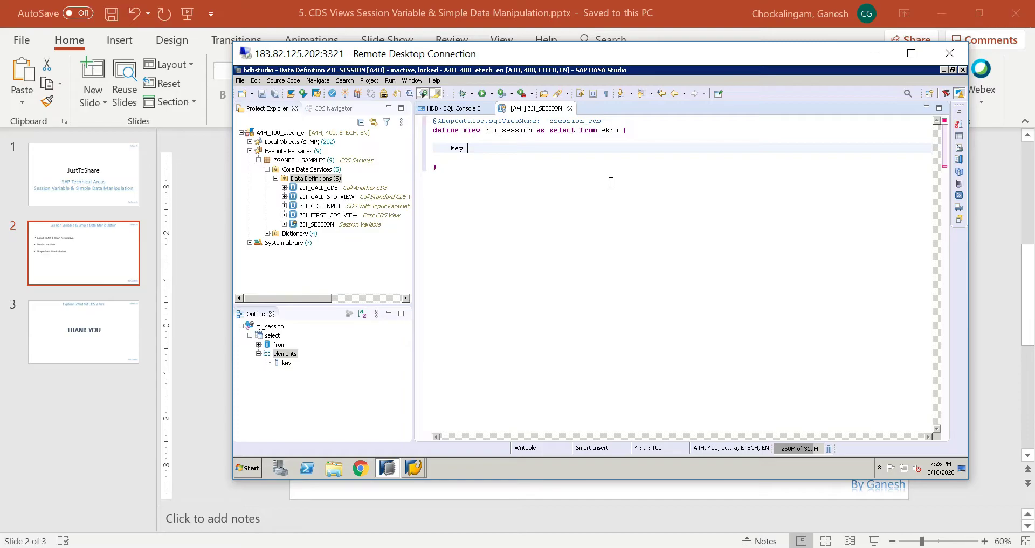
pyautogui.write('eb')
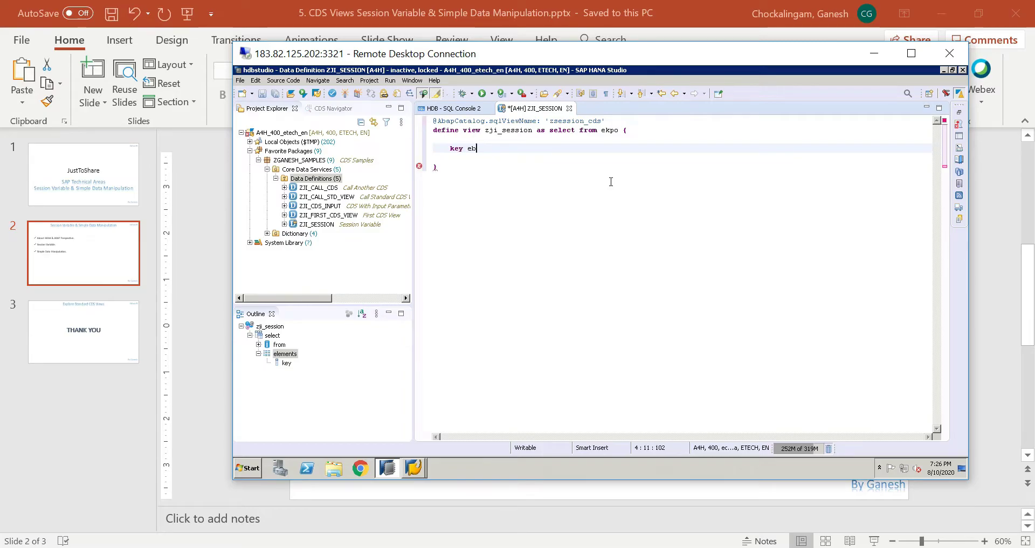
pyautogui.write('eln,')
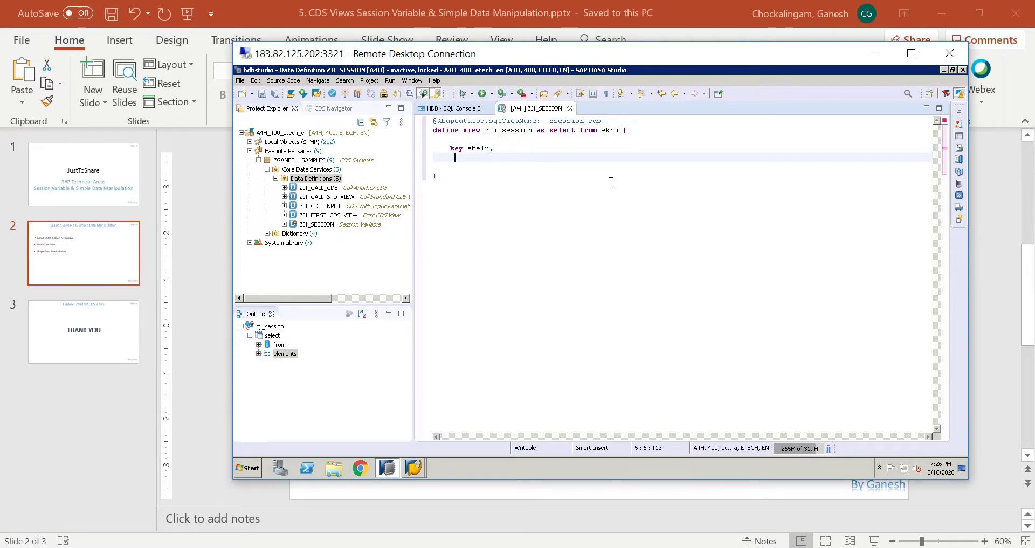
pyautogui.write('ebelp,')
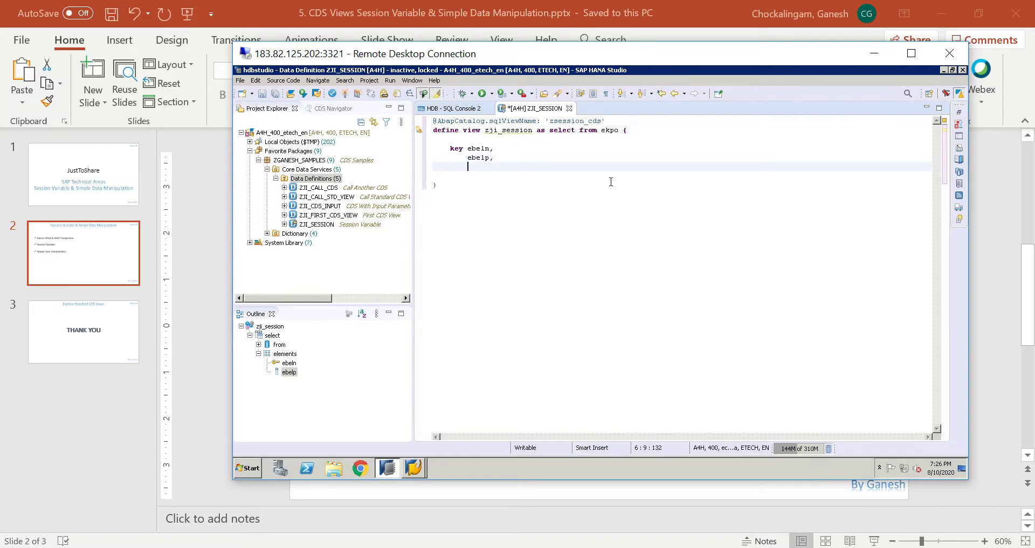
pyautogui.write('matnr')
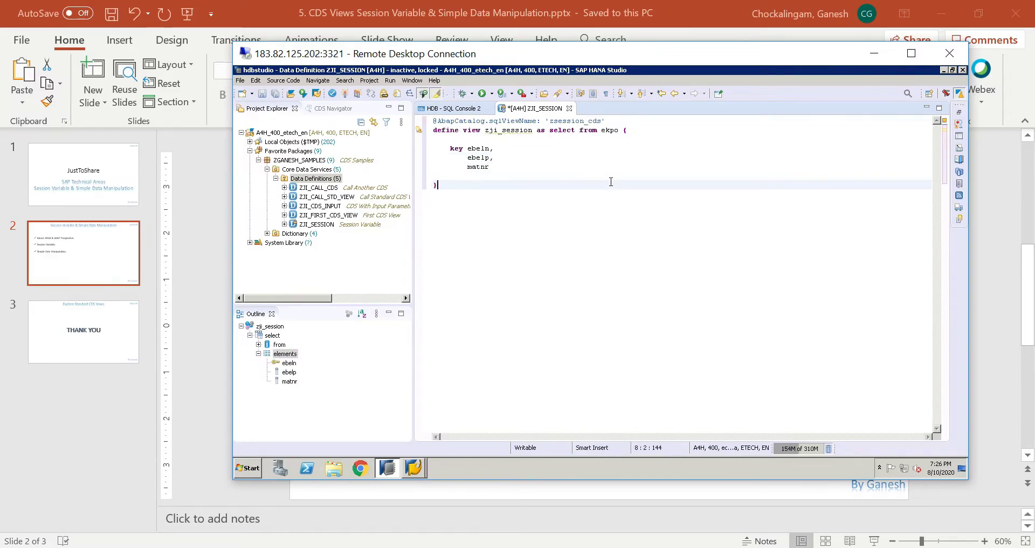
pyautogui.write('where')
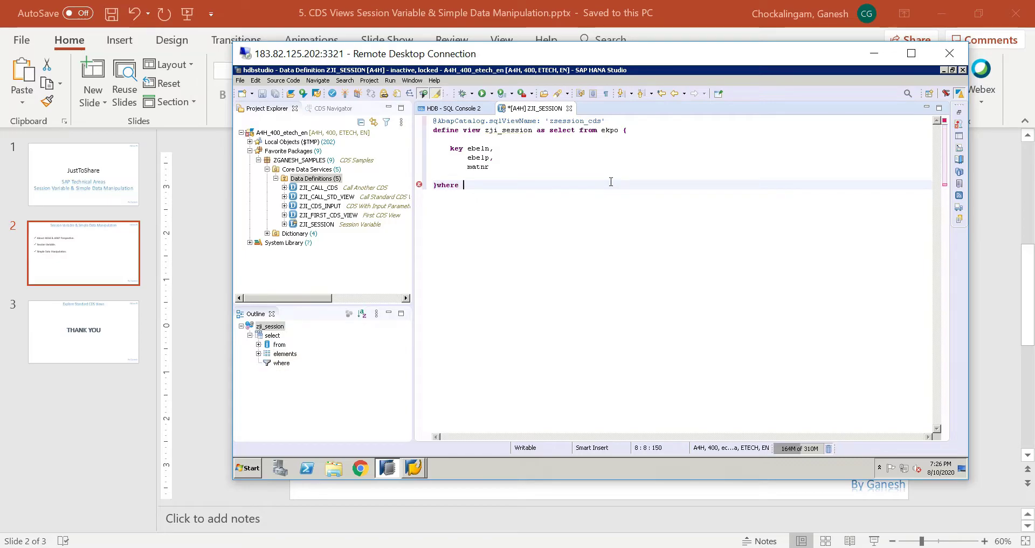
# Step: Filter the view on mandt = $session.client
pyautogui.write('amand')
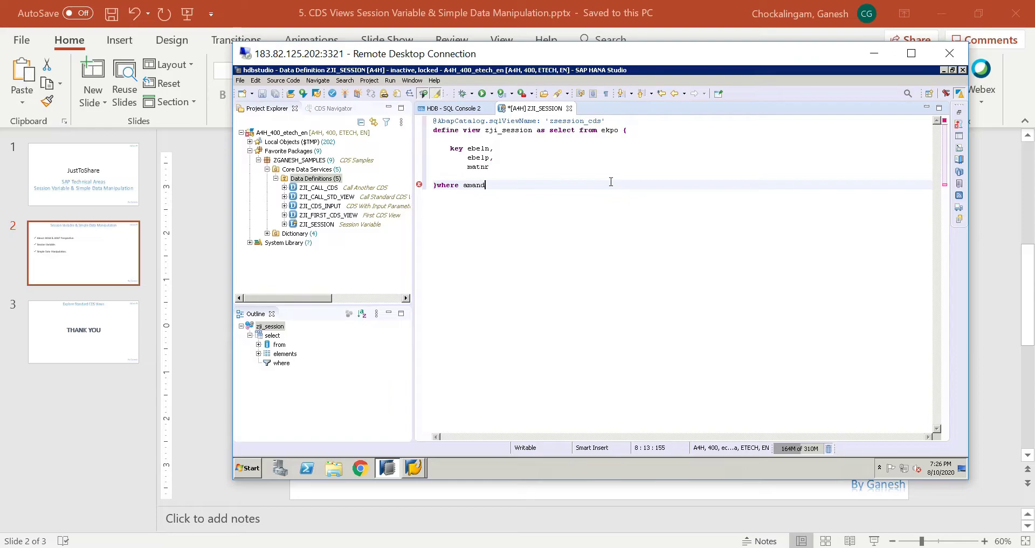
pyautogui.press('BackSpace')
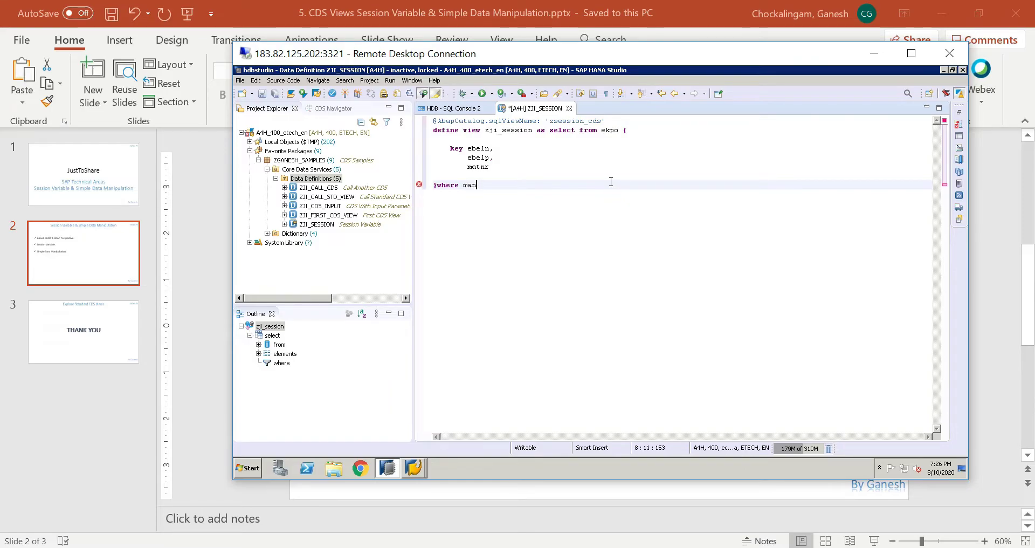
pyautogui.write('xt =')
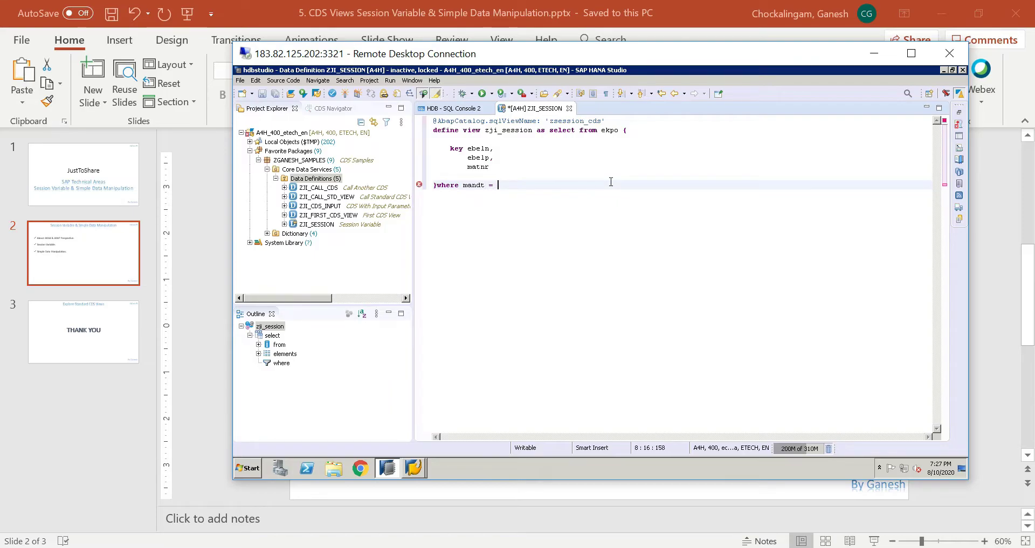
pyautogui.write('$session.')
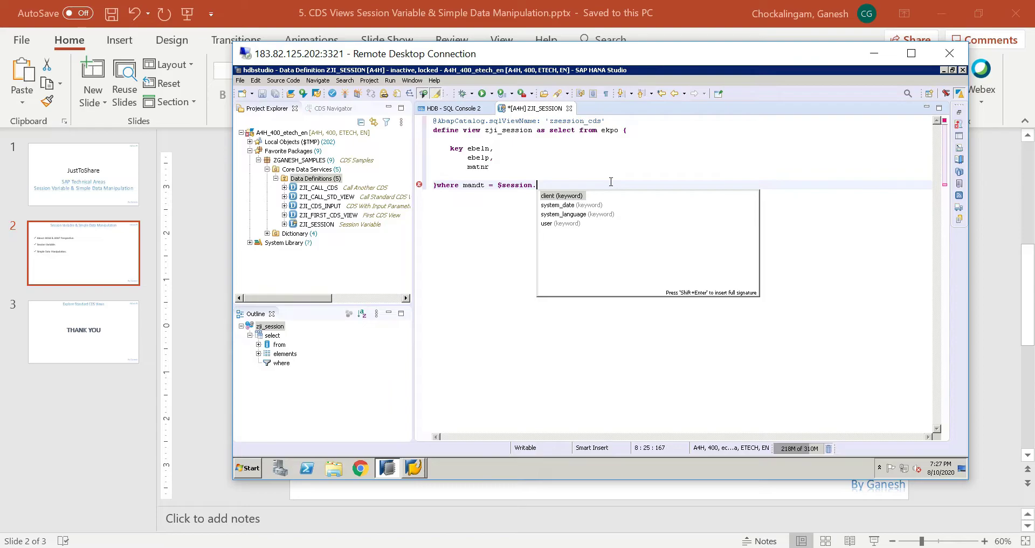
pyautogui.write('client')
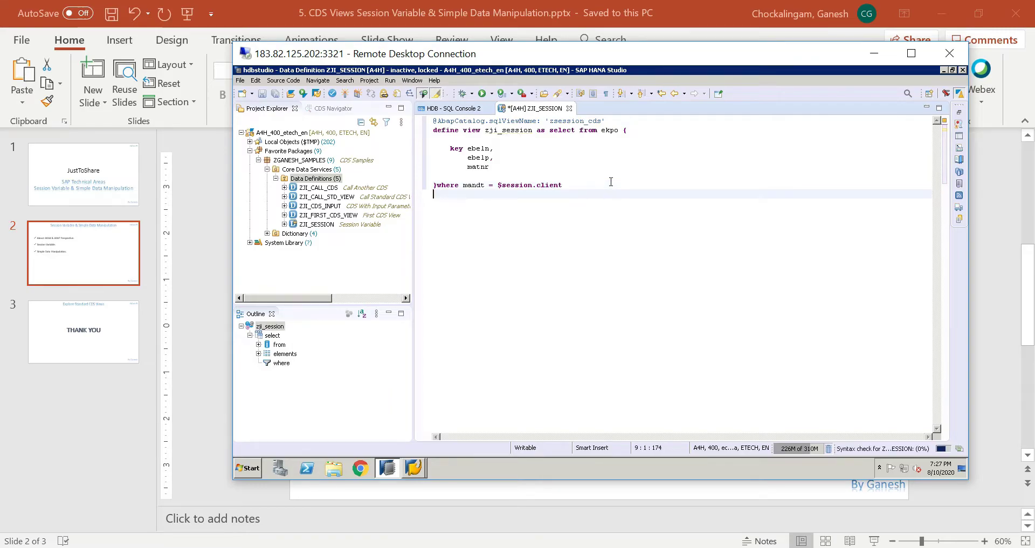
# Step: Add the condition aedat < $session.system_date and activate the view
pyautogui.write('and')
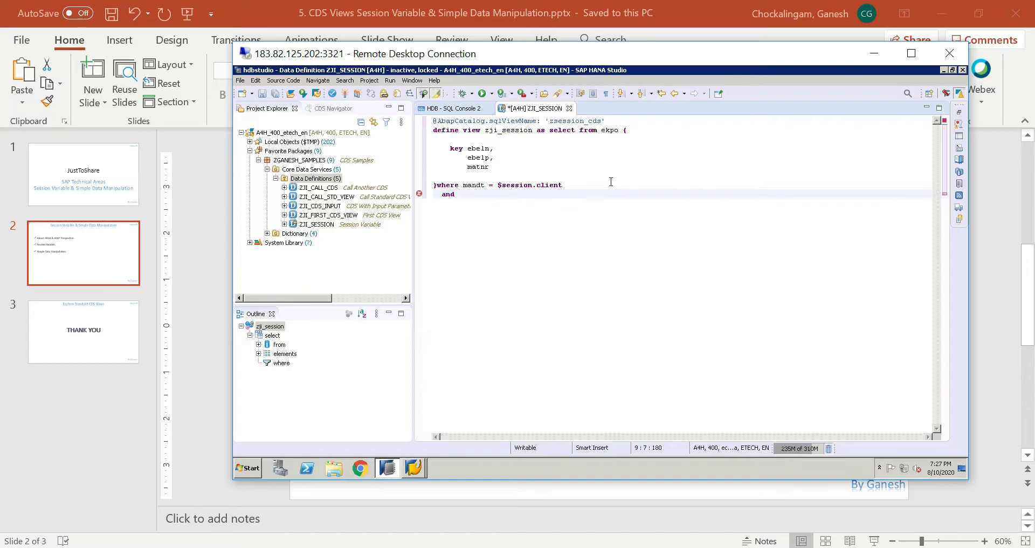
pyautogui.write('er')
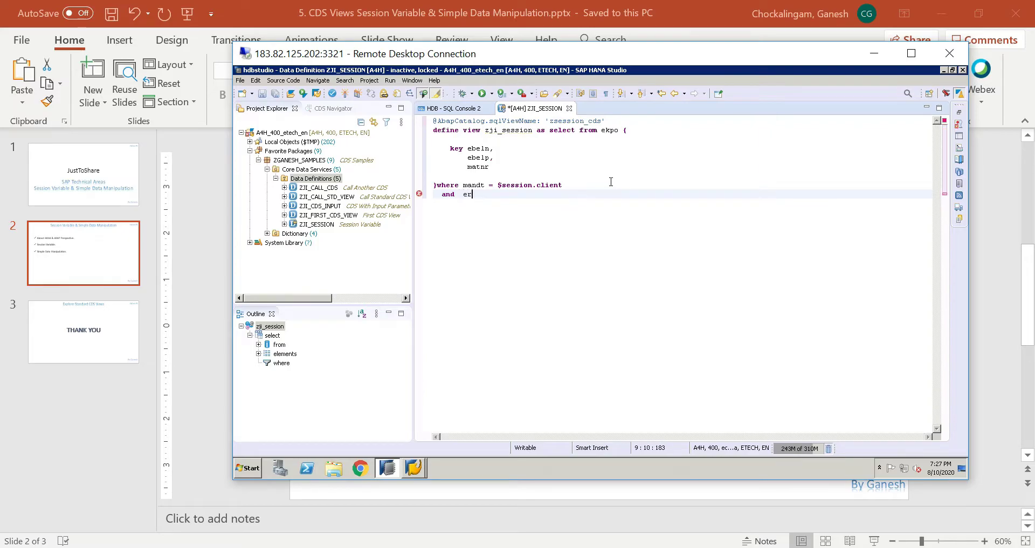
pyautogui.write('r')
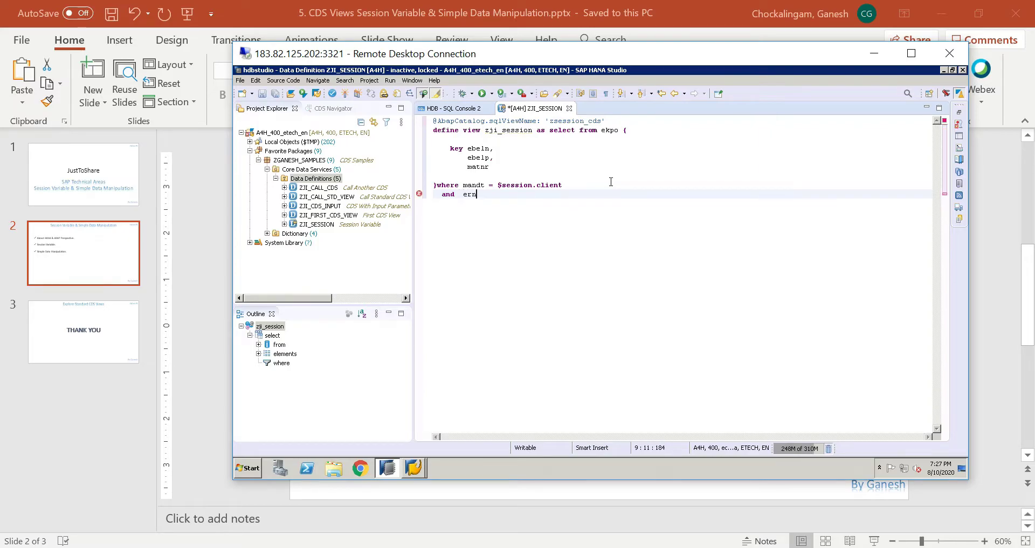
pyautogui.press('Backspace')
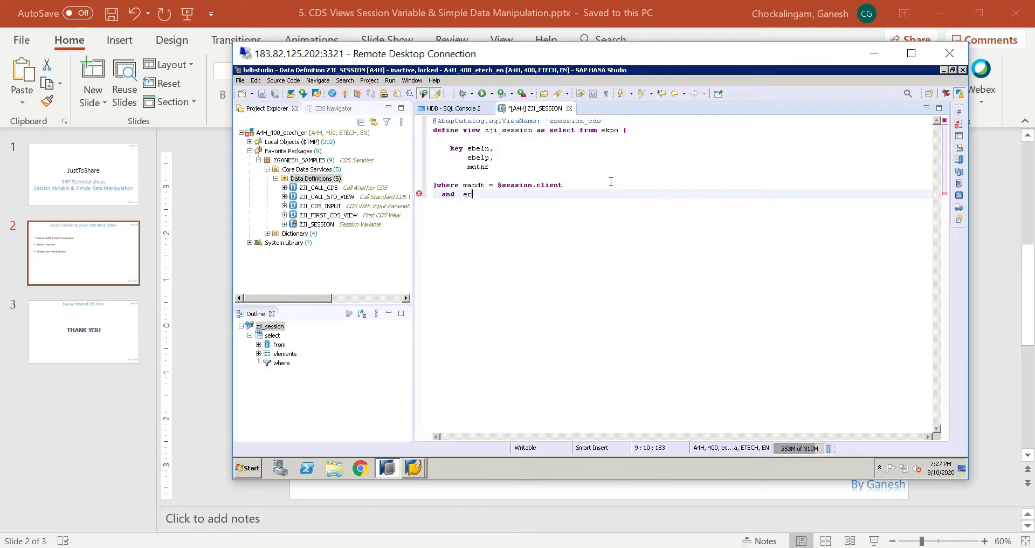
pyautogui.write('r')
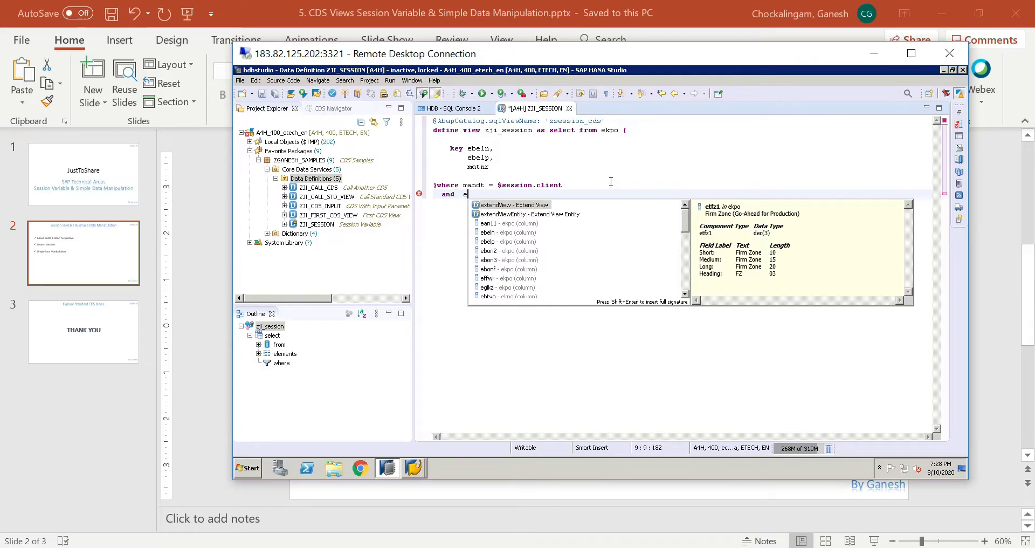
pyautogui.press('Escape')
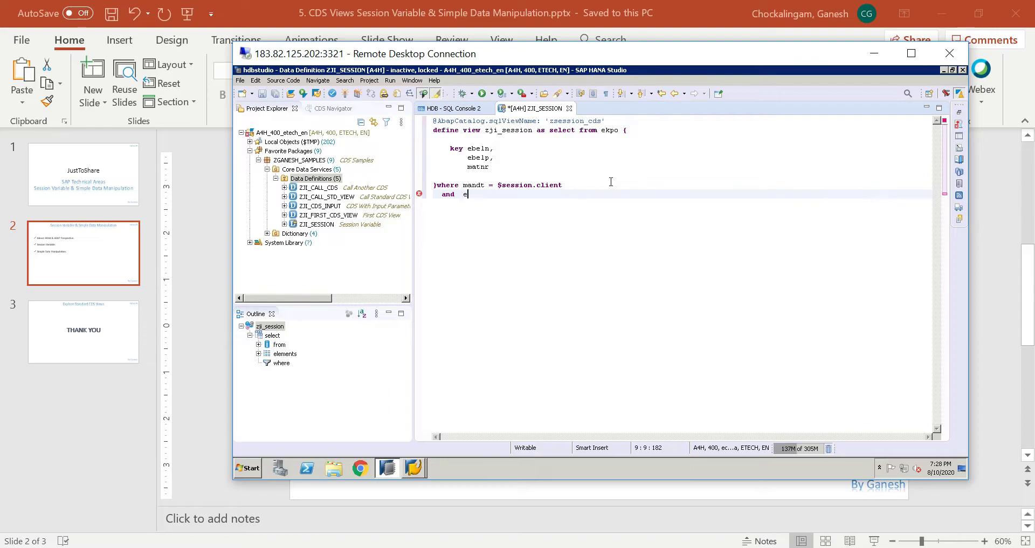
pyautogui.press('Backspace')
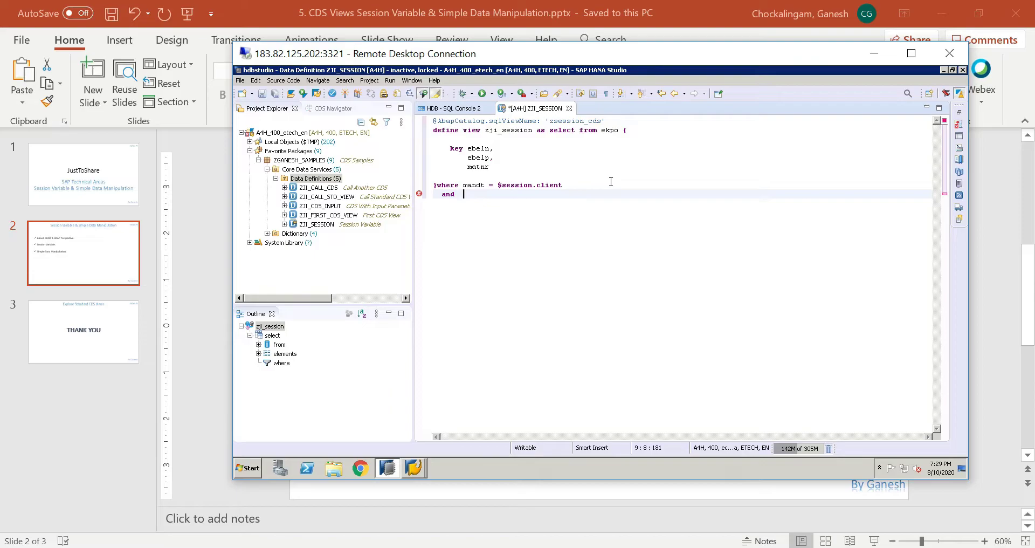
pyautogui.write('aedat')
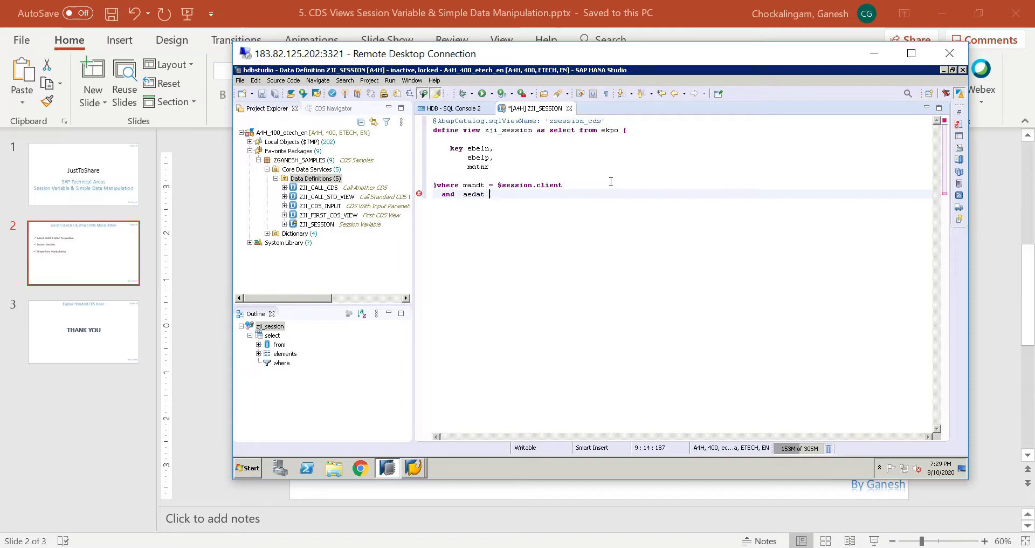
pyautogui.write('< $session.system_date')
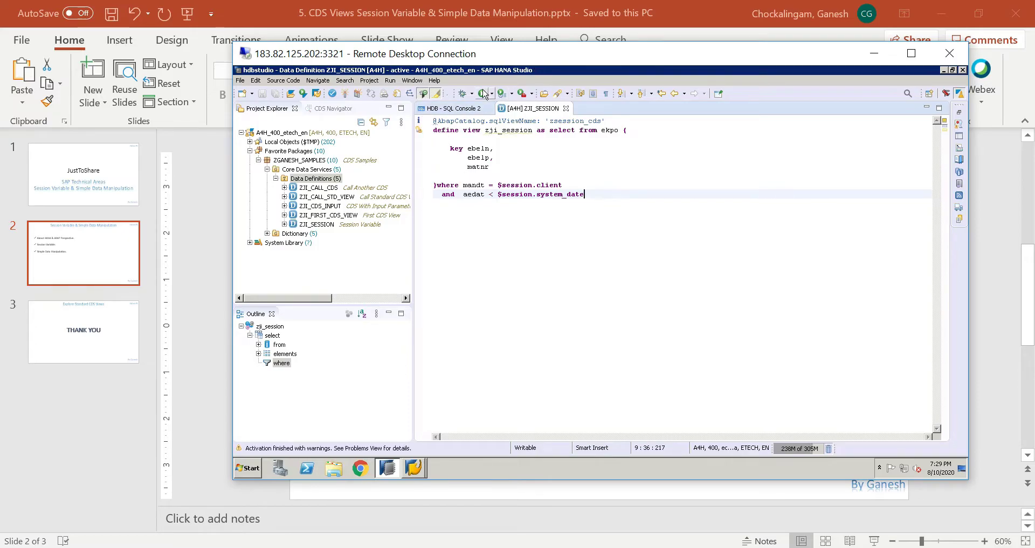
pyautogui.click(484, 93)
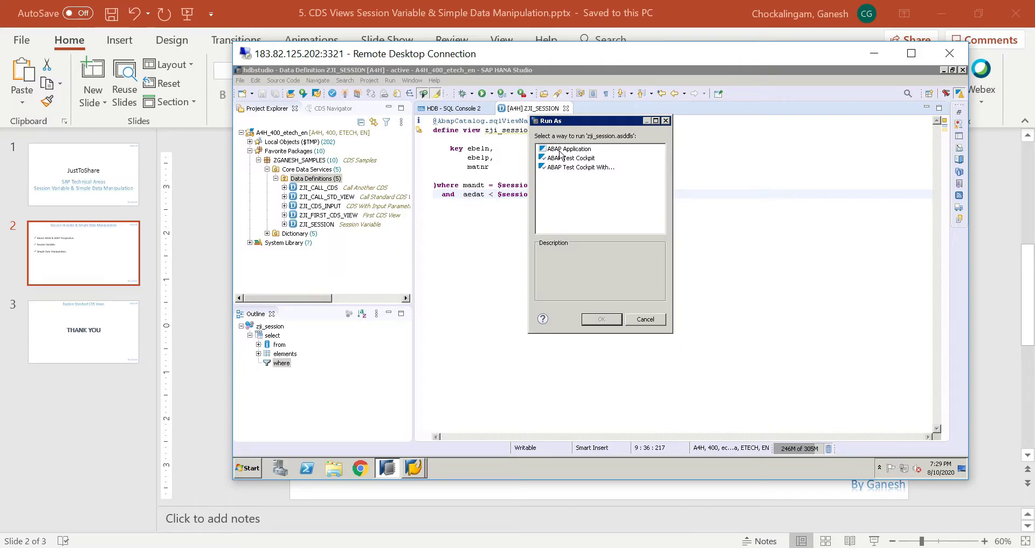
# Step: Run zji_session as an ABAP Application to preview 100 rows of ebeln, ebelp, matnr
pyautogui.click(567, 148)
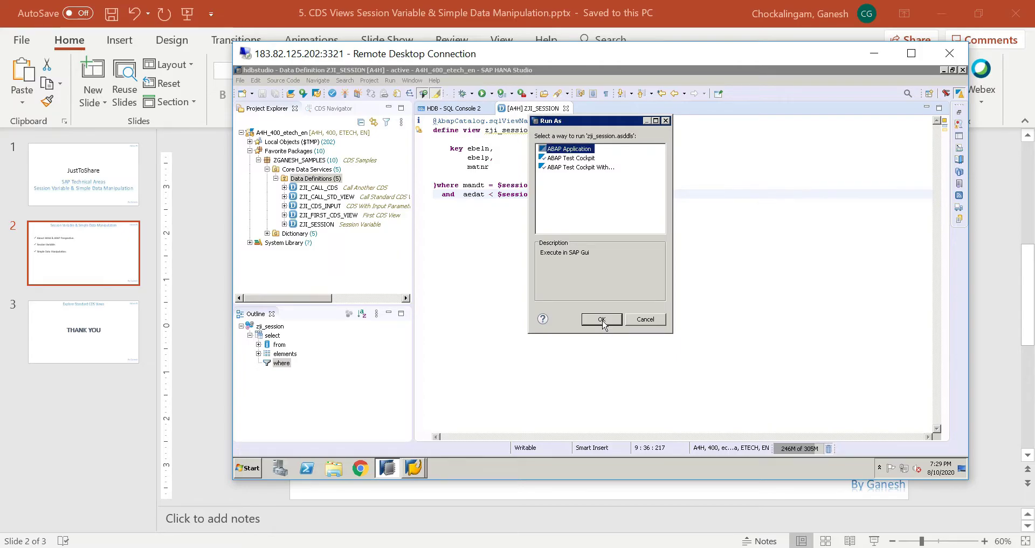
pyautogui.click(600, 319)
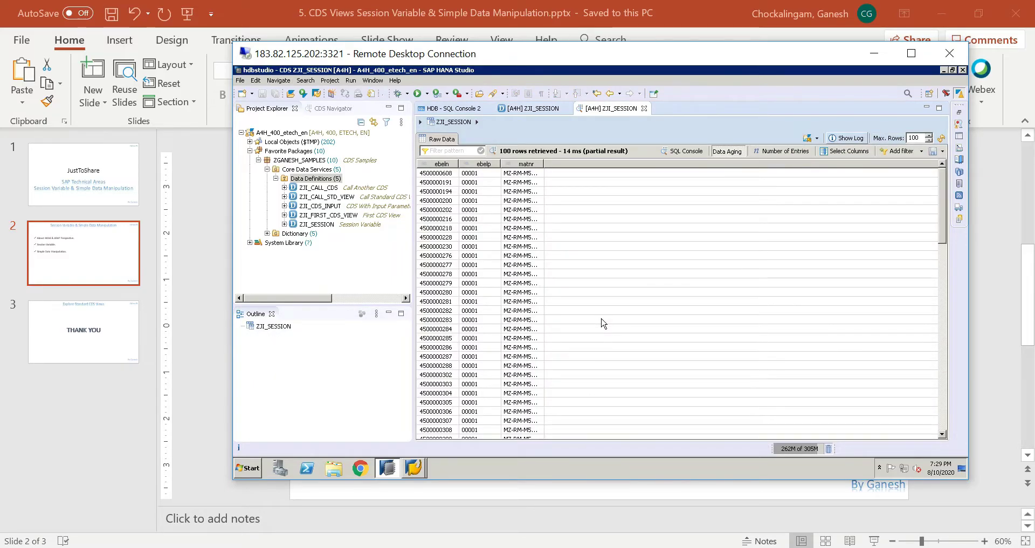
pyautogui.moveTo(545, 165)
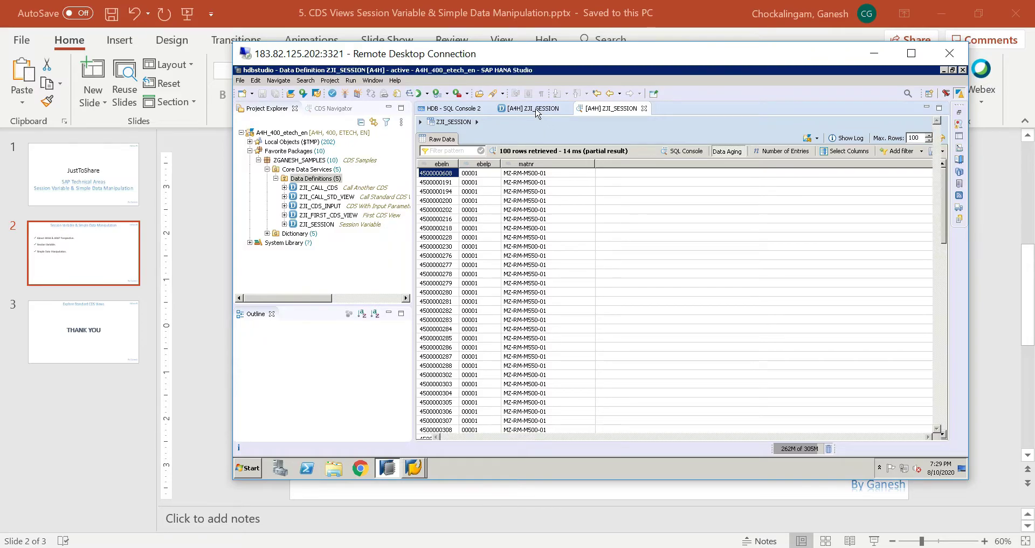
# Step: Open the ZJI_CDS_INPUT and ZJI_CALL_CDS definitions and start editing ZJI_CALL_CDS
pyautogui.click(606, 108)
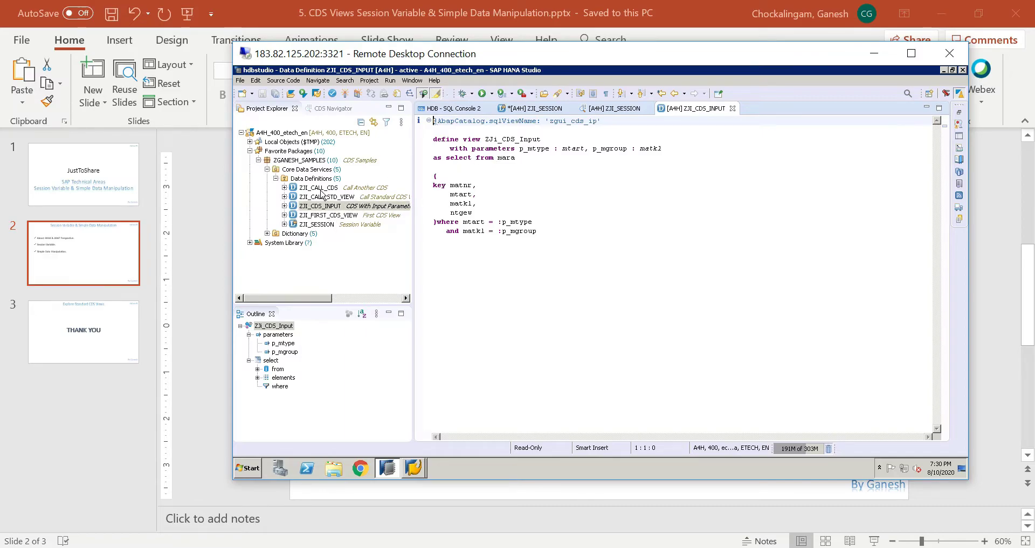
pyautogui.doubleClick(317, 188)
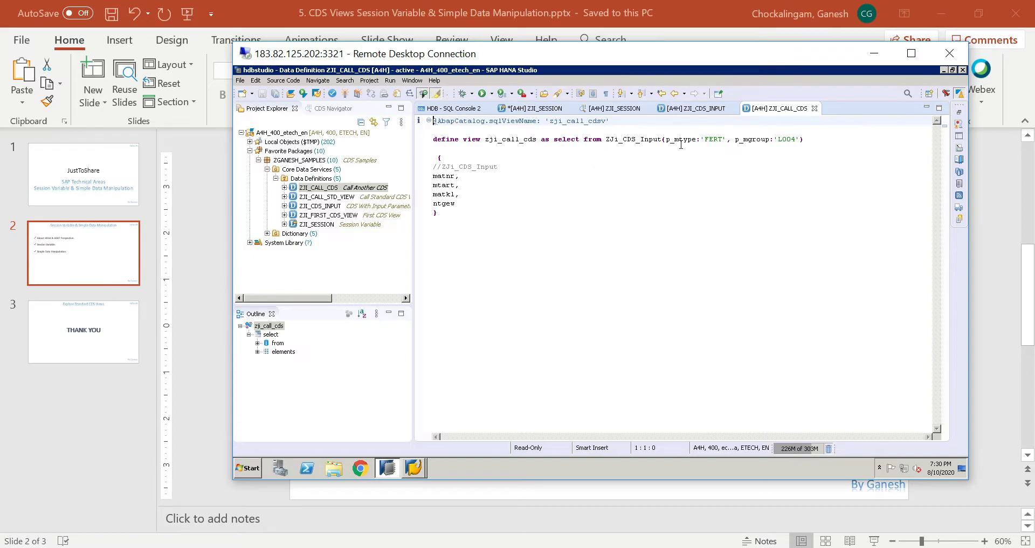
pyautogui.doubleClick(712, 139)
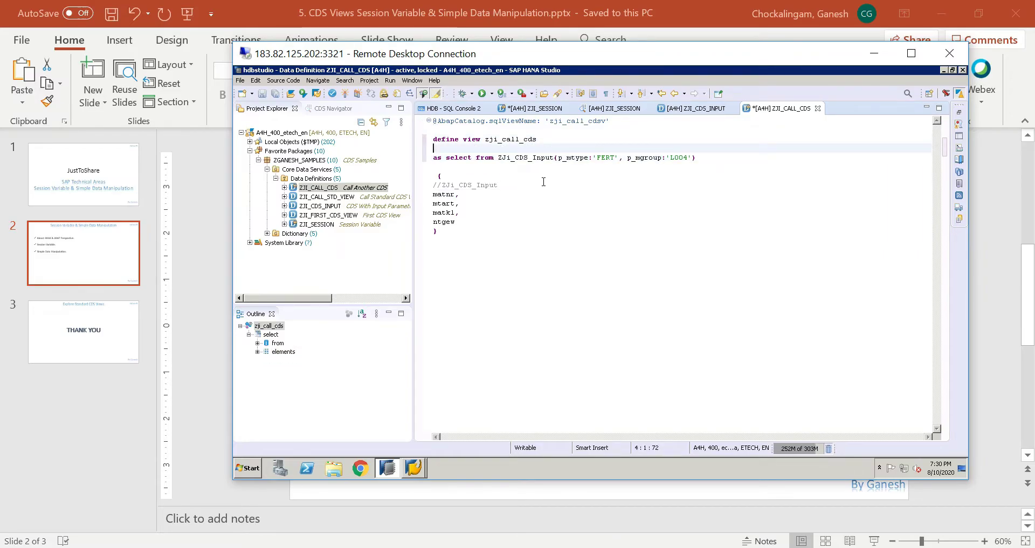
# Step: Declare parameter p_mattype : mtart and pass $parameters.p_mattype to ZJi_CDS_Input
pyautogui.write('with parameters p_')
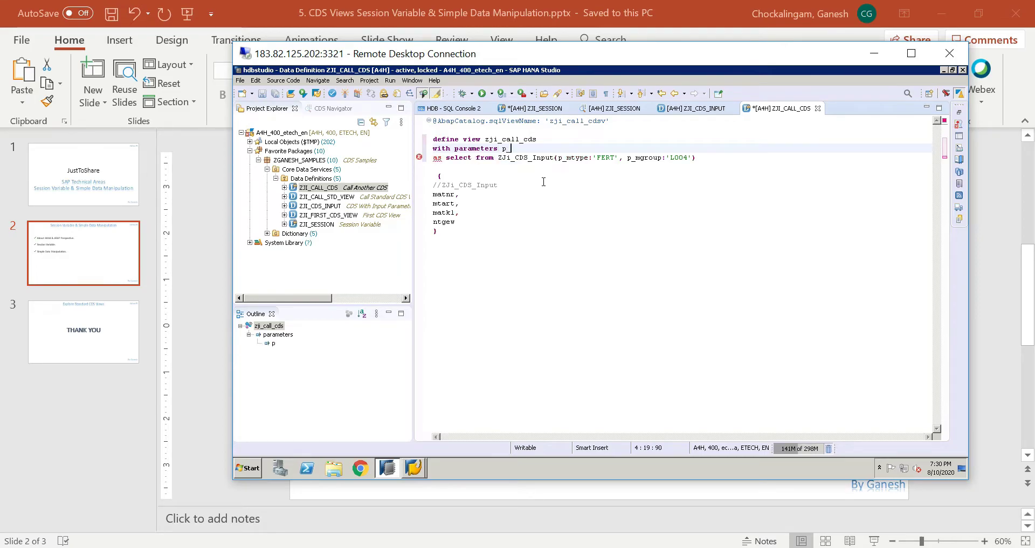
pyautogui.write('mattype')
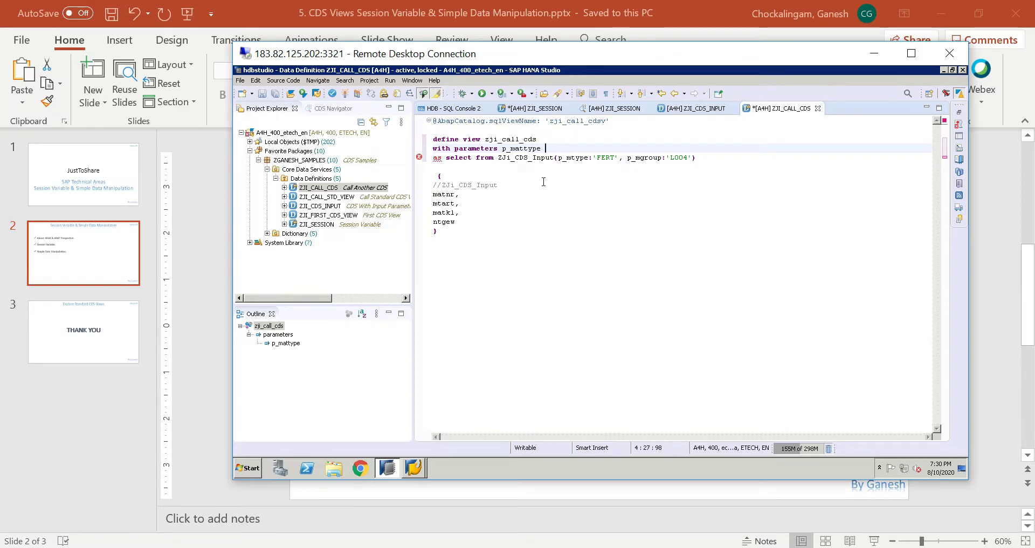
pyautogui.write(': mtart')
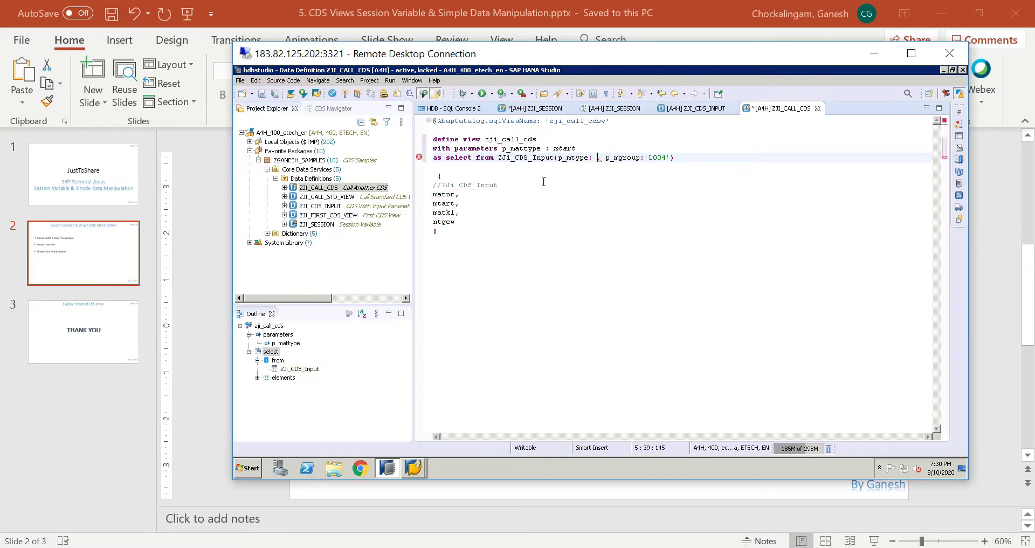
pyautogui.write('$')
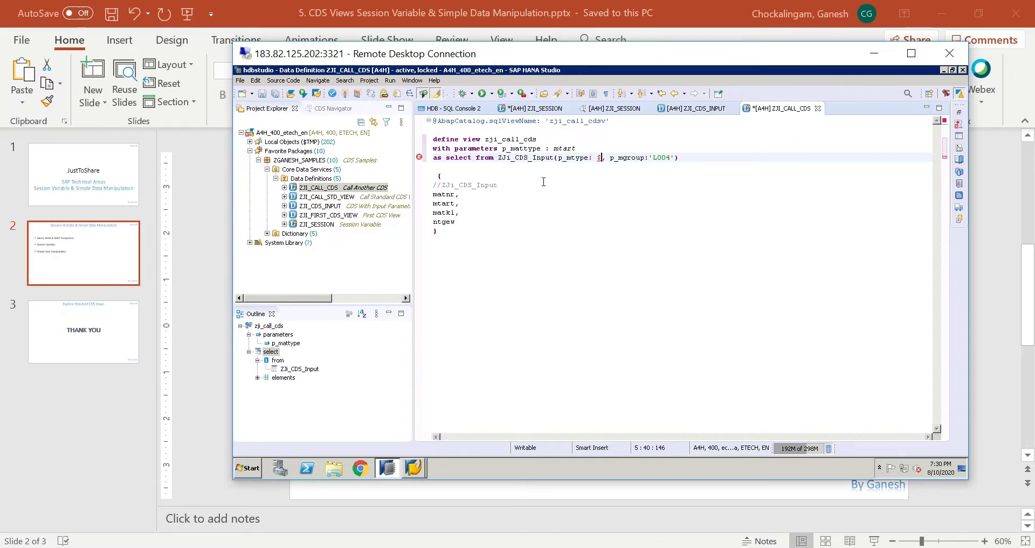
pyautogui.write('parameters.p_mattype')
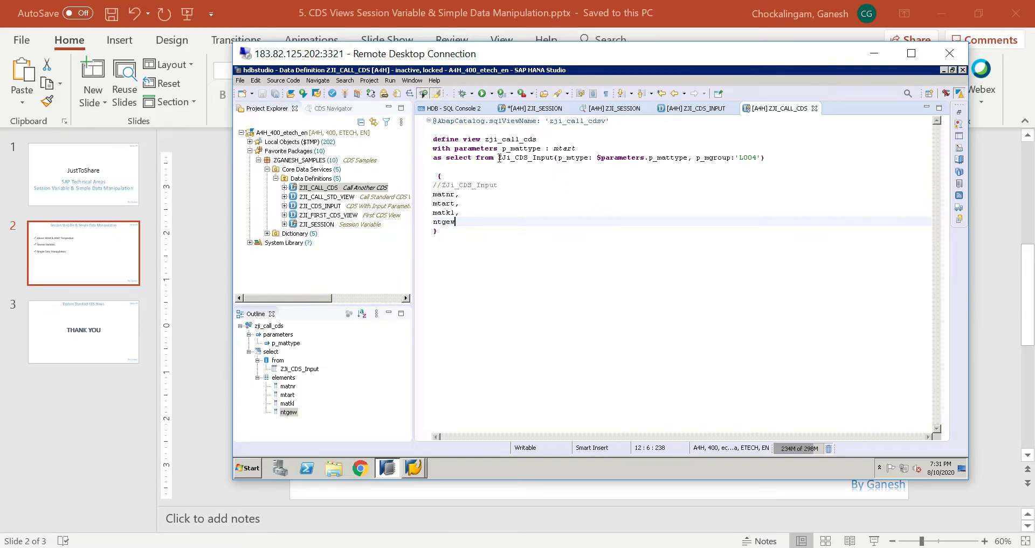
pyautogui.doubleClick(524, 158)
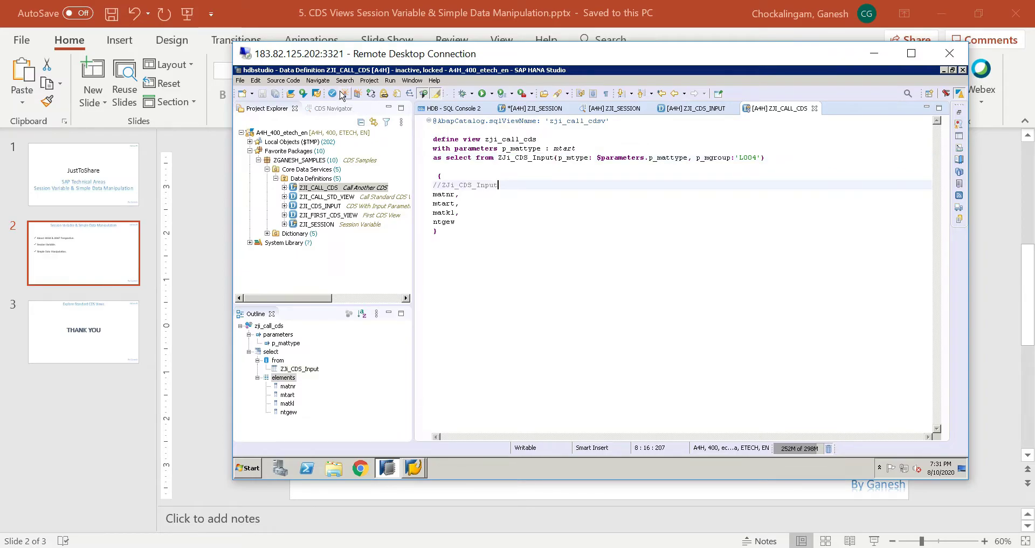
# Step: Activate ZJI_CALL_CDS, finishing with warnings, and highlight the p_mattype parameter
pyautogui.click(339, 93)
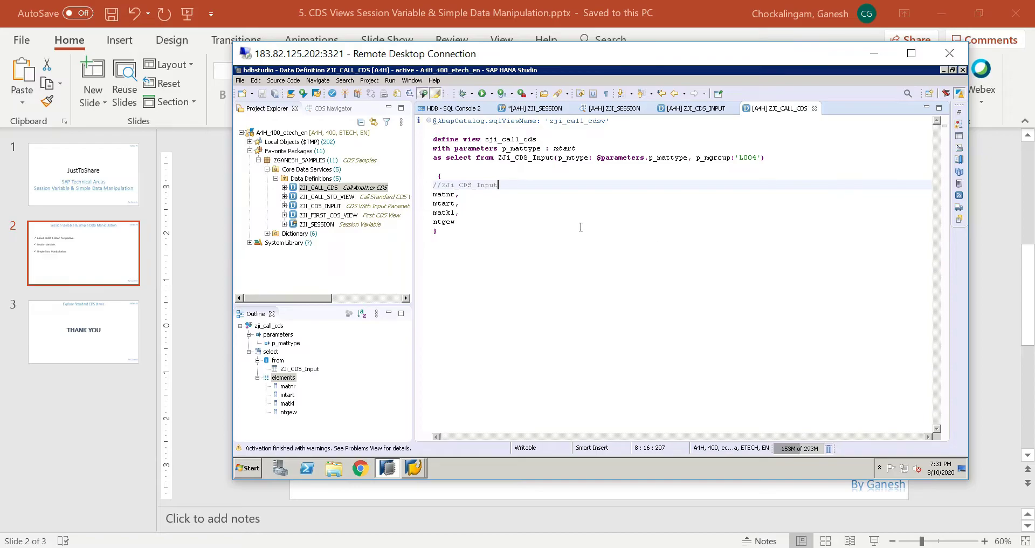
pyautogui.moveTo(567, 260)
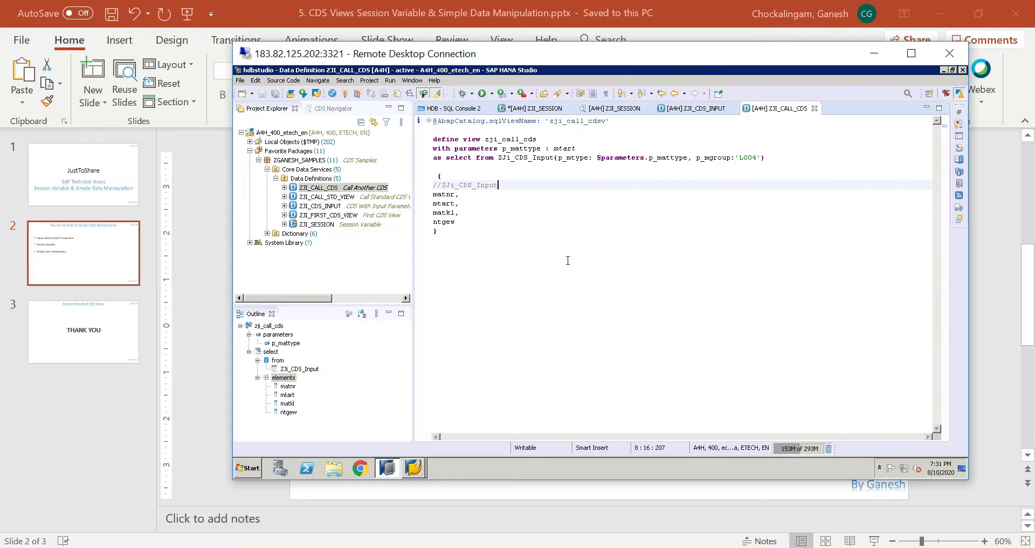
pyautogui.moveTo(645, 226)
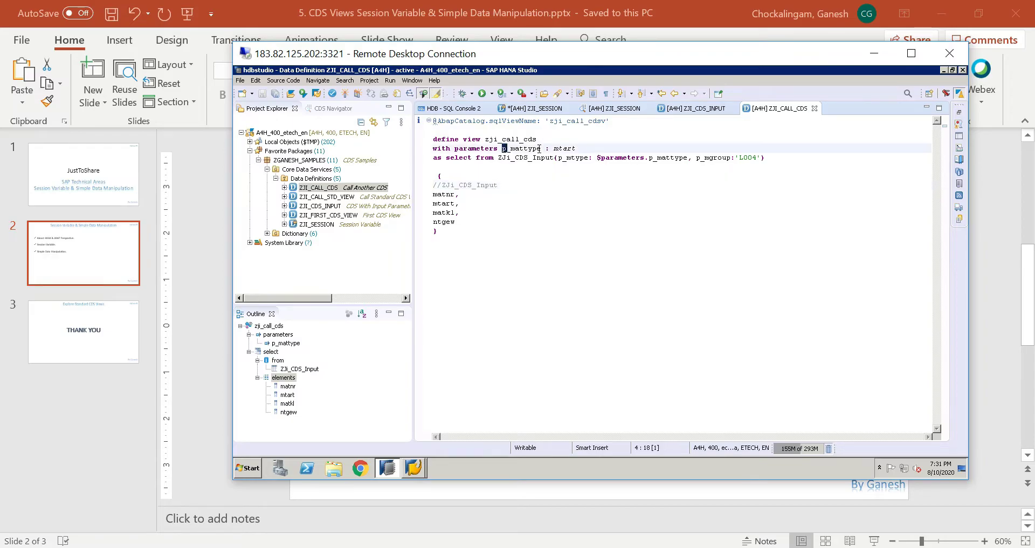
pyautogui.doubleClick(521, 147)
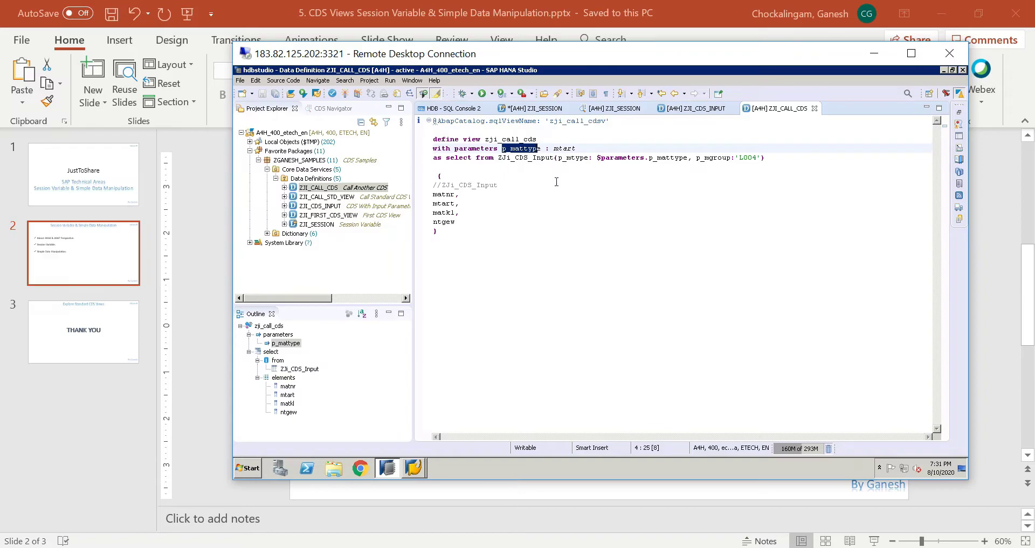
pyautogui.click(497, 185)
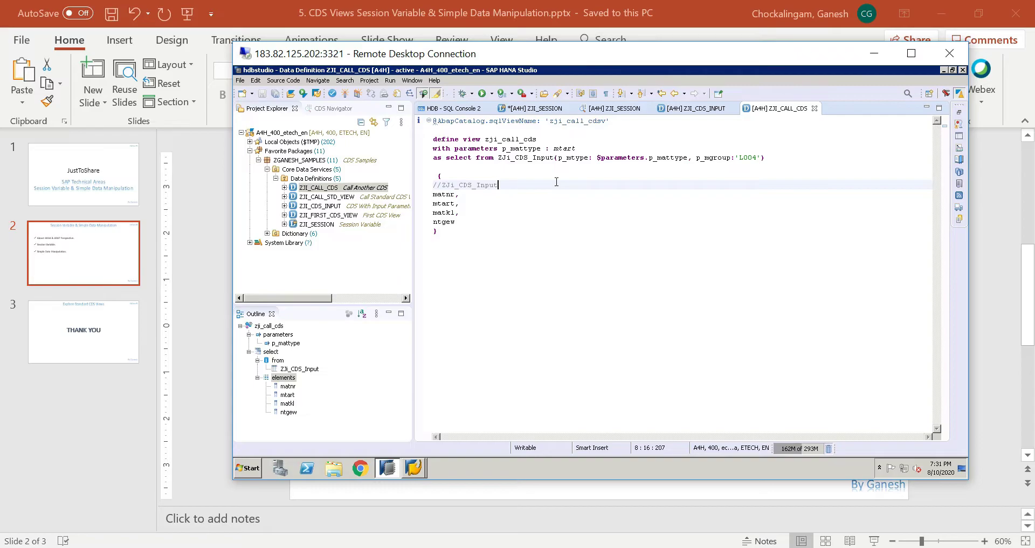
pyautogui.moveTo(525, 306)
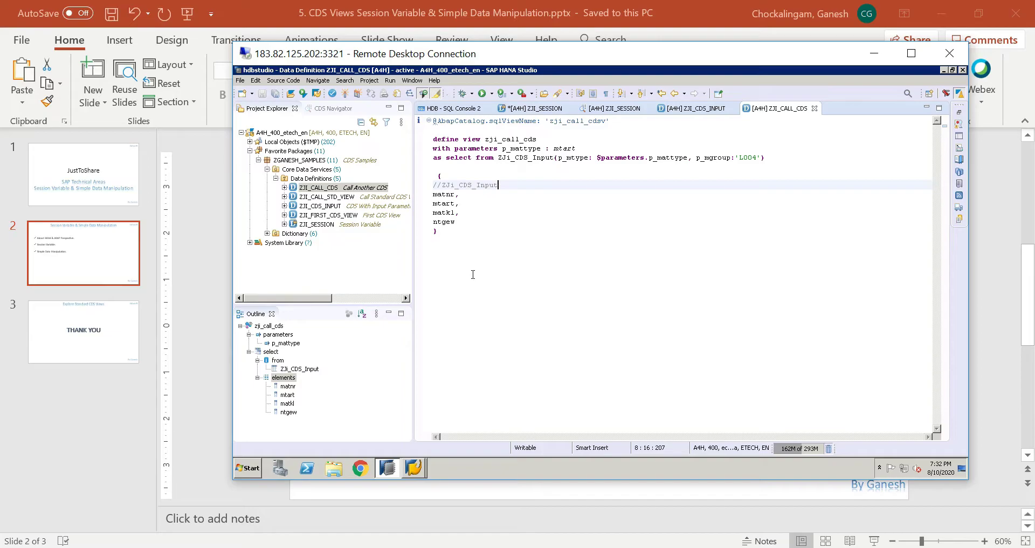
pyautogui.moveTo(315, 178)
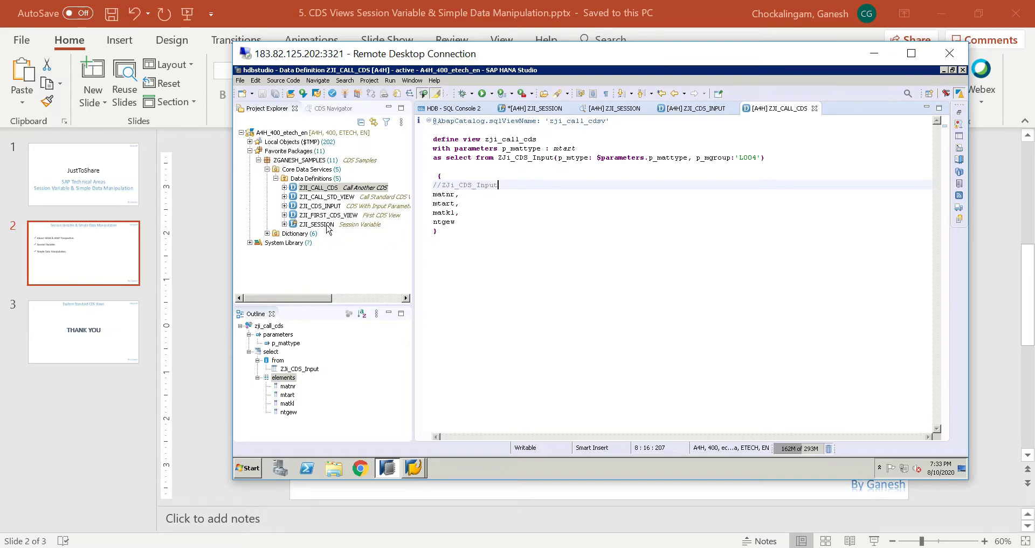
# Step: In ZJI_SESSION, change matnr to ltrim(matnr,'0') as Material_Number and start a new line
pyautogui.click(317, 224)
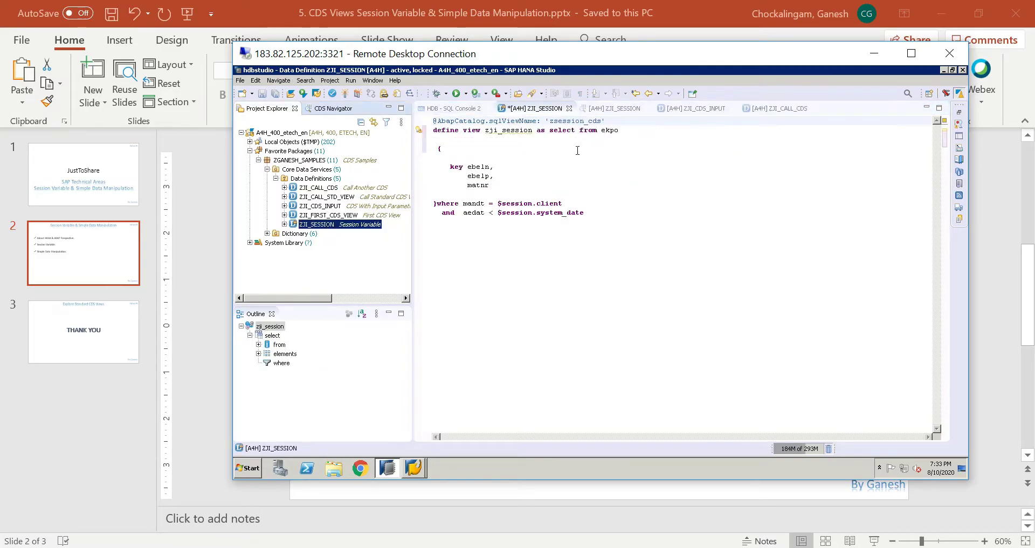
pyautogui.moveTo(524, 175)
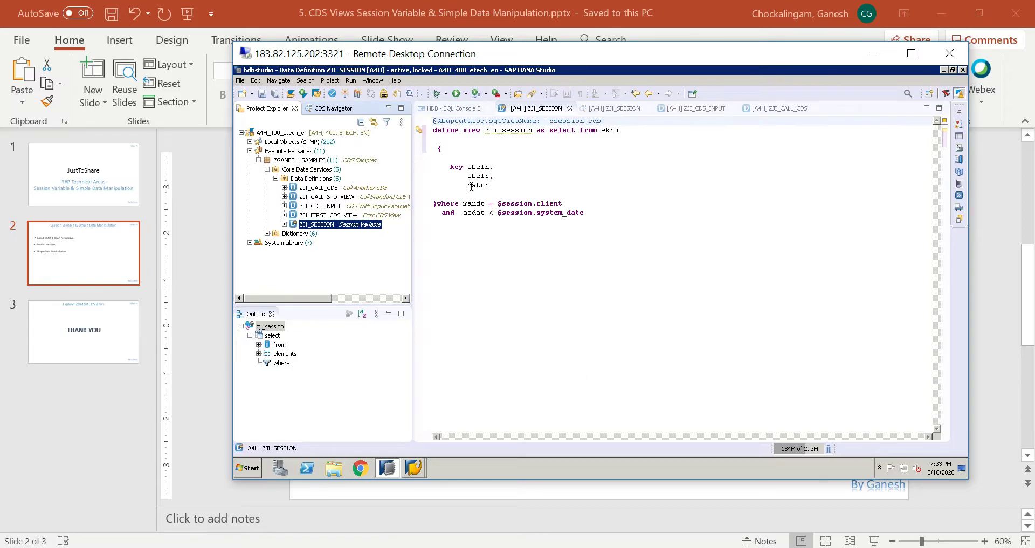
pyautogui.click(469, 185)
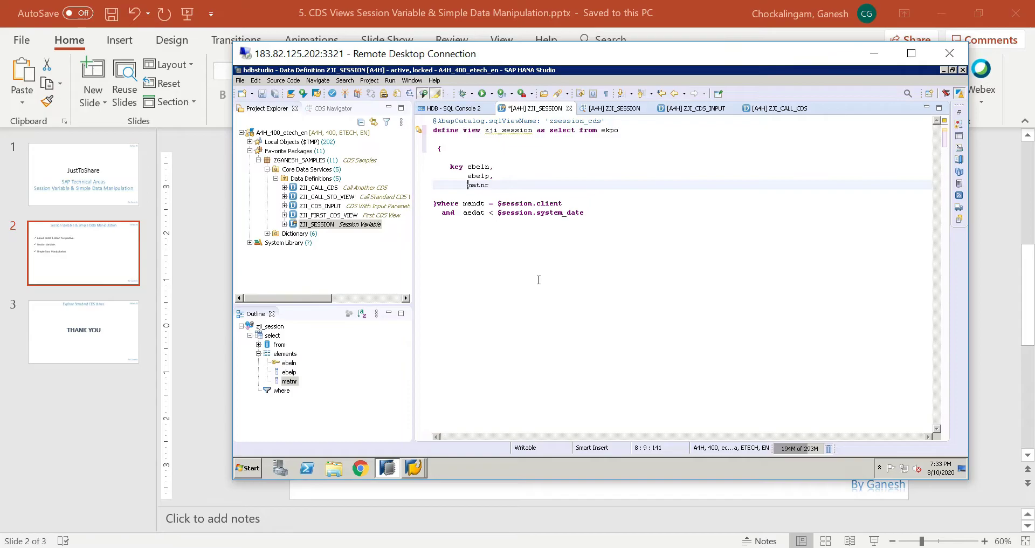
pyautogui.write('l')
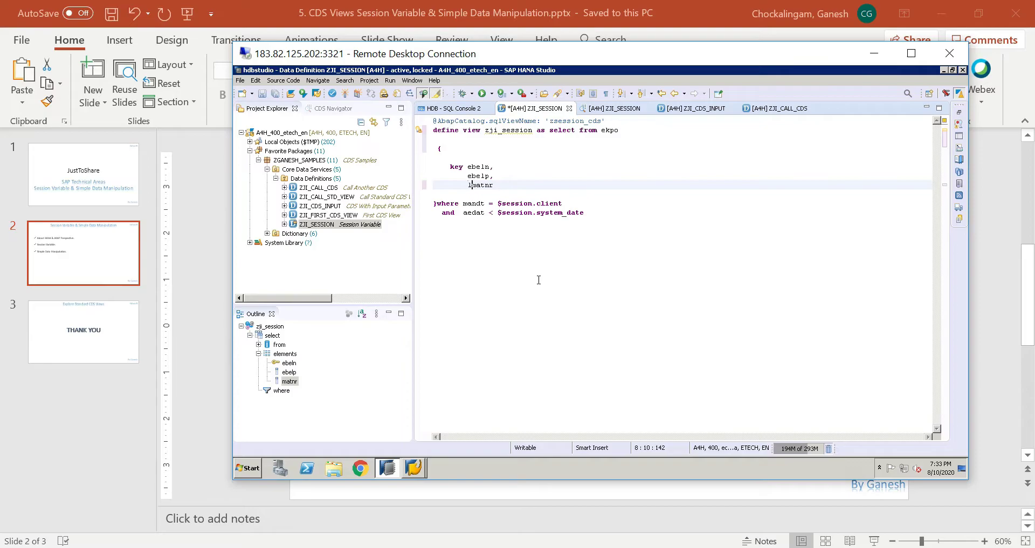
pyautogui.write('ltrim(')
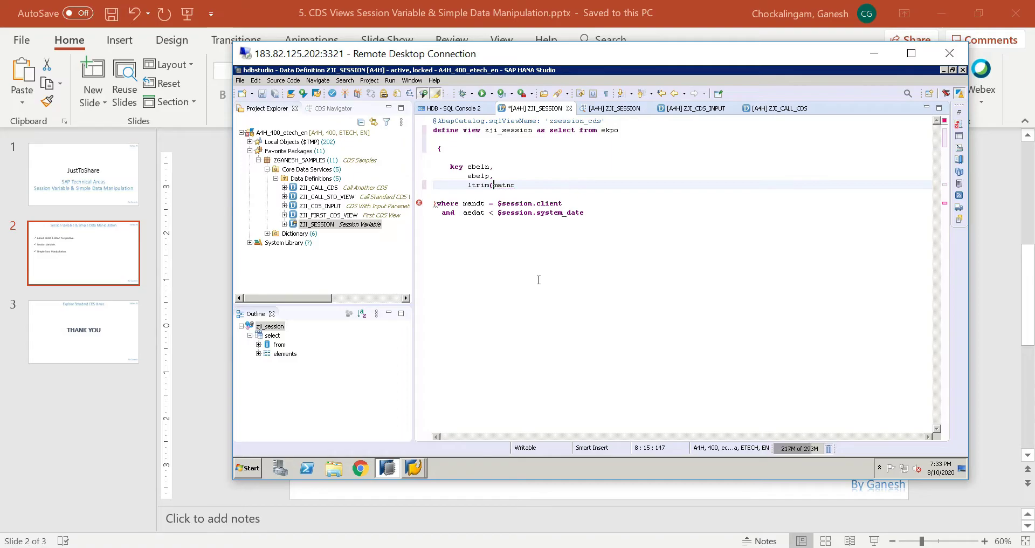
pyautogui.write(',')
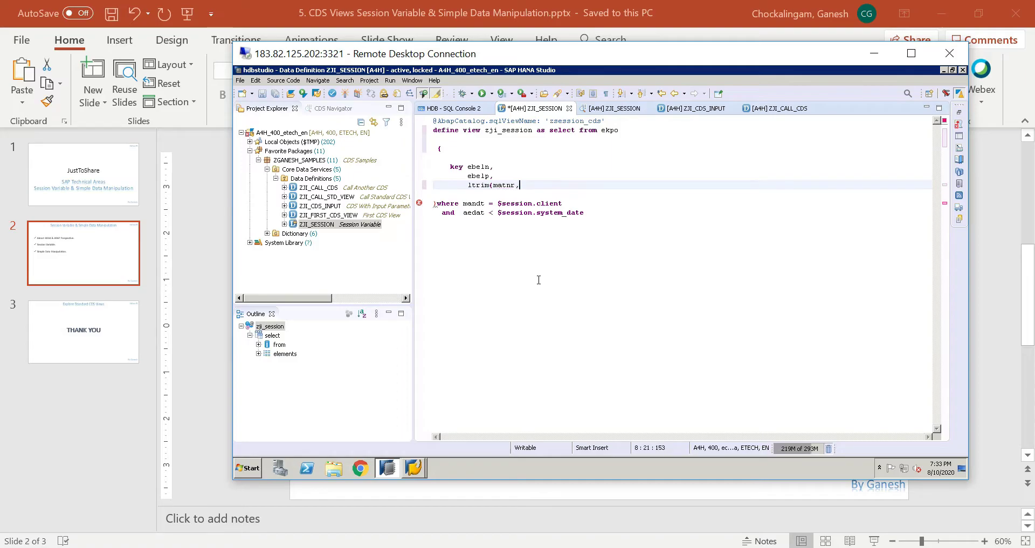
pyautogui.write("'0')")
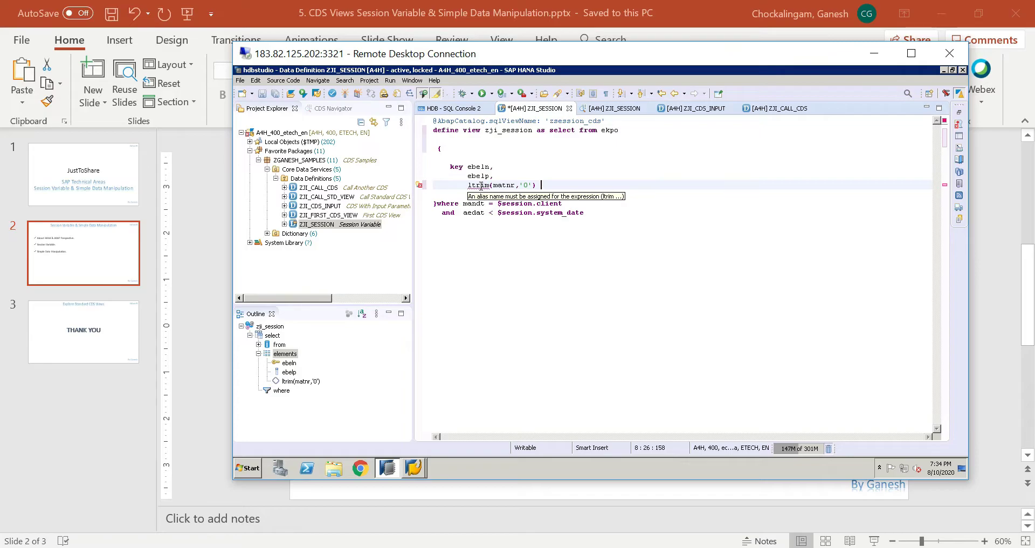
pyautogui.moveTo(560, 186)
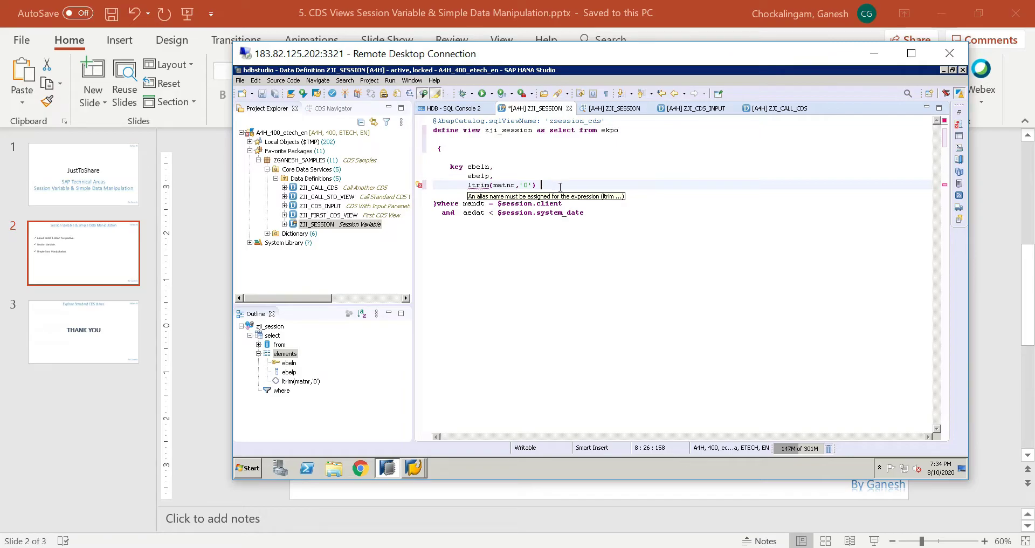
pyautogui.write('as')
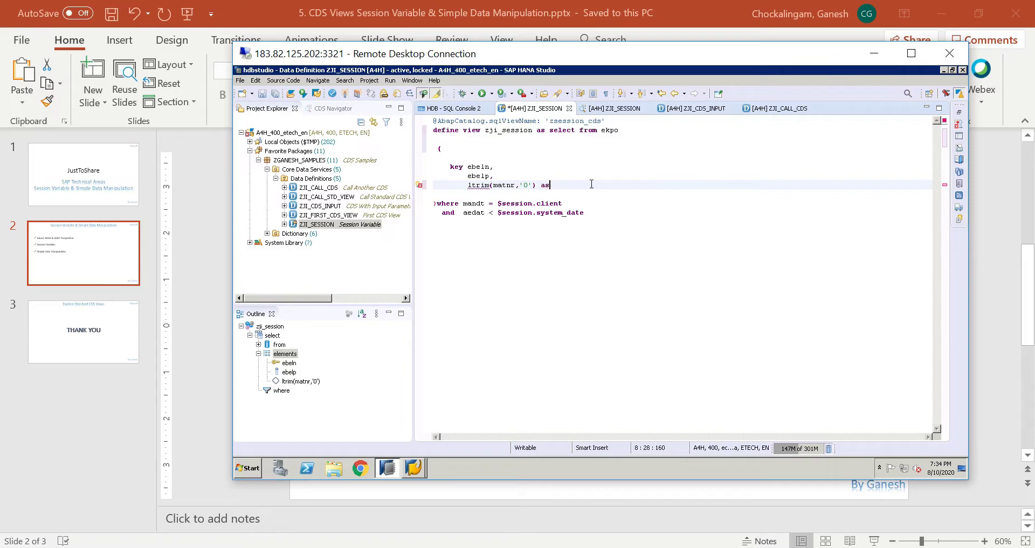
pyautogui.write('Material_N')
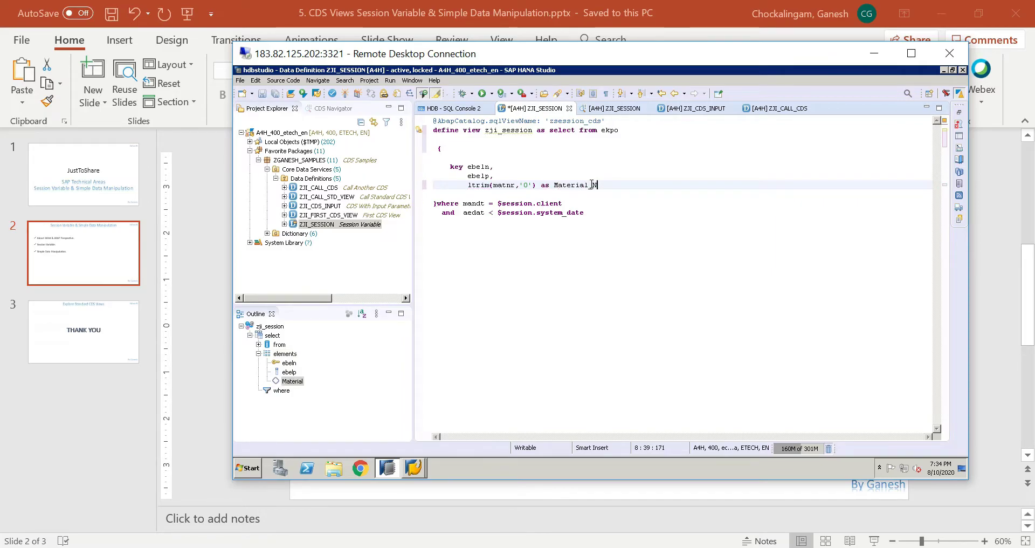
pyautogui.write('umber,')
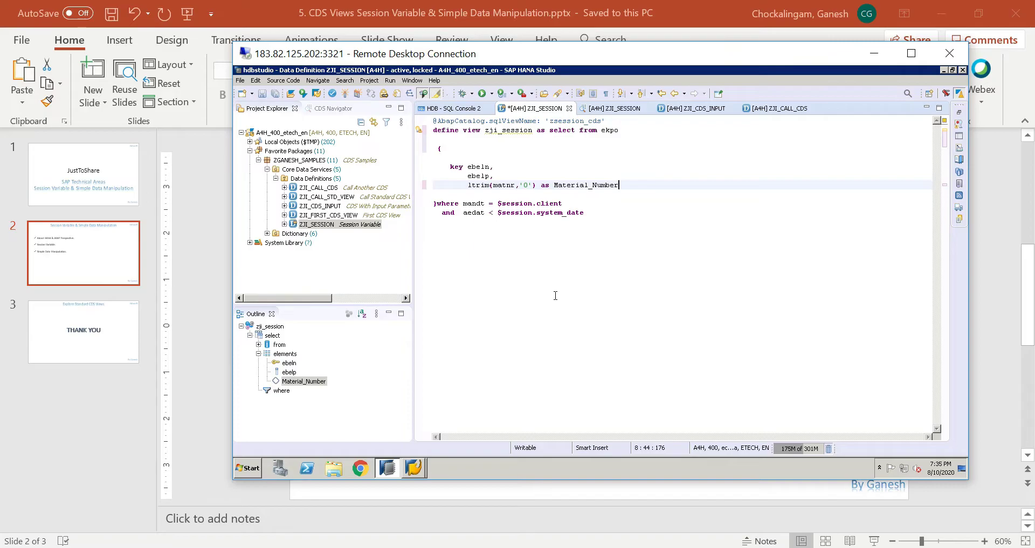
pyautogui.write(',')
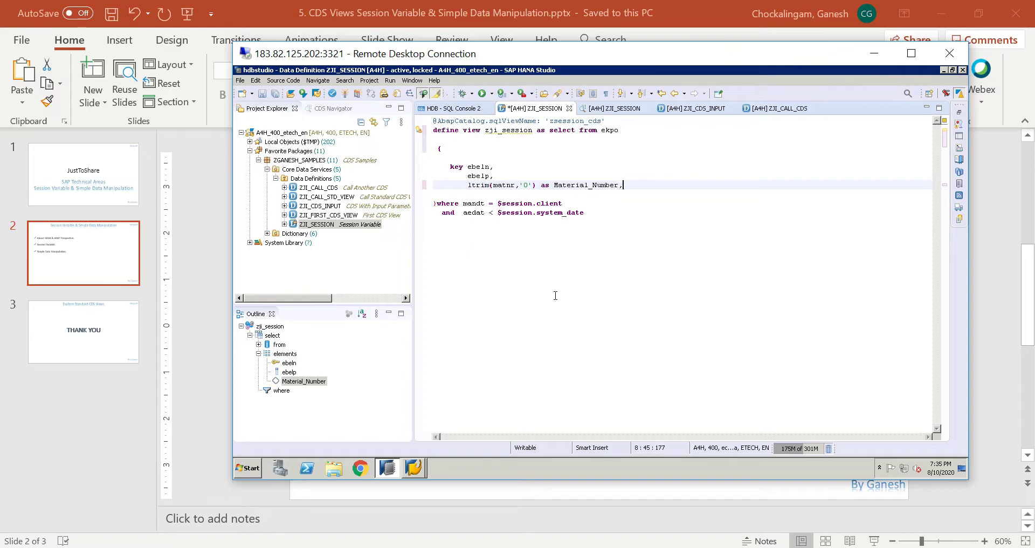
pyautogui.press('enter')
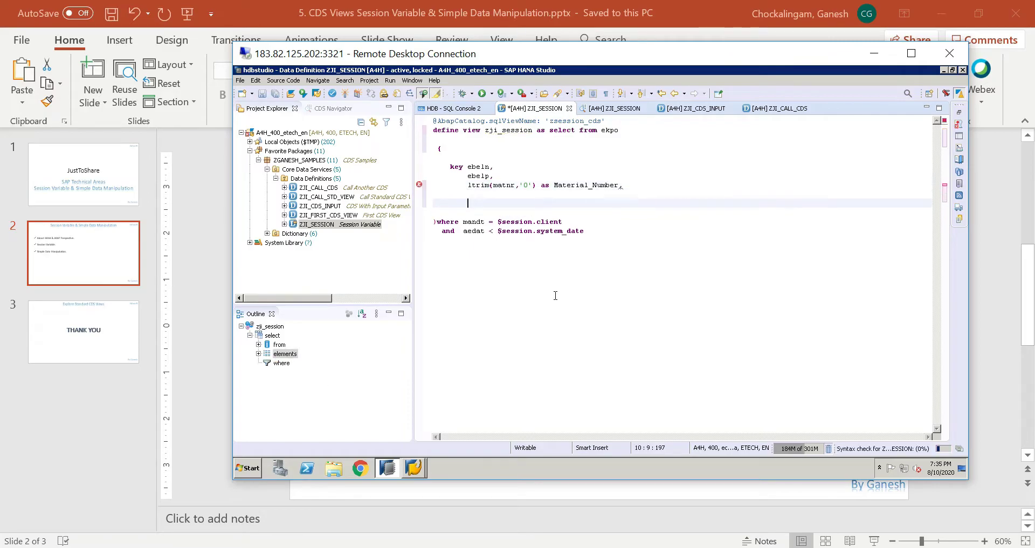
pyautogui.write('cas')
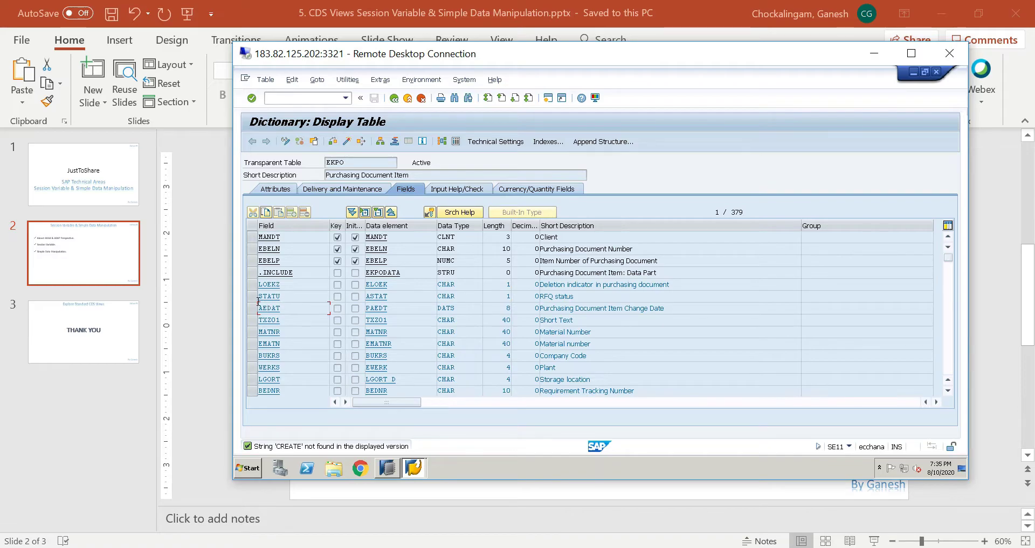
# Step: Add STATU and LGORT as selection fields in the EKPO data browser
pyautogui.click(256, 296)
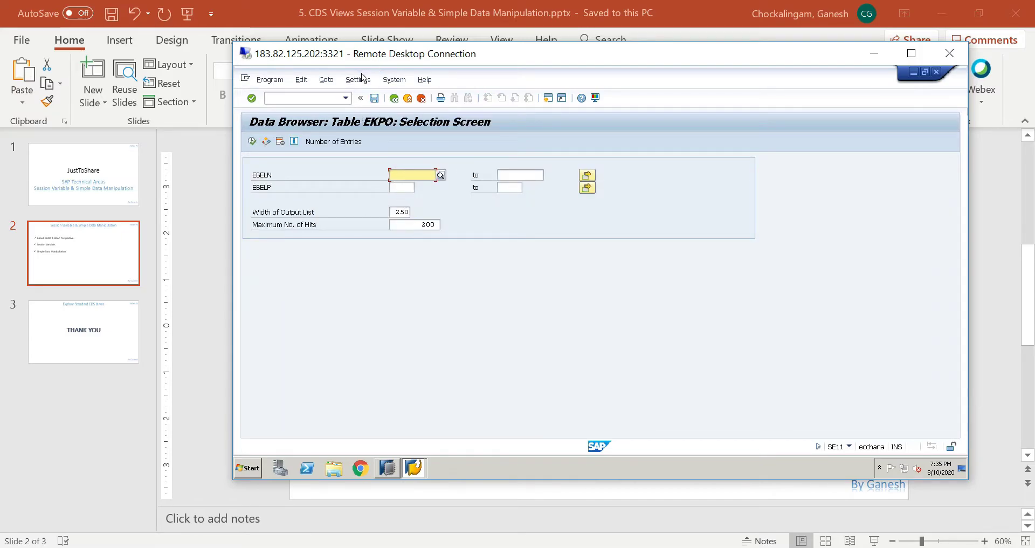
pyautogui.click(358, 79)
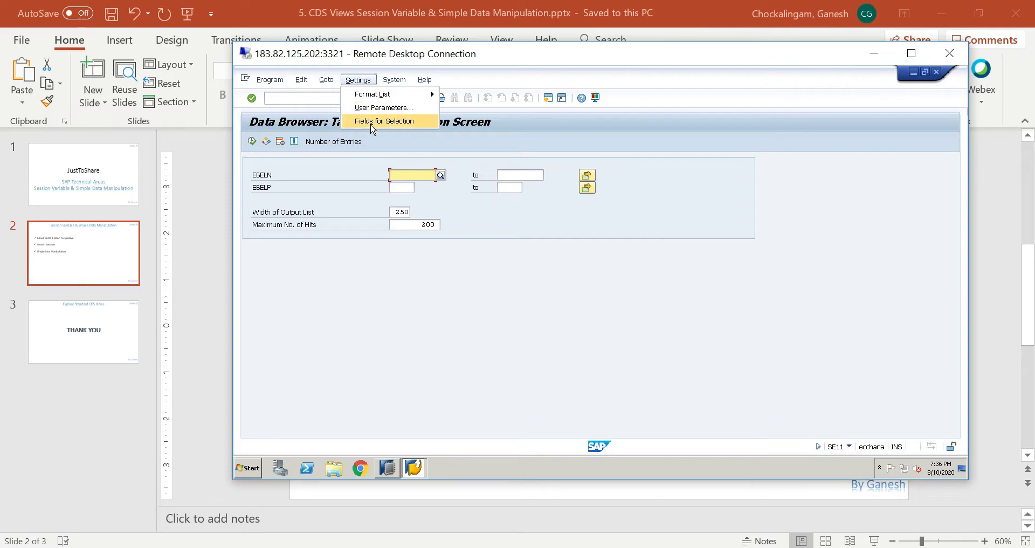
pyautogui.click(385, 121)
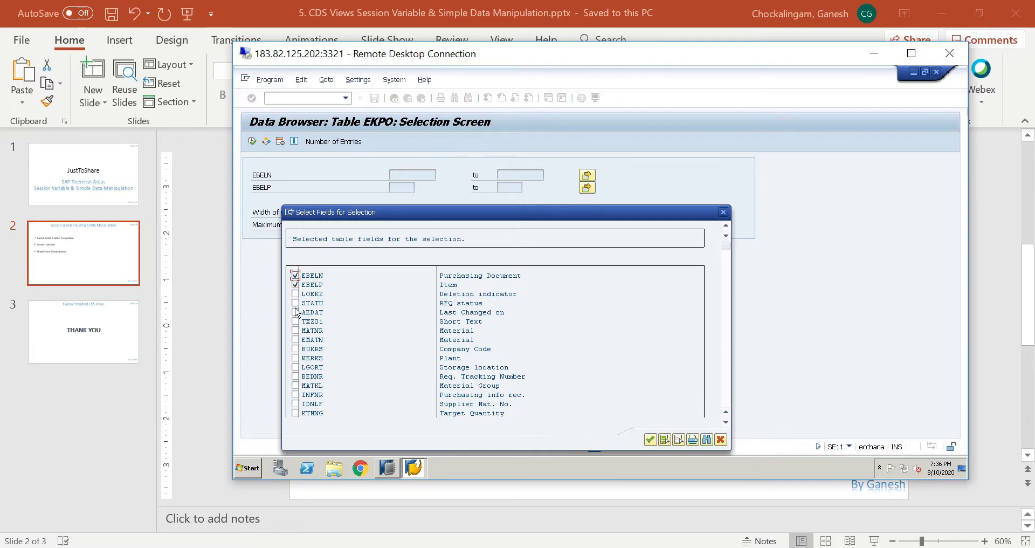
pyautogui.click(295, 303)
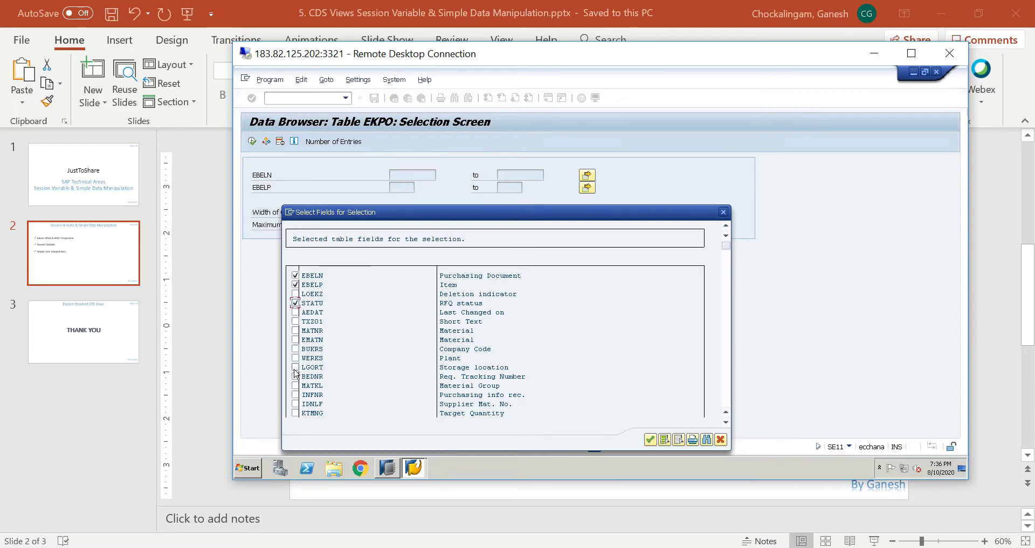
pyautogui.click(295, 367)
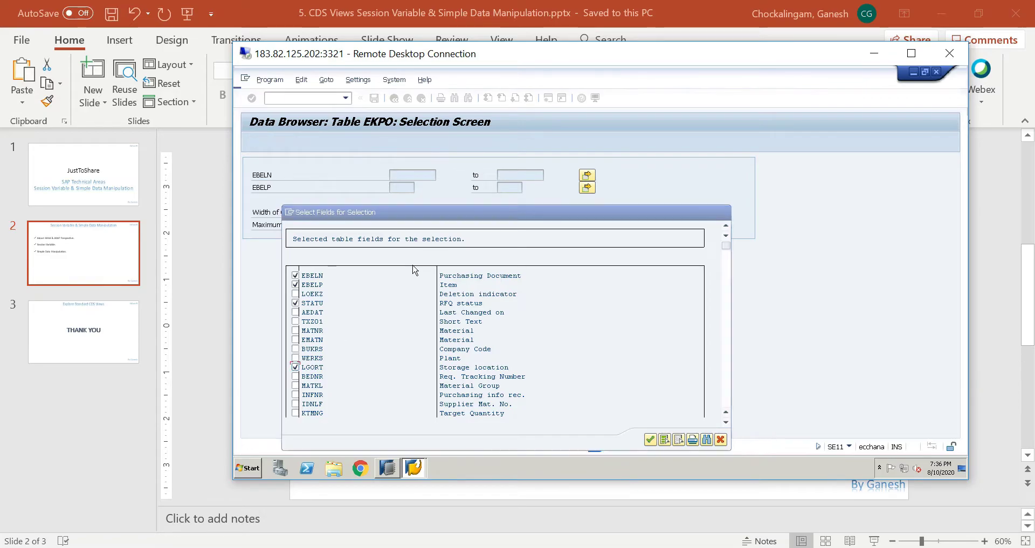
pyautogui.click(650, 440)
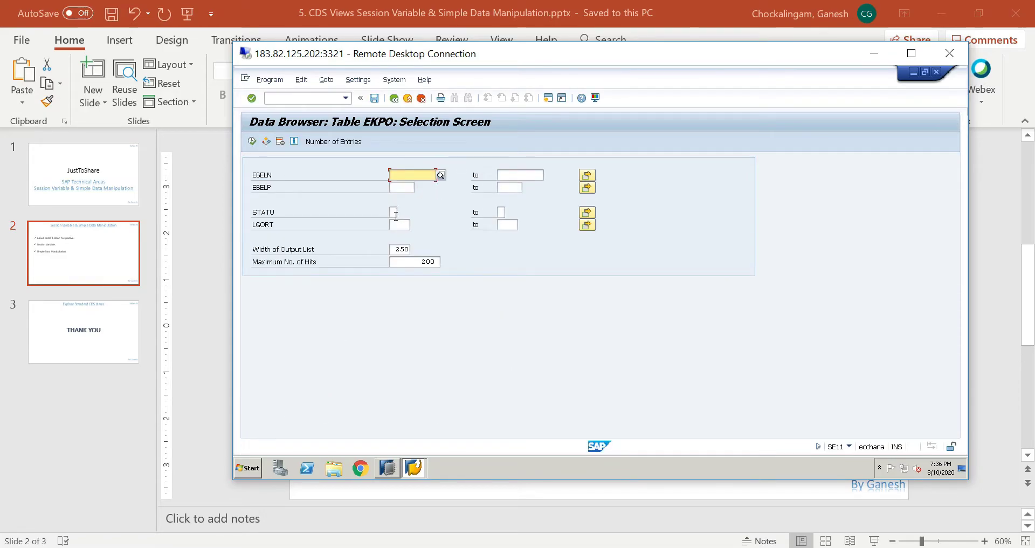
# Step: List the five RFQ status values, including F, then return to HANA Studio
pyautogui.click(394, 214)
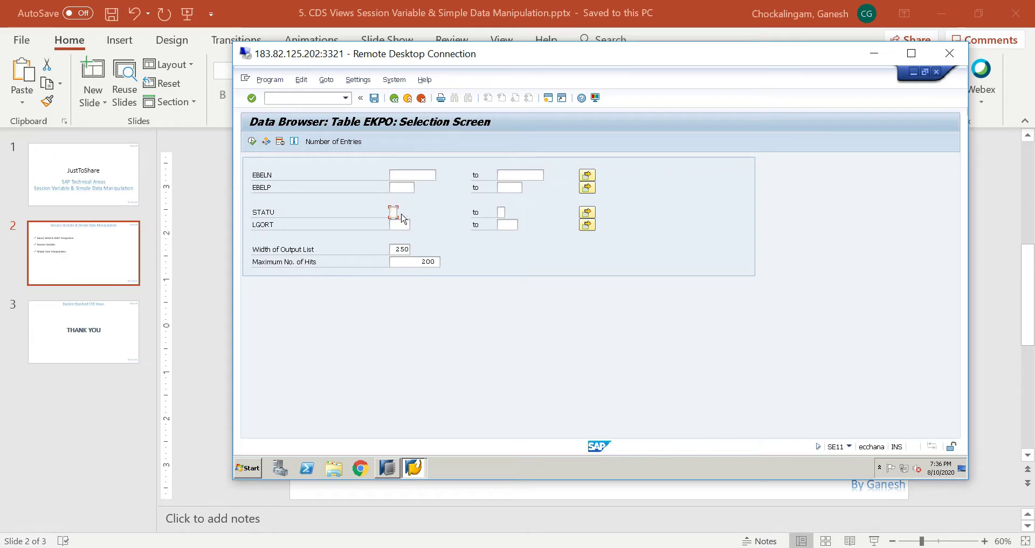
pyautogui.click(402, 214)
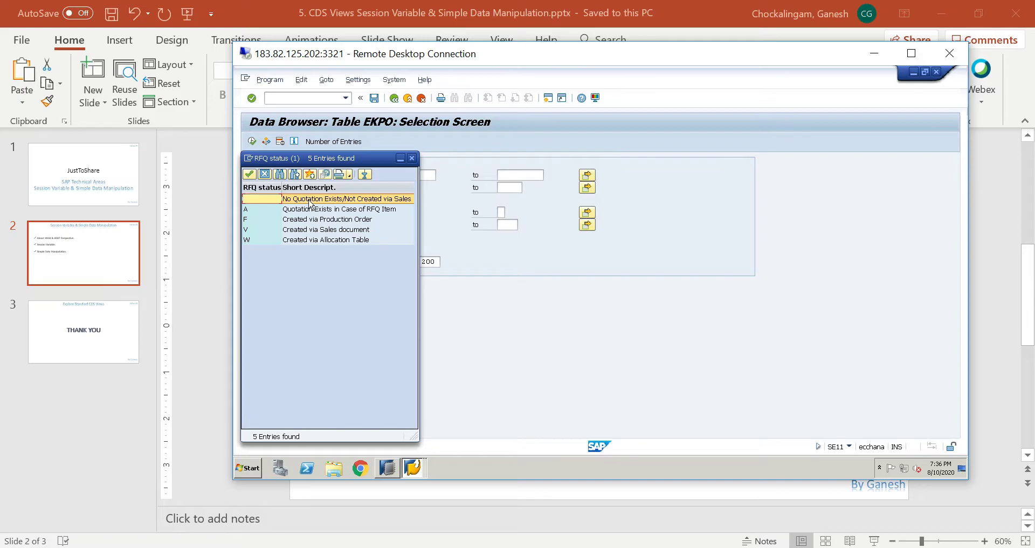
pyautogui.moveTo(309, 226)
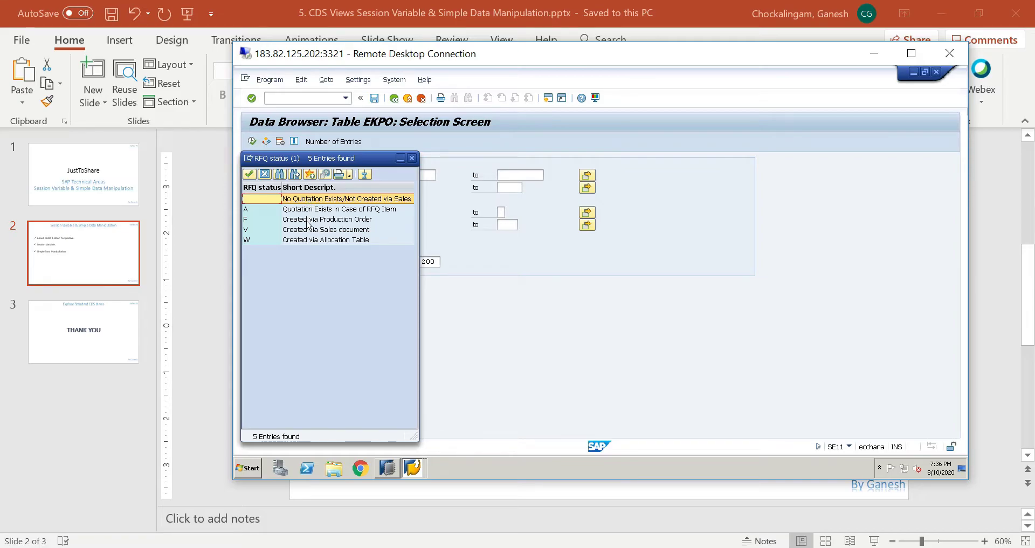
pyautogui.click(328, 219)
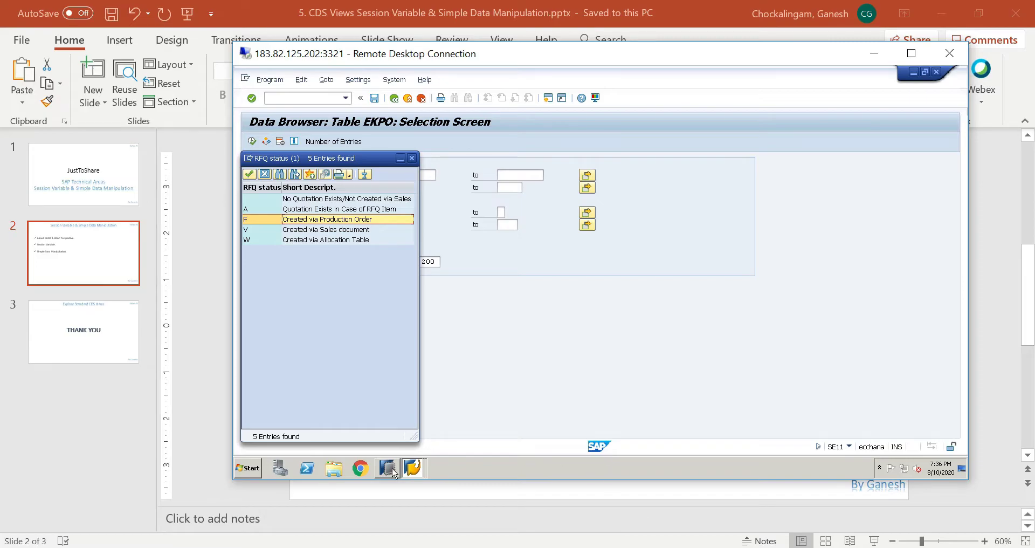
pyautogui.click(387, 468)
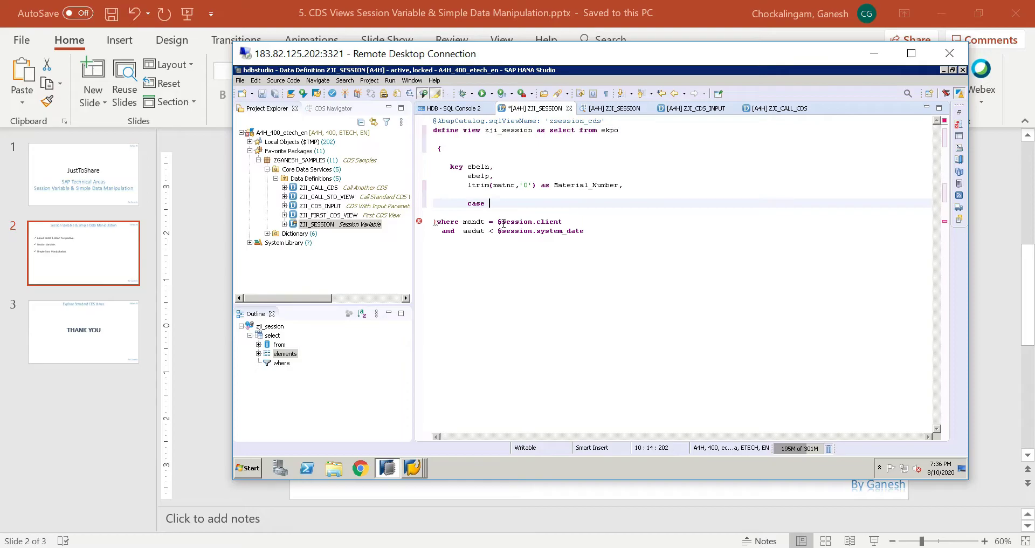
# Step: Start a case on statu: when 'Q' then 'Quopation Exists'
pyautogui.write('statu')
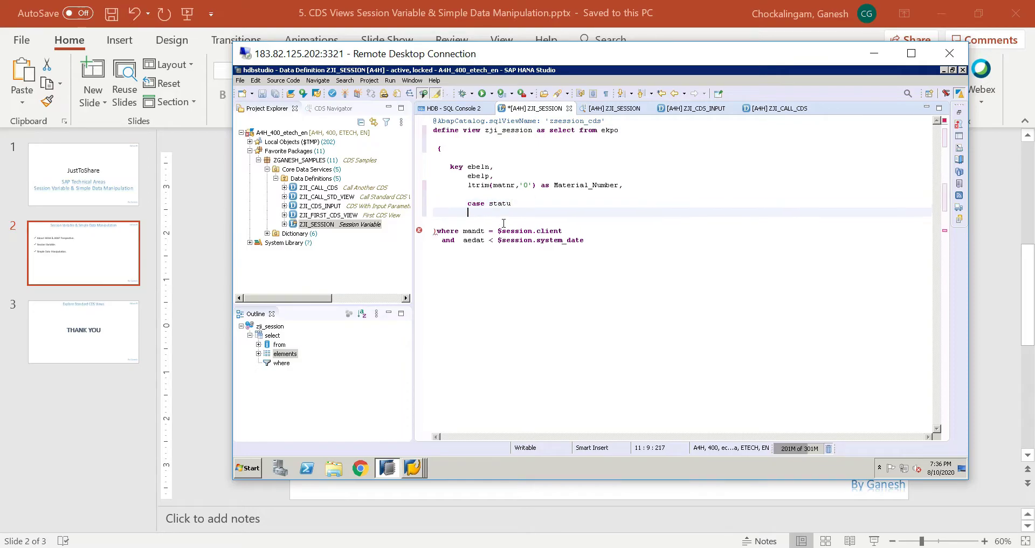
pyautogui.write("when 'Q' then")
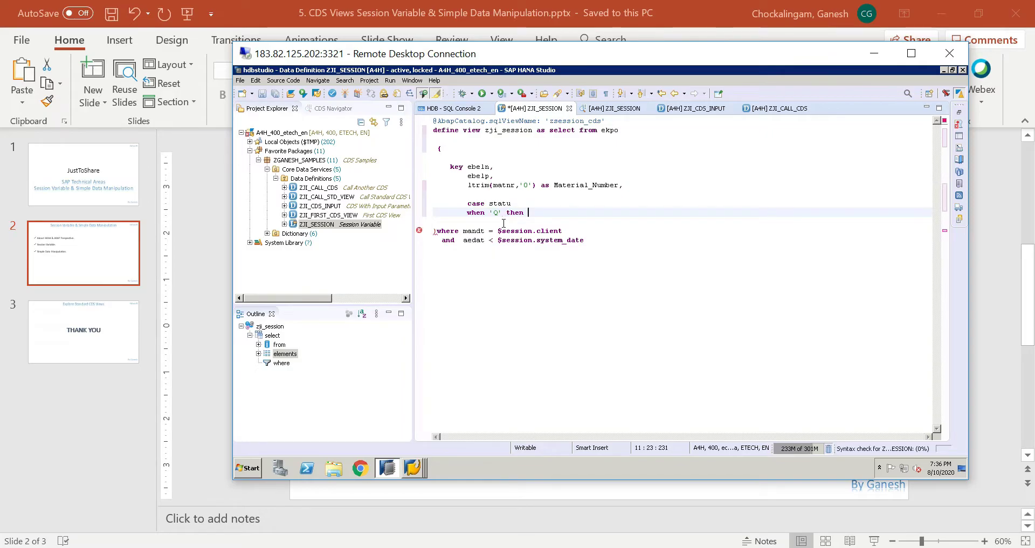
pyautogui.write('Quo')
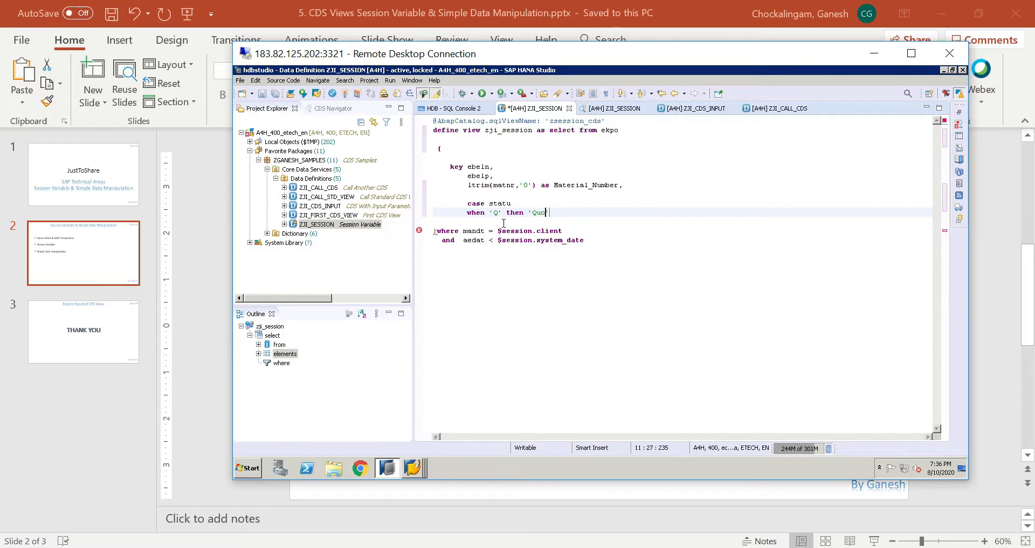
pyautogui.write("pation '")
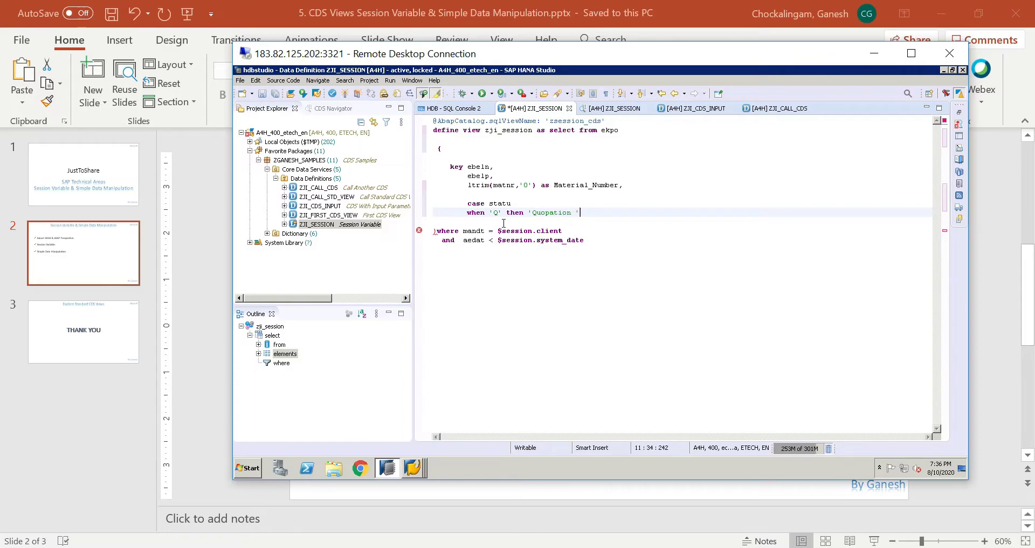
pyautogui.write('Exists')
pyautogui.write("when 'F' then 'Hainv prod order")
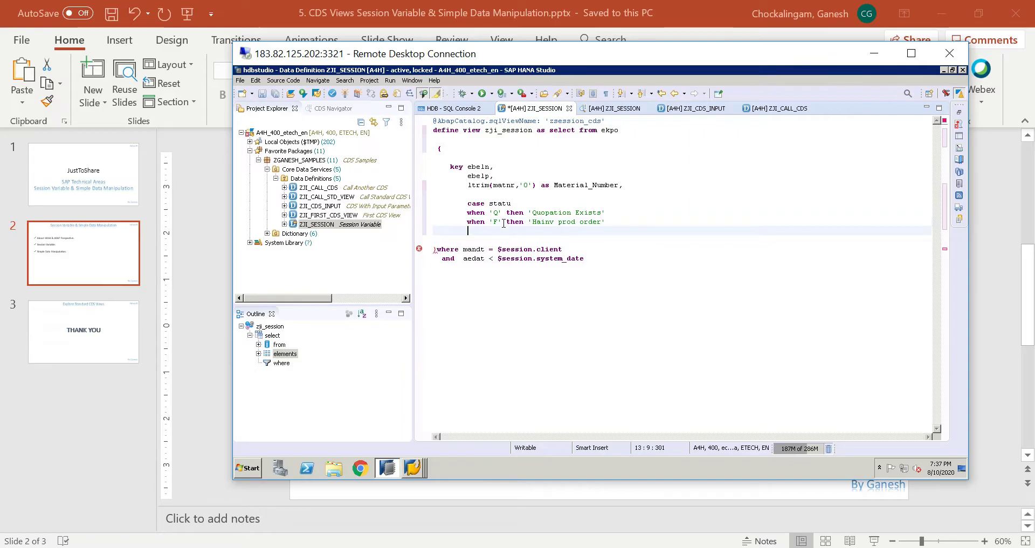
# Step: Finish the case with else 'No Quotation', end as RFQ_Status
pyautogui.write('else')
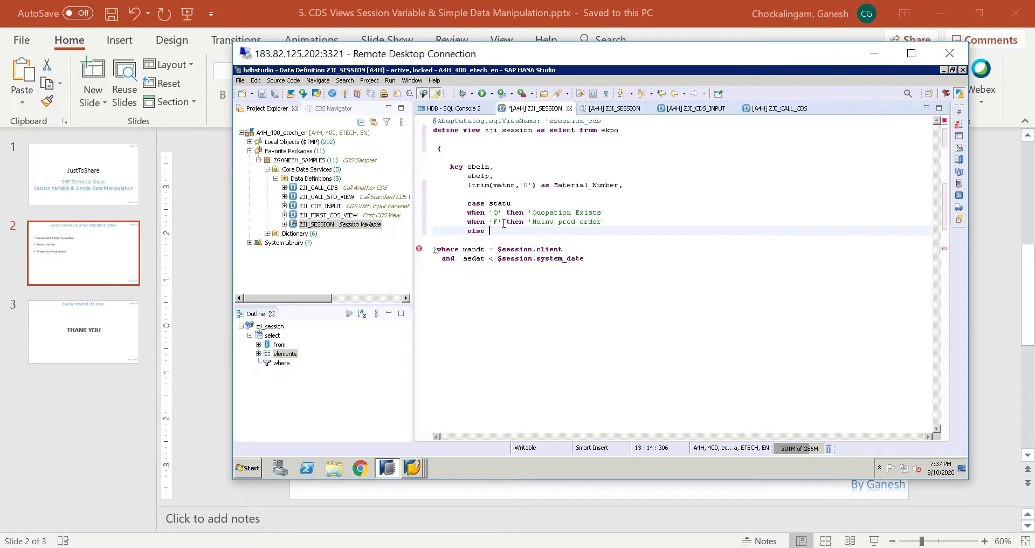
pyautogui.write("'No Quotati")
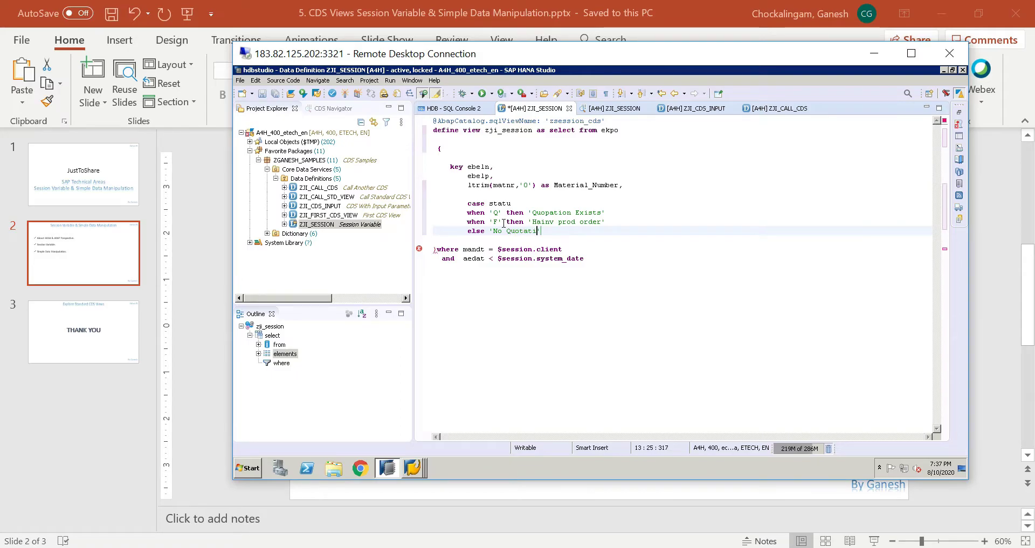
pyautogui.write("on'")
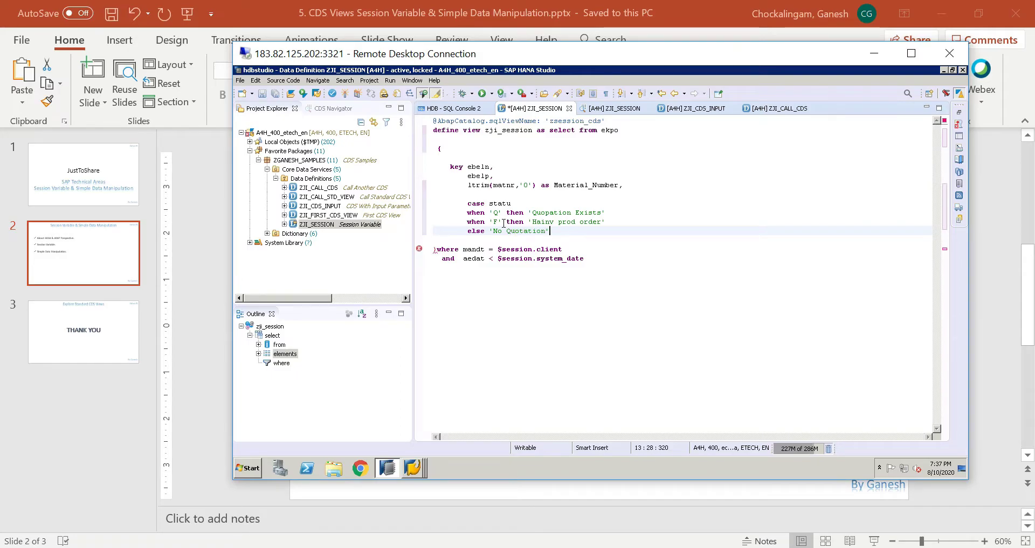
pyautogui.write('end as')
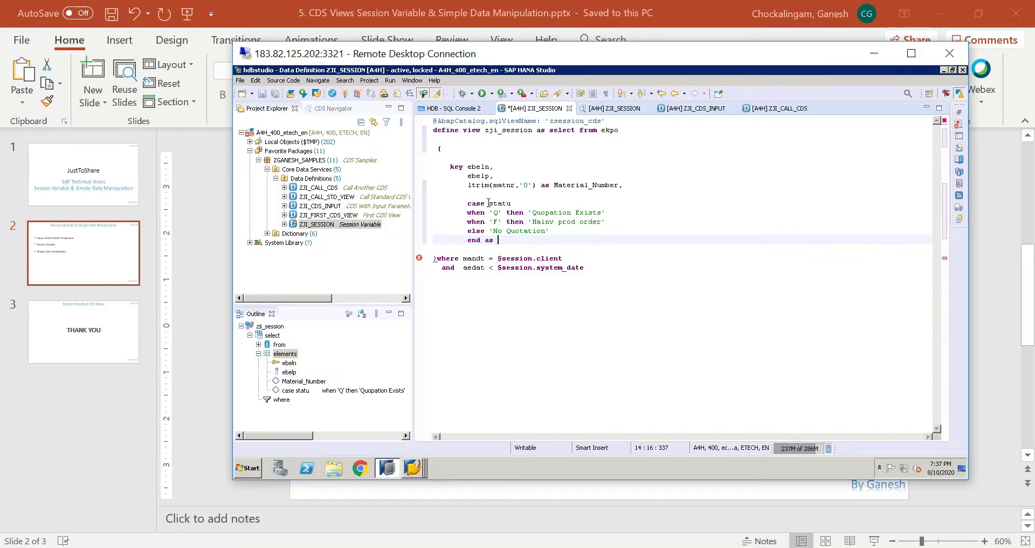
pyautogui.doubleClick(500, 203)
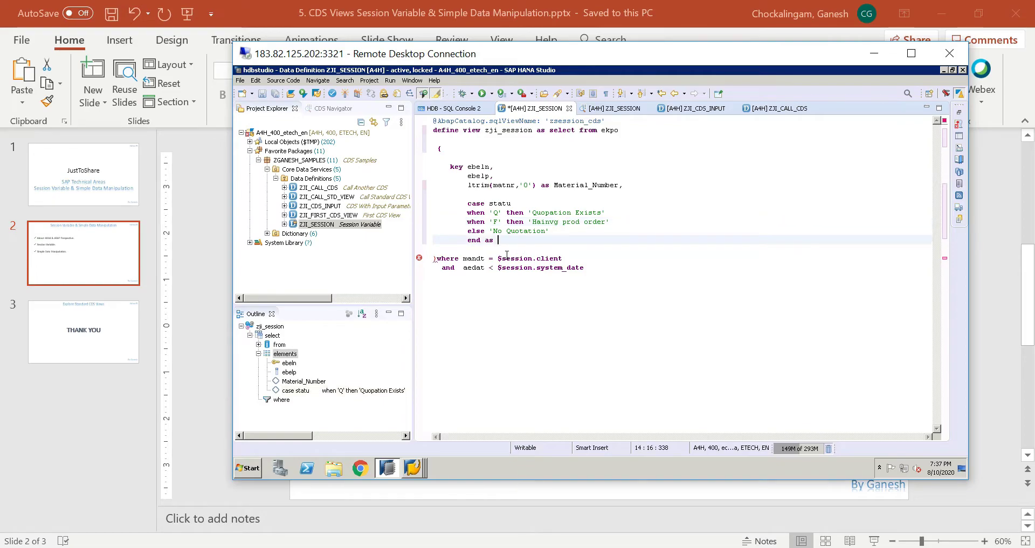
pyautogui.write('RFQ_')
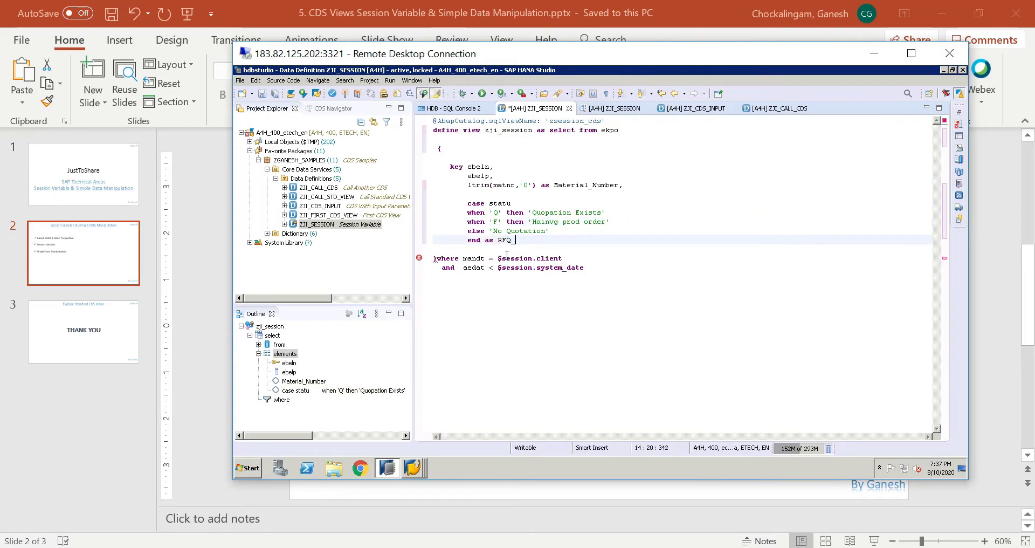
pyautogui.write('Status')
pyautogui.click(539, 221)
pyautogui.write('v')
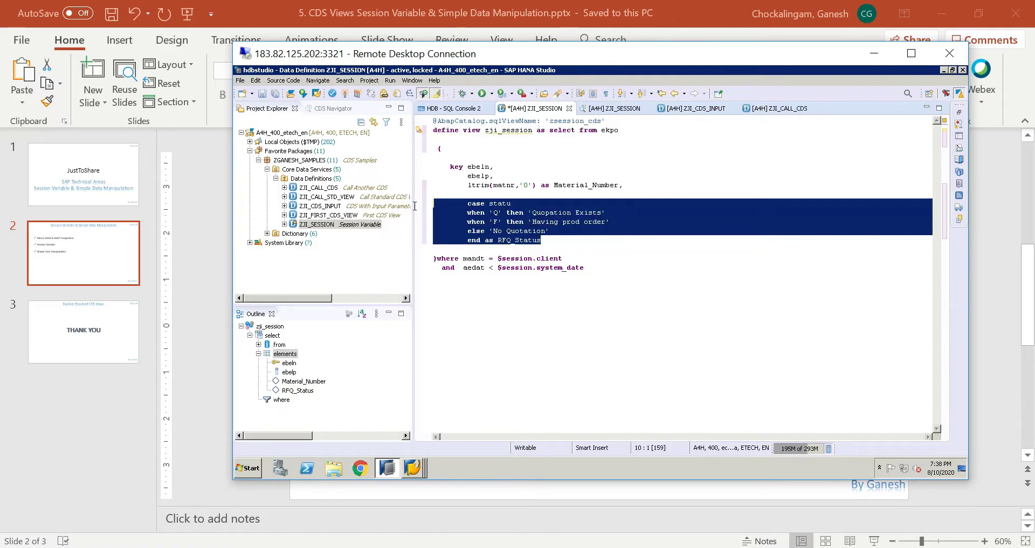
pyautogui.moveTo(430, 209)
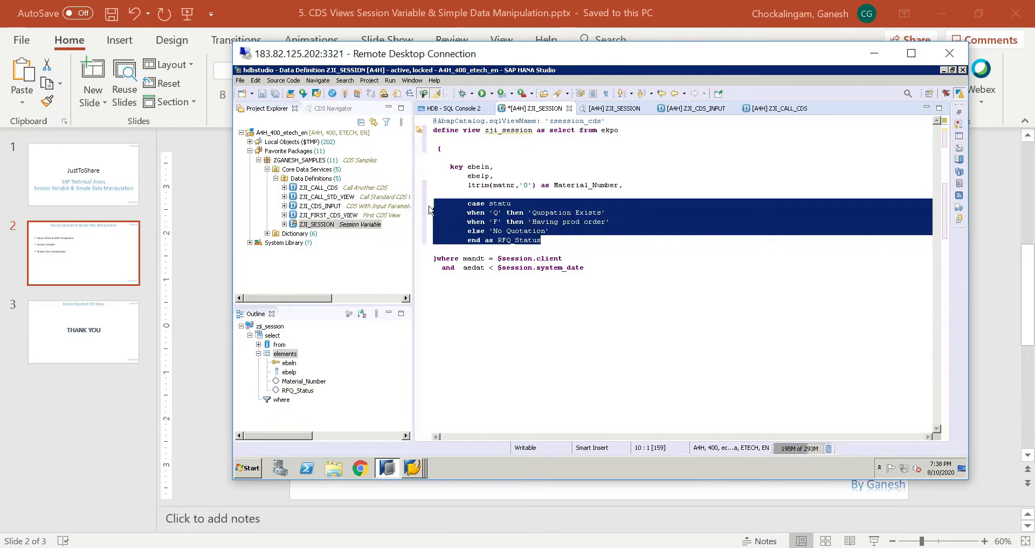
pyautogui.doubleClick(521, 240)
pyautogui.write(',')
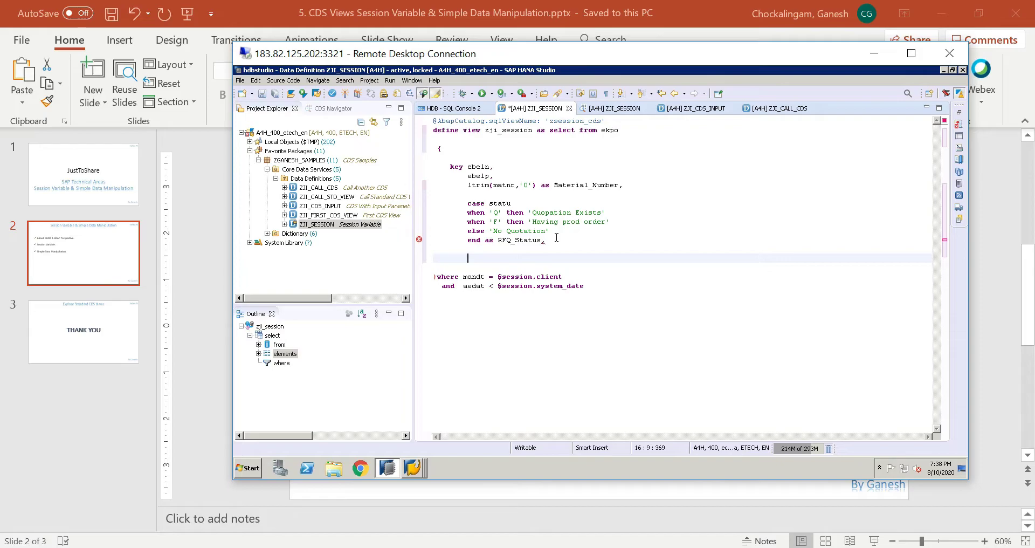
# Step: Begin a CASE on lgort mapping '0004' to 'STR1'
pyautogui.write('case')
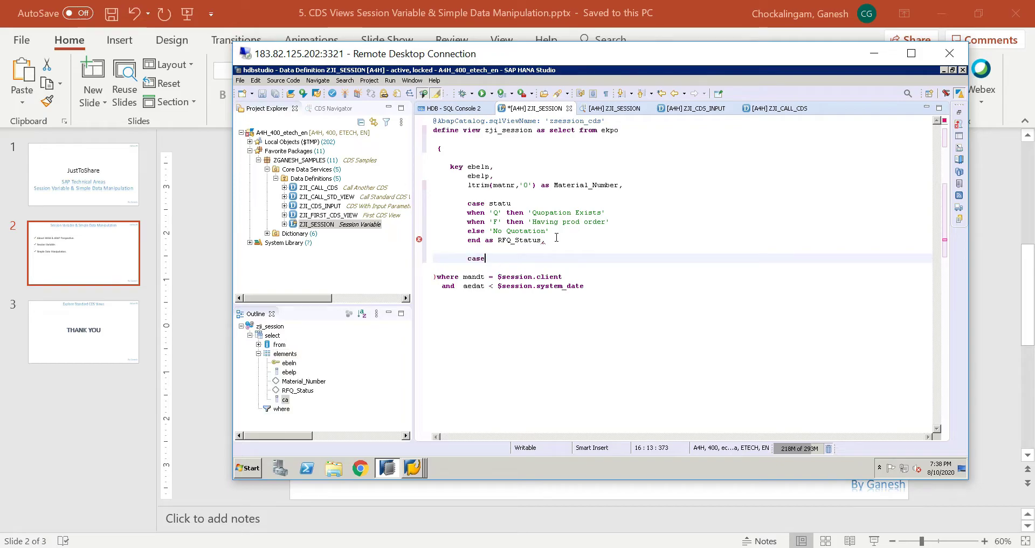
pyautogui.write('w')
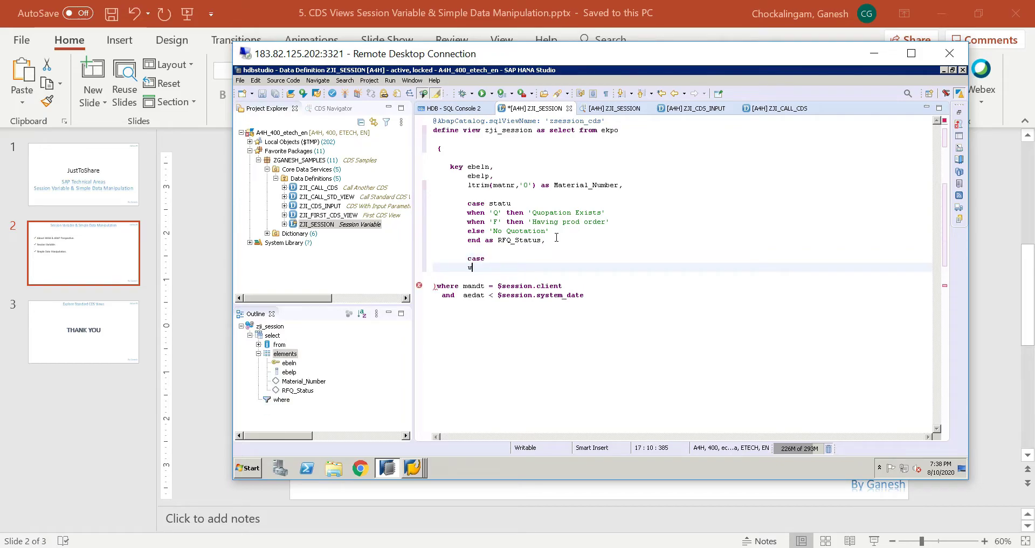
pyautogui.write('when')
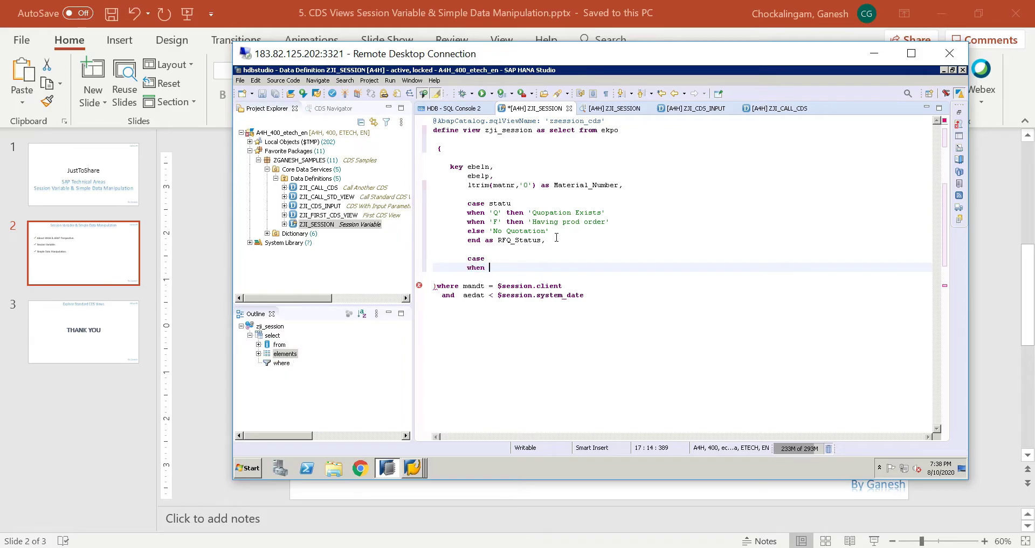
pyautogui.write("lgort = '0")
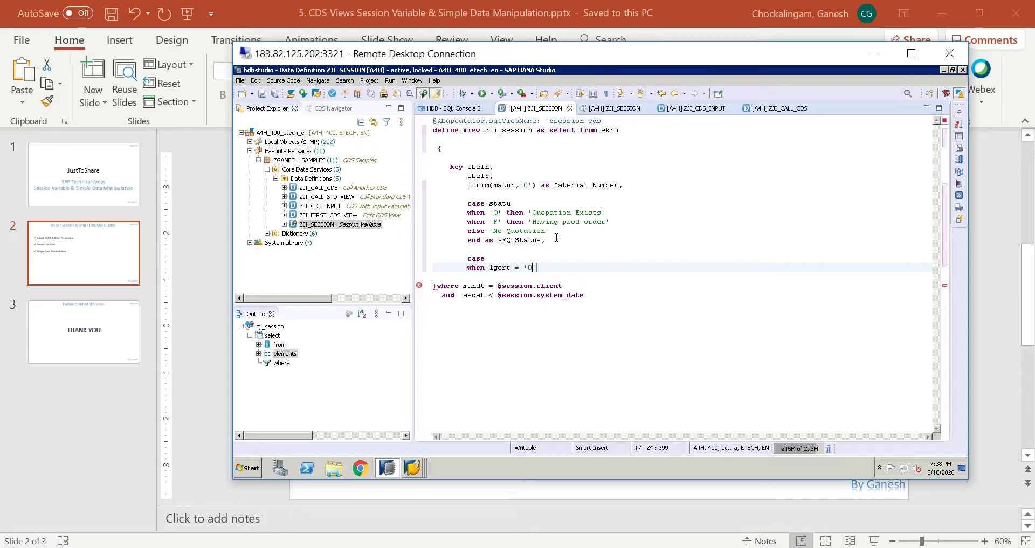
pyautogui.write('004')
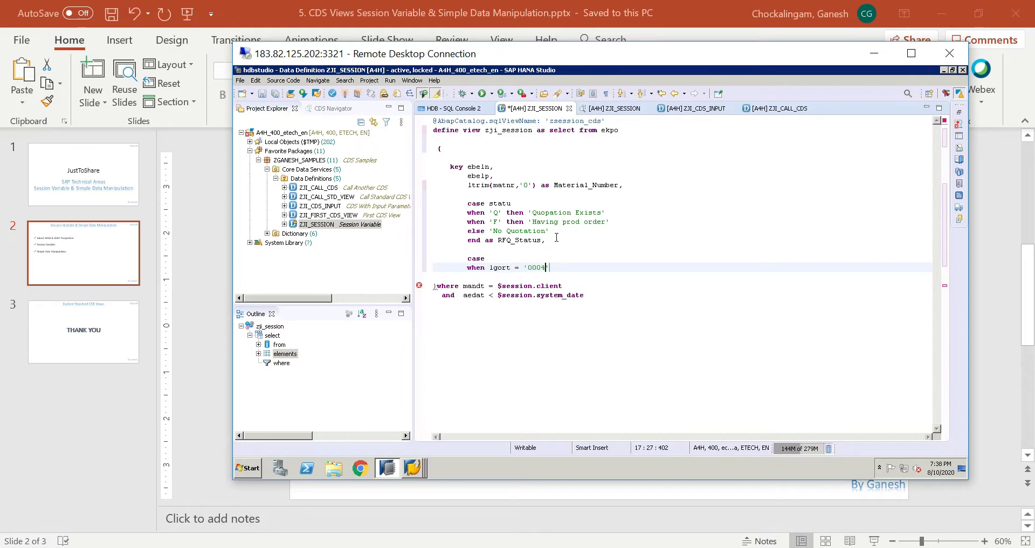
pyautogui.write('then')
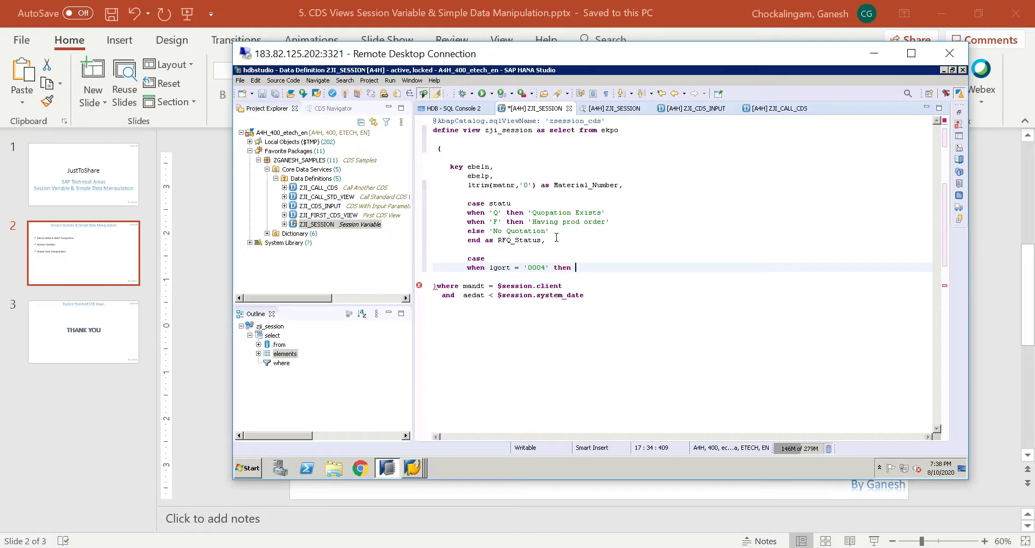
pyautogui.write("'STR1")
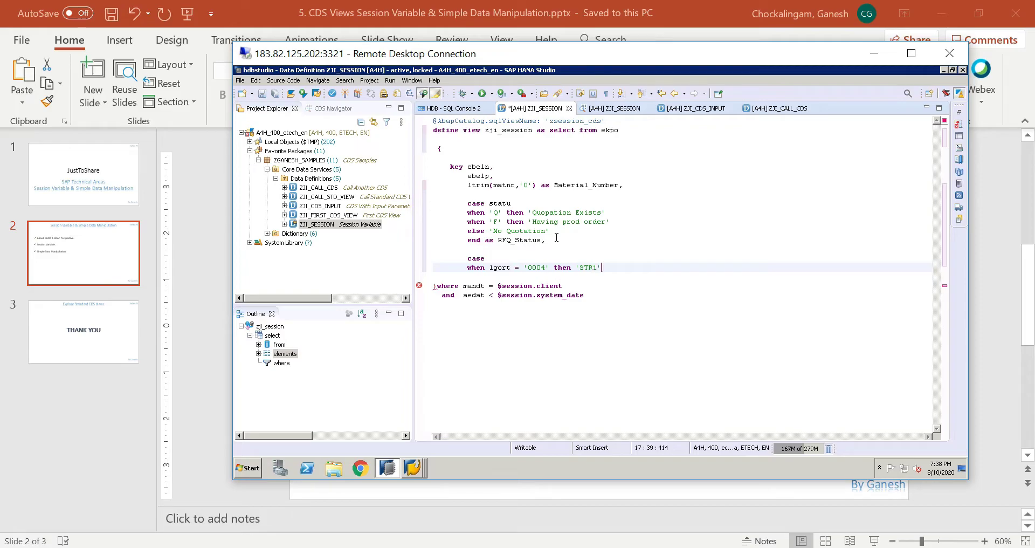
# Step: Add the '0005' to 'STR2' branch, end the CASE and alias it str_loc
pyautogui.write('wh')
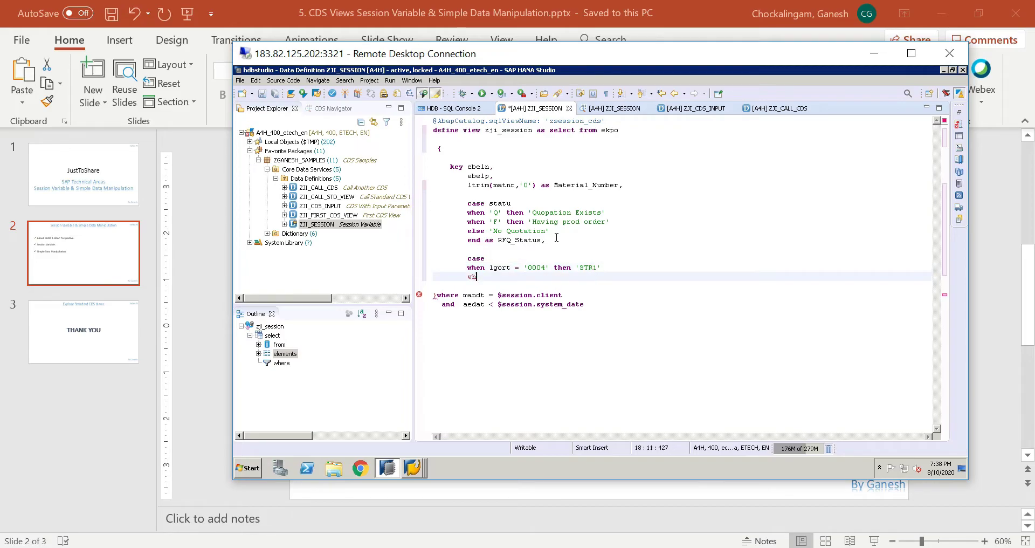
pyautogui.write("when lgort = '0'")
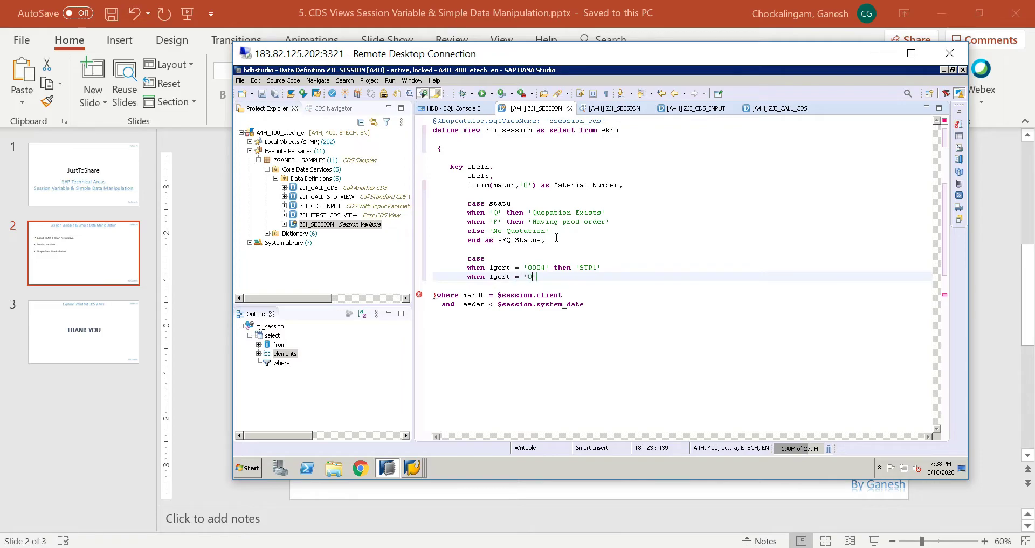
pyautogui.write('005')
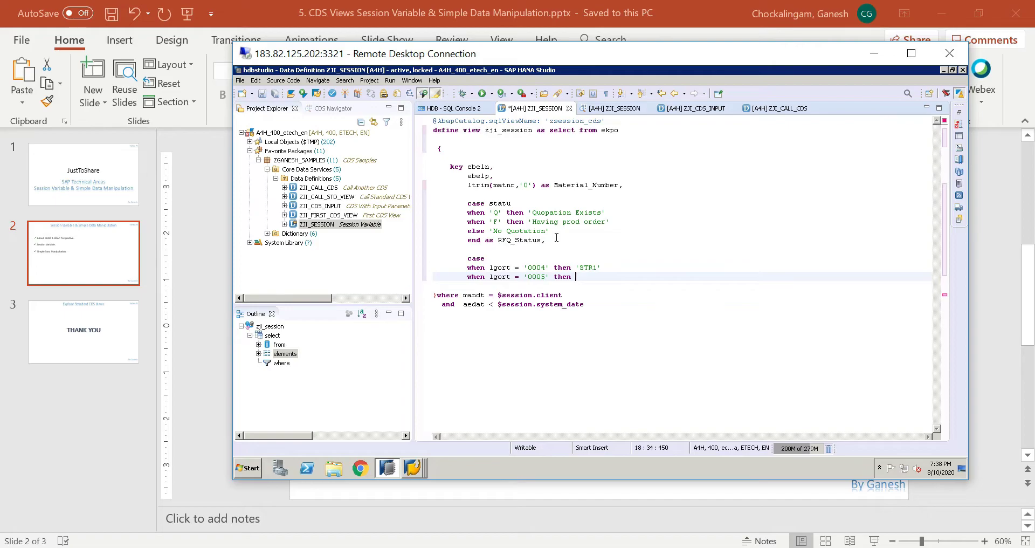
pyautogui.write("'STR2'")
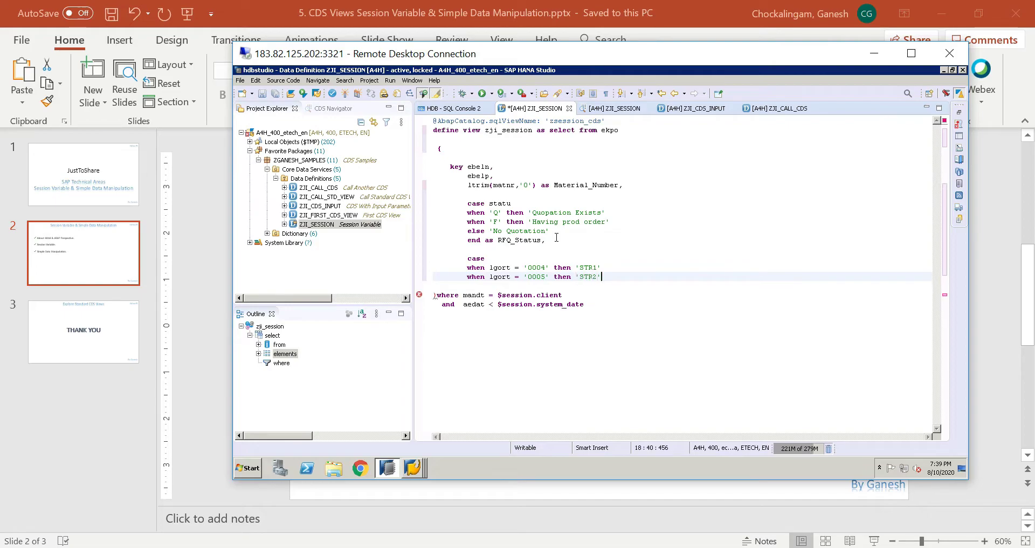
pyautogui.write('end a')
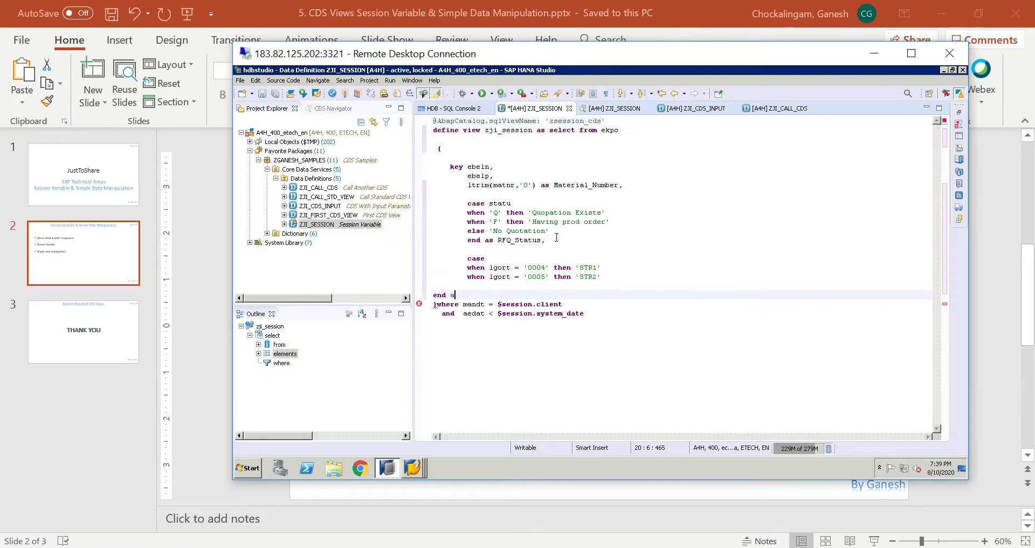
pyautogui.write('s')
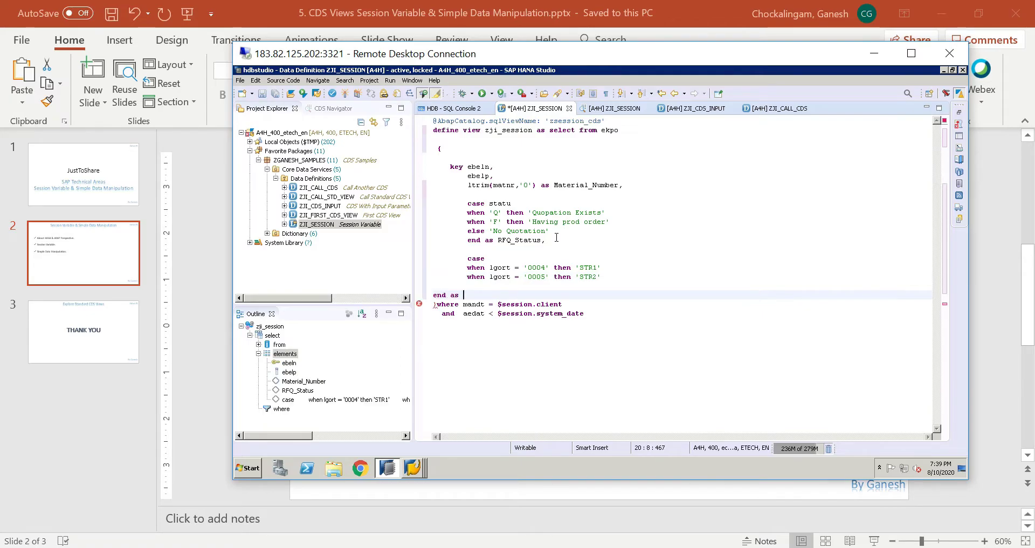
pyautogui.write('str_lo')
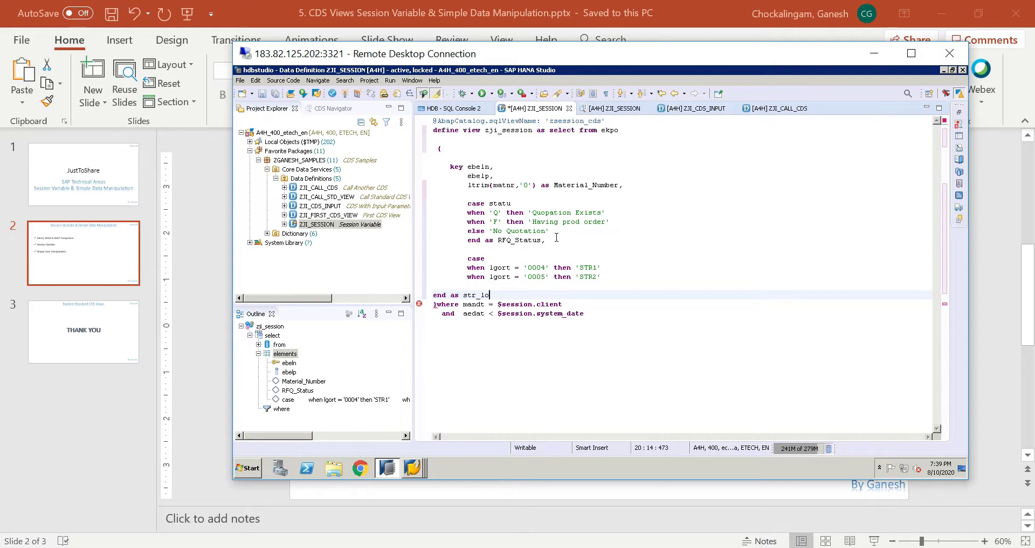
pyautogui.write('c')
pyautogui.press('enter')
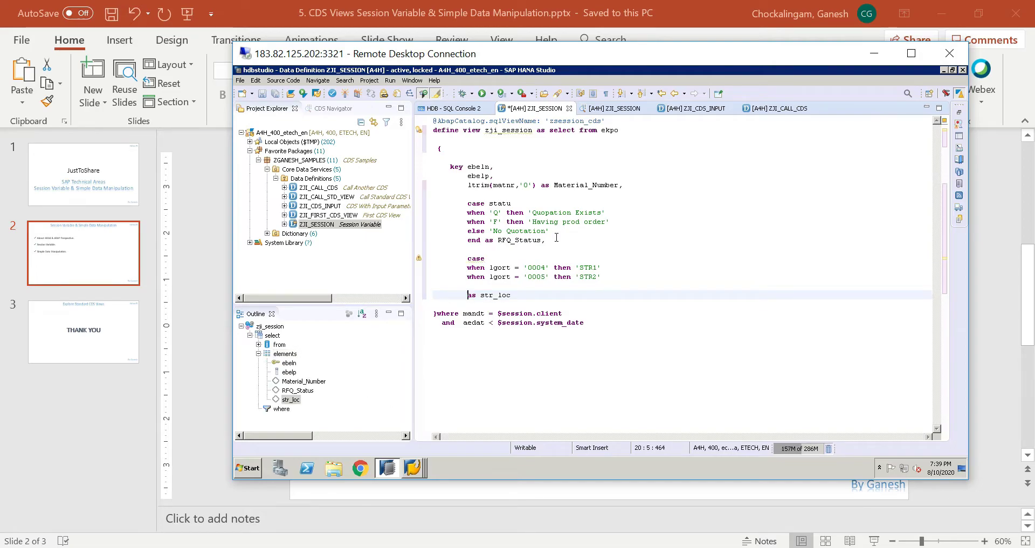
pyautogui.write('end')
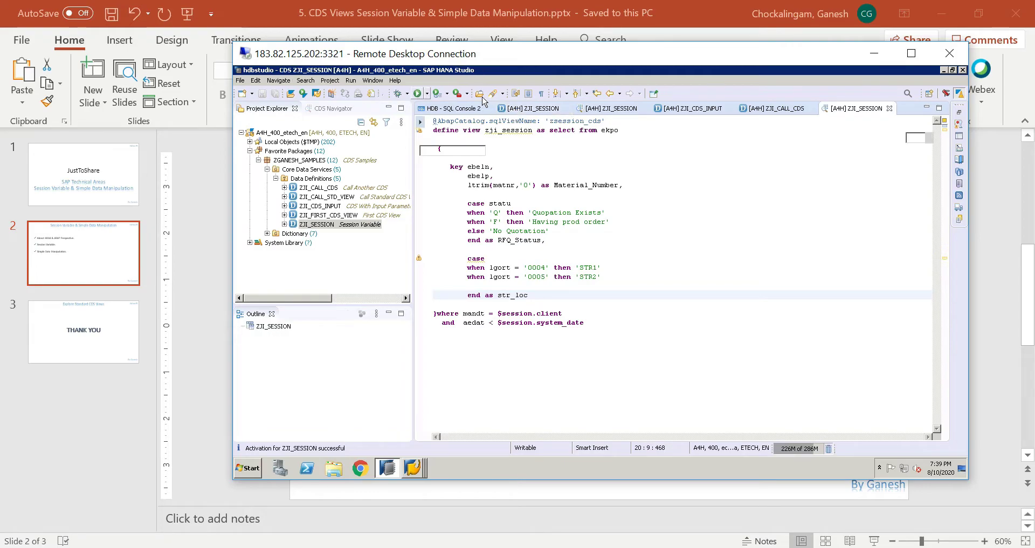
# Step: Open the Data Preview for the activated ZJI_SESSION view
pyautogui.click(417, 93)
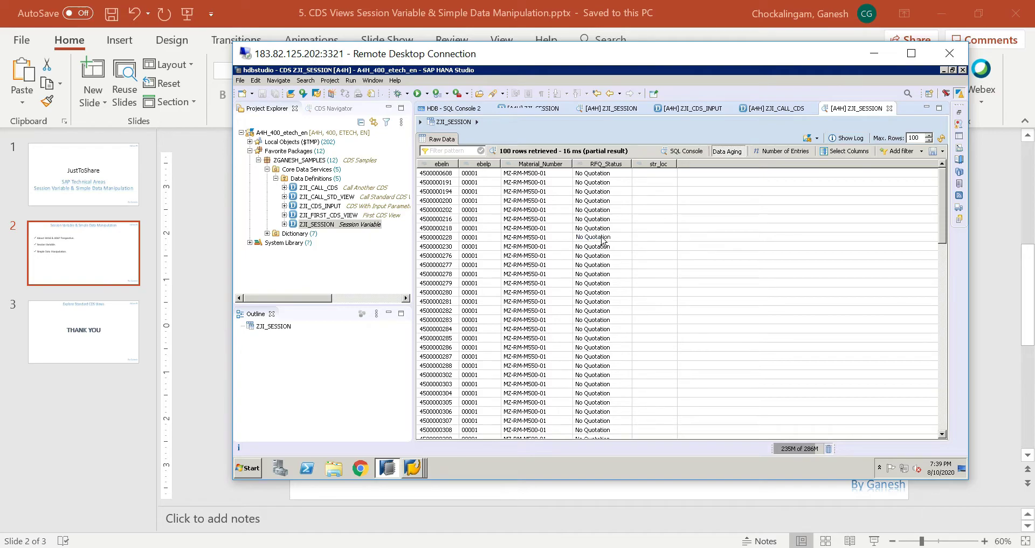
# Step: Check RFQ_Status distinct values: 22,858 No Quotation and 2 Having prod order
pyautogui.rightClick(602, 237)
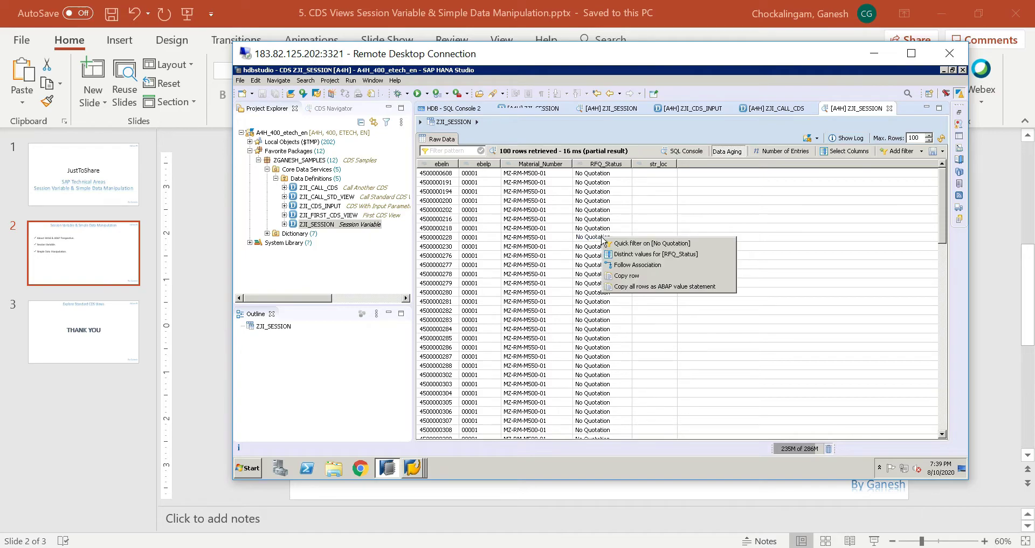
pyautogui.moveTo(653, 254)
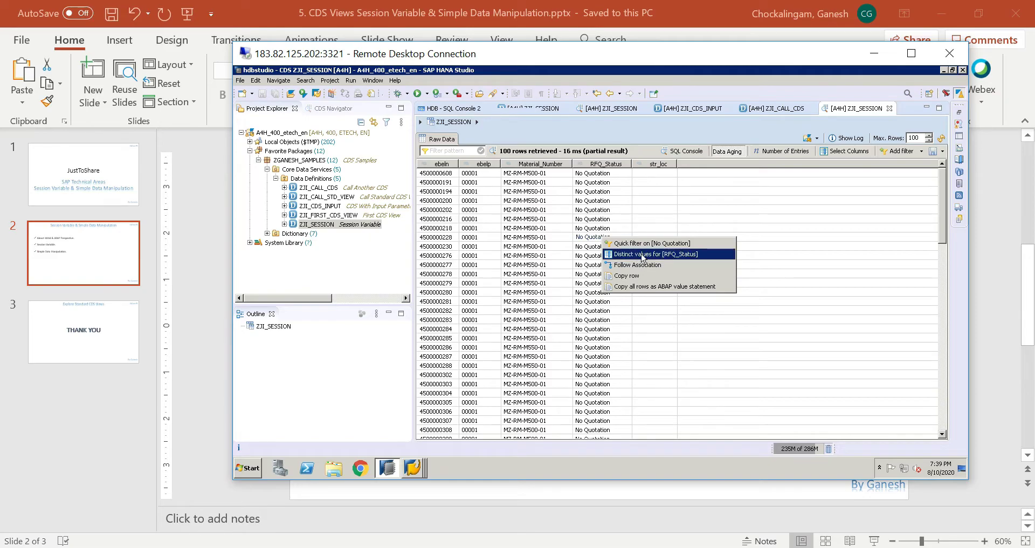
pyautogui.click(654, 254)
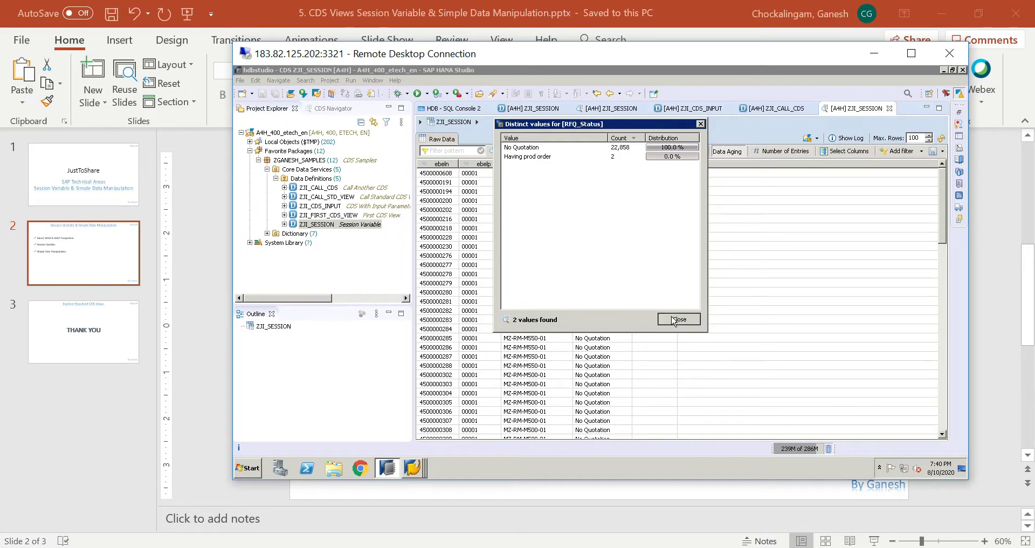
pyautogui.click(679, 319)
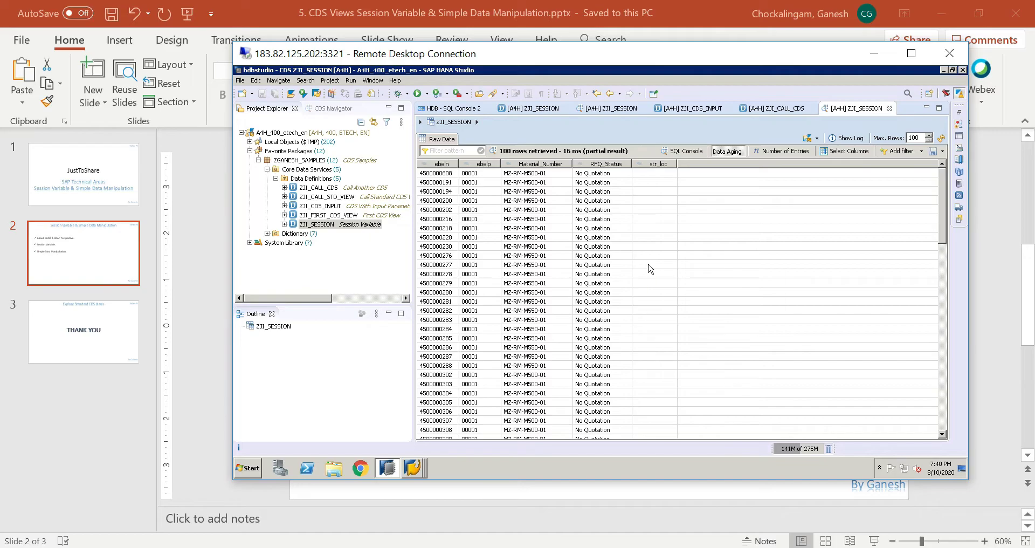
# Step: Check str_loc distinct values, which show a single empty value
pyautogui.rightClick(650, 269)
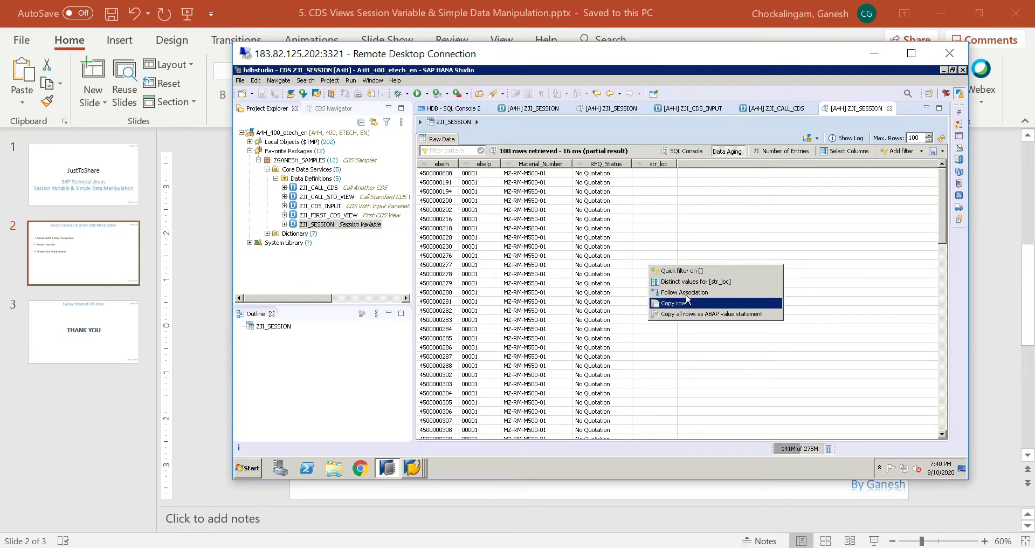
pyautogui.moveTo(695, 282)
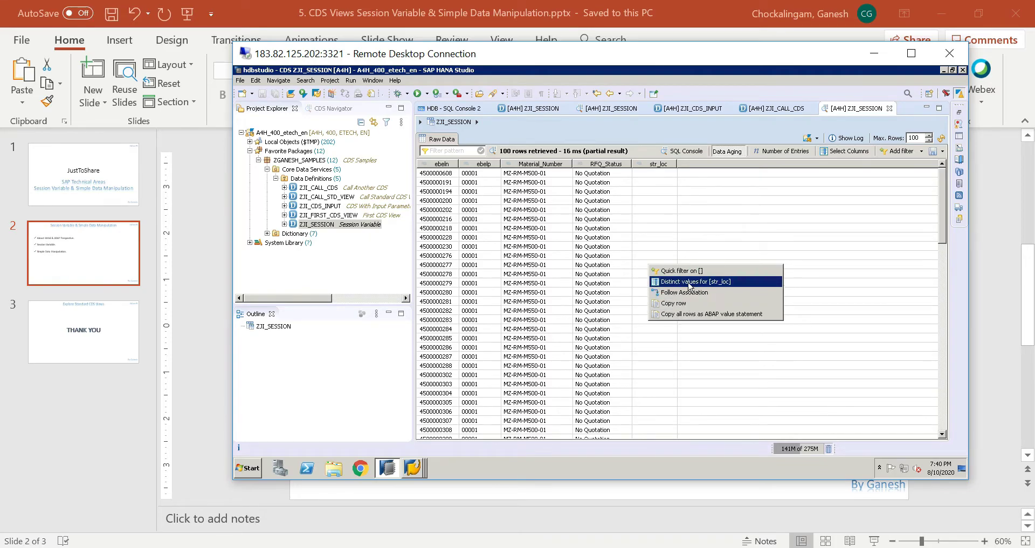
pyautogui.click(696, 281)
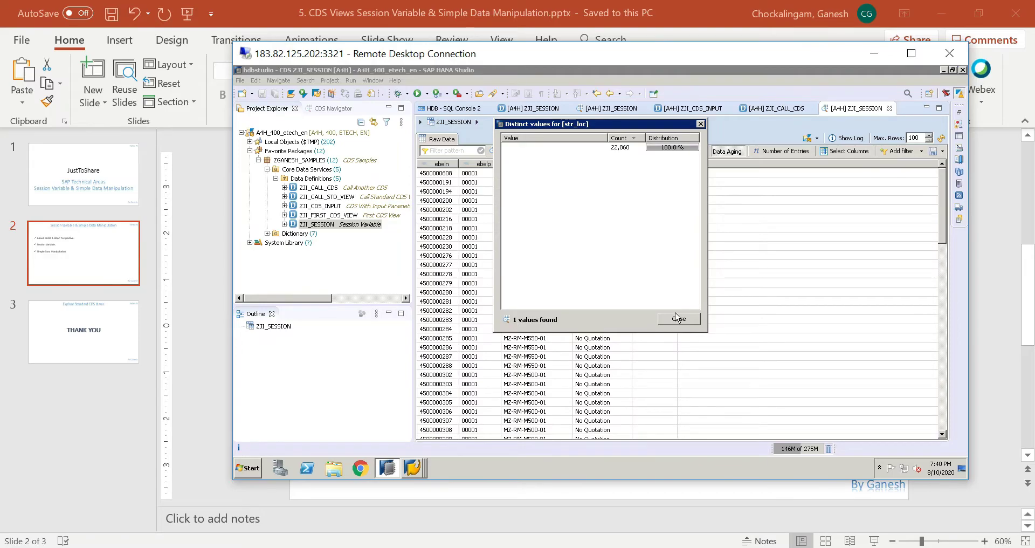
pyautogui.click(678, 320)
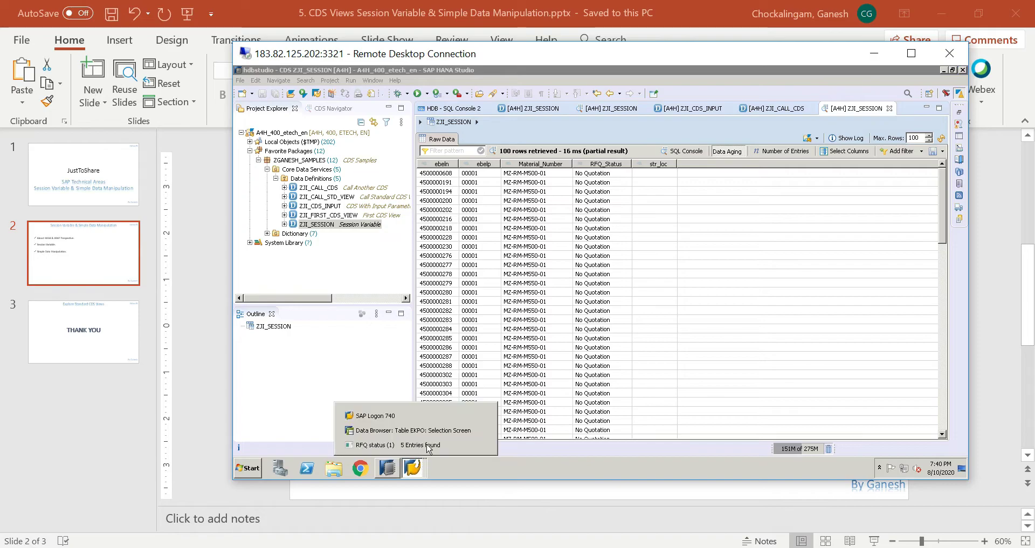
# Step: Look up the 355 LGORT storage locations in the EKPO data browser, then return to HANA Studio
pyautogui.click(420, 444)
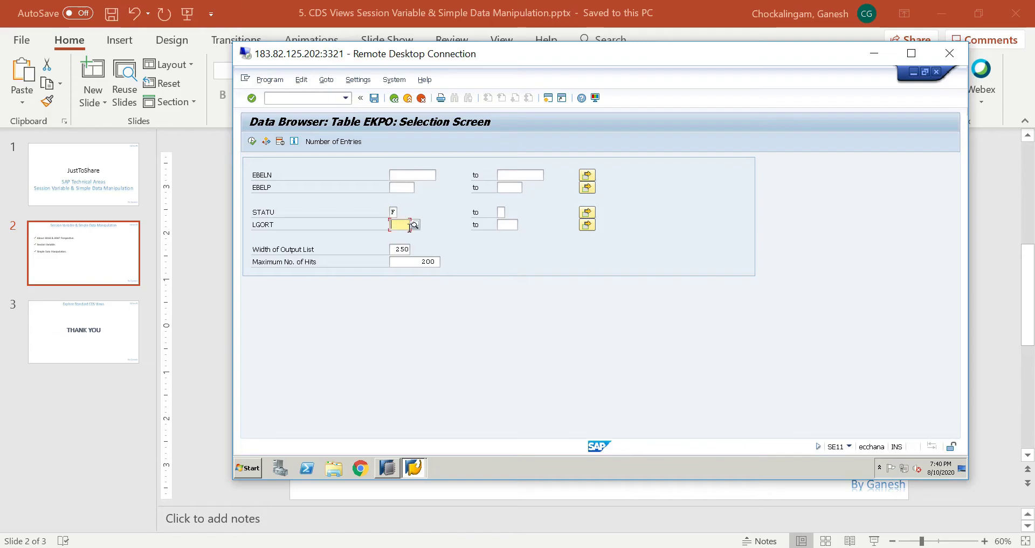
pyautogui.click(415, 226)
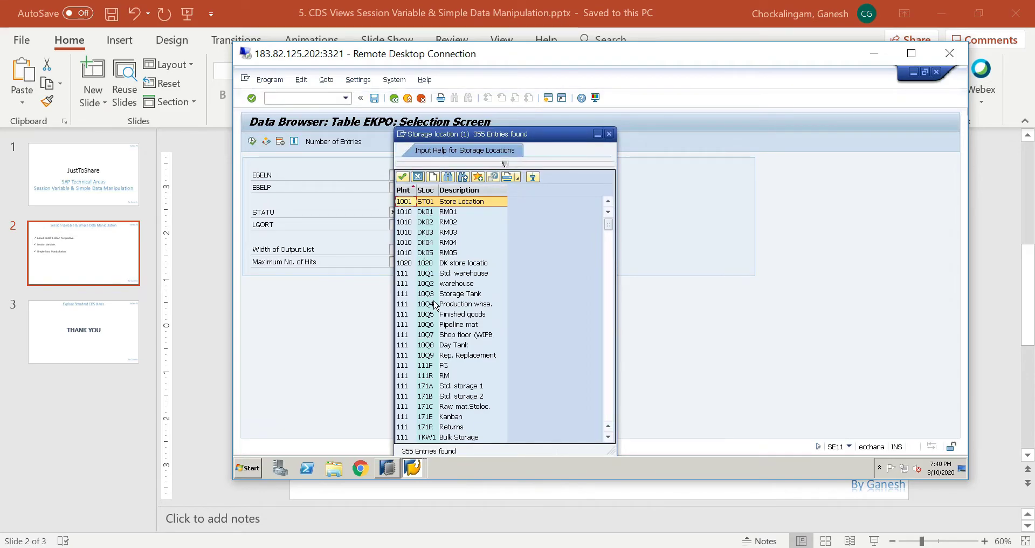
pyautogui.moveTo(651, 324)
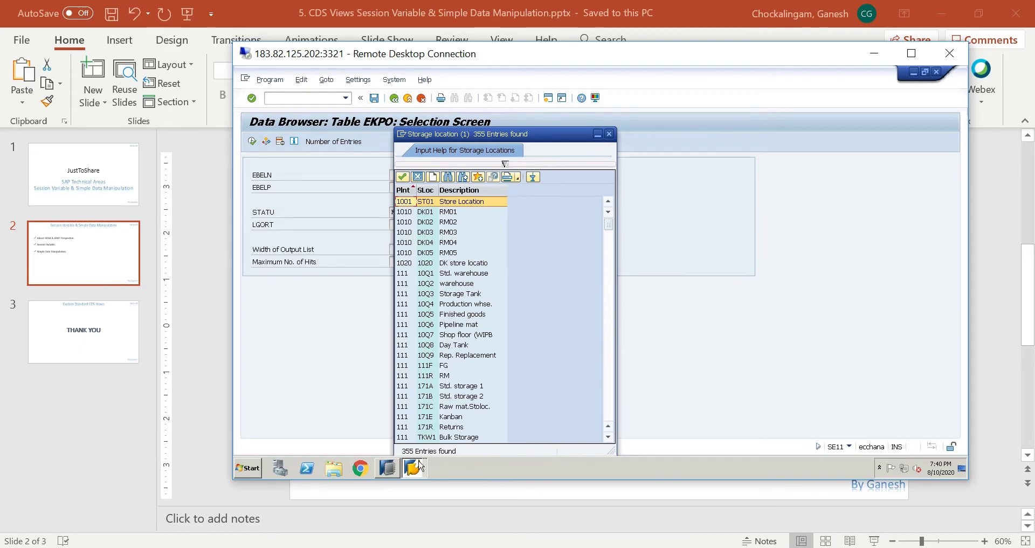
pyautogui.click(387, 468)
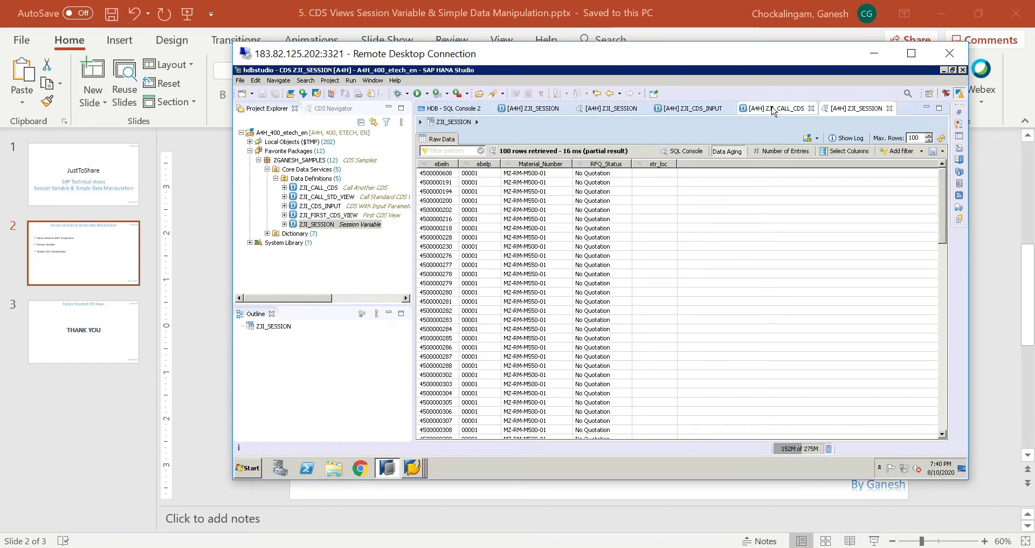
# Step: Glance at the ZJI_CALL_CDS definition and return to the ZJI_SESSION definition
pyautogui.click(776, 108)
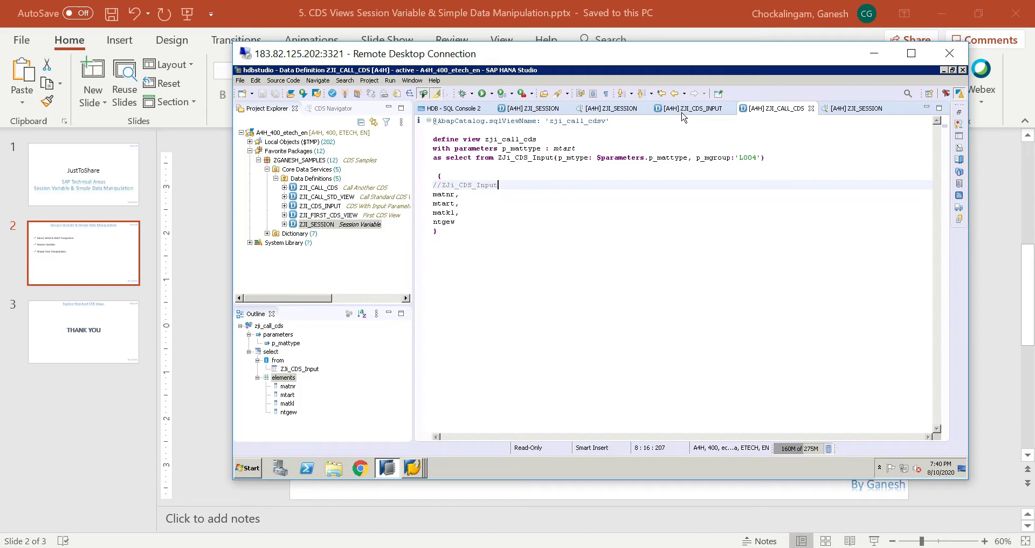
pyautogui.moveTo(531, 109)
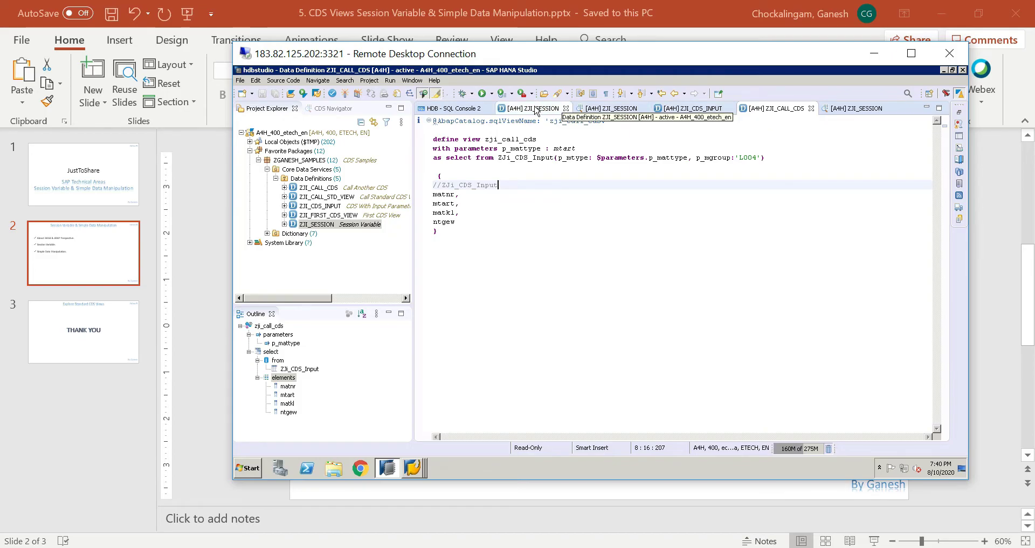
pyautogui.click(526, 107)
pyautogui.write('n')
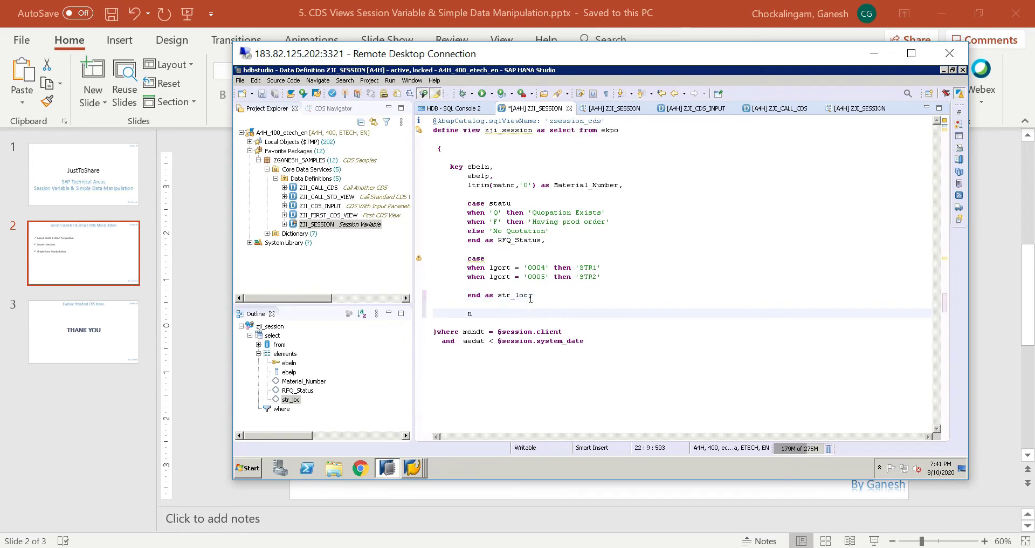
# Step: Add netpr and ( netpr - 100 ) as discountd_price to the select list
pyautogui.write('etpr,')
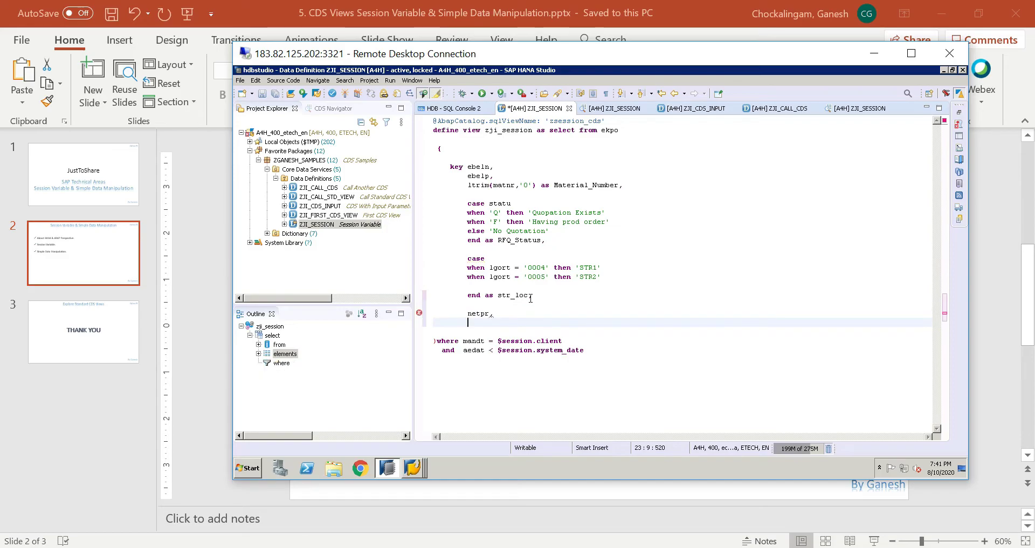
pyautogui.write('( netpr - 100')
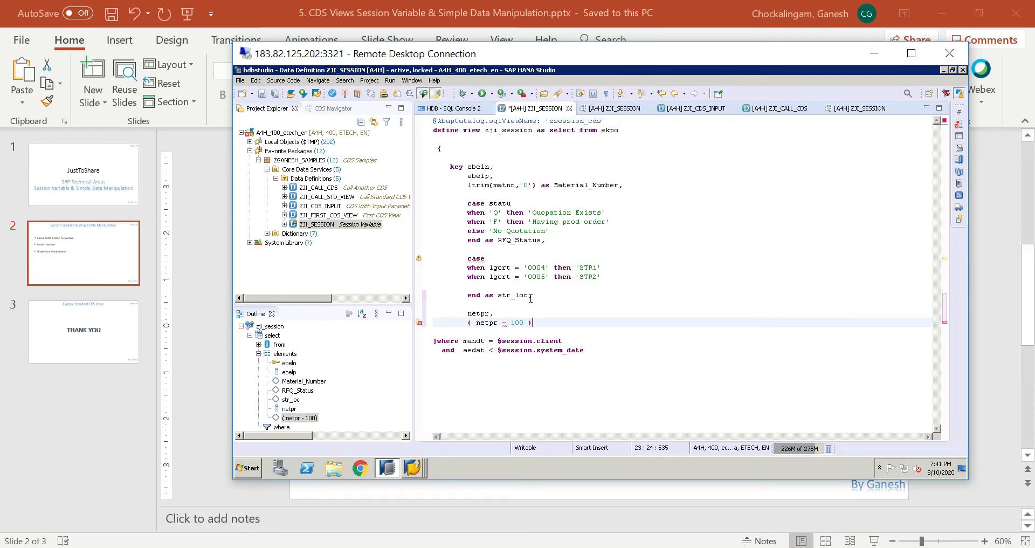
pyautogui.write('as discountd_pric')
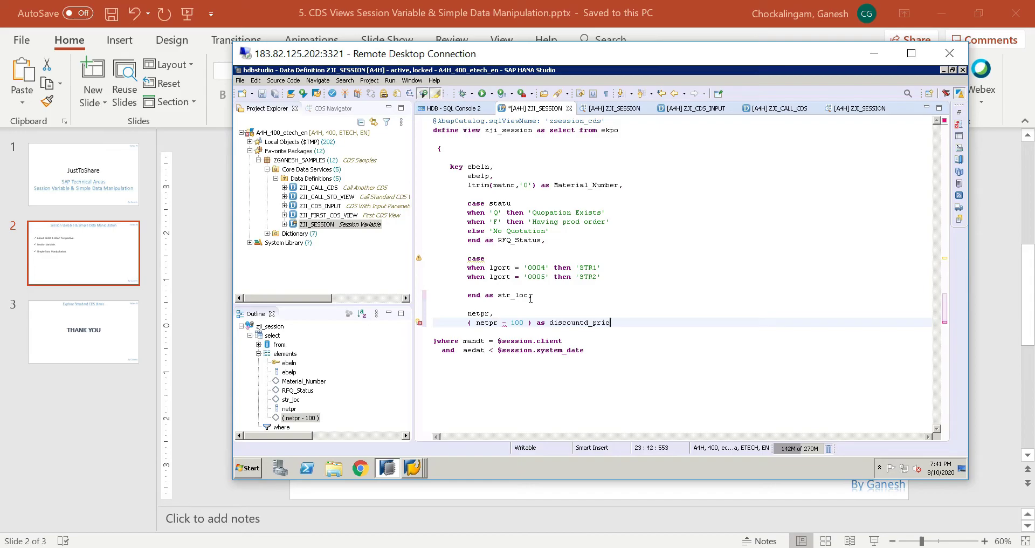
pyautogui.write('e')
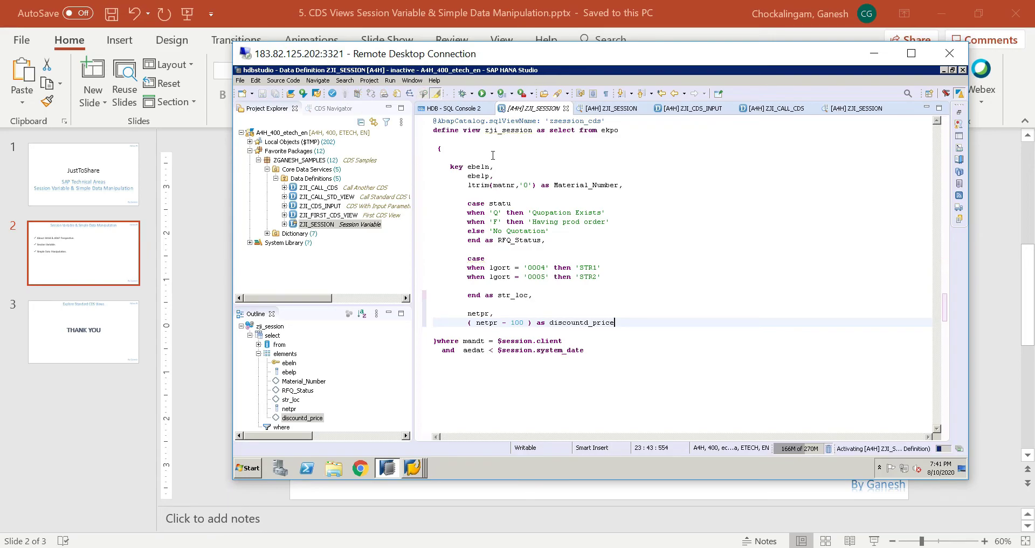
# Step: Run ZJI_SESSION and see netpr 669.08 become discountd_price 569.08
pyautogui.click(485, 93)
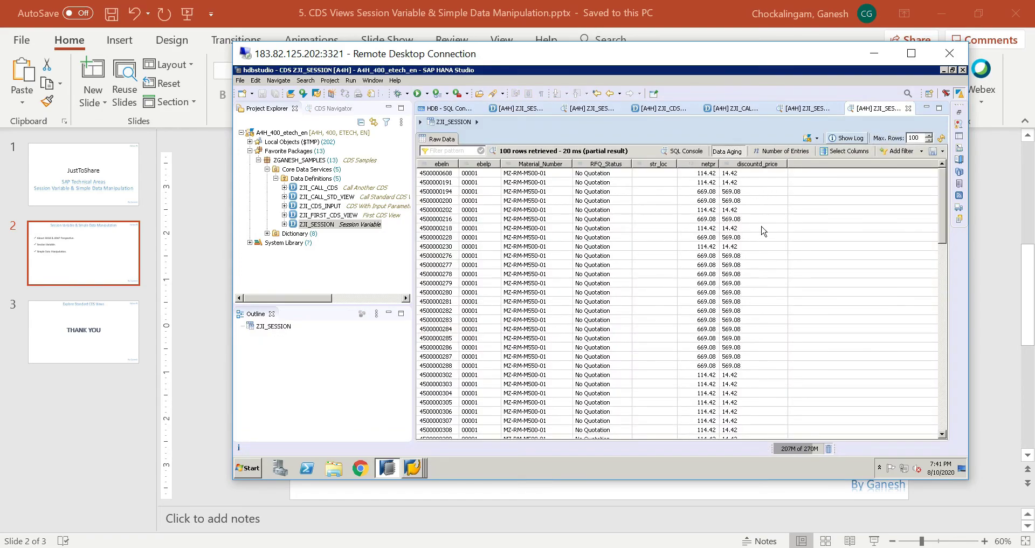
pyautogui.moveTo(742, 180)
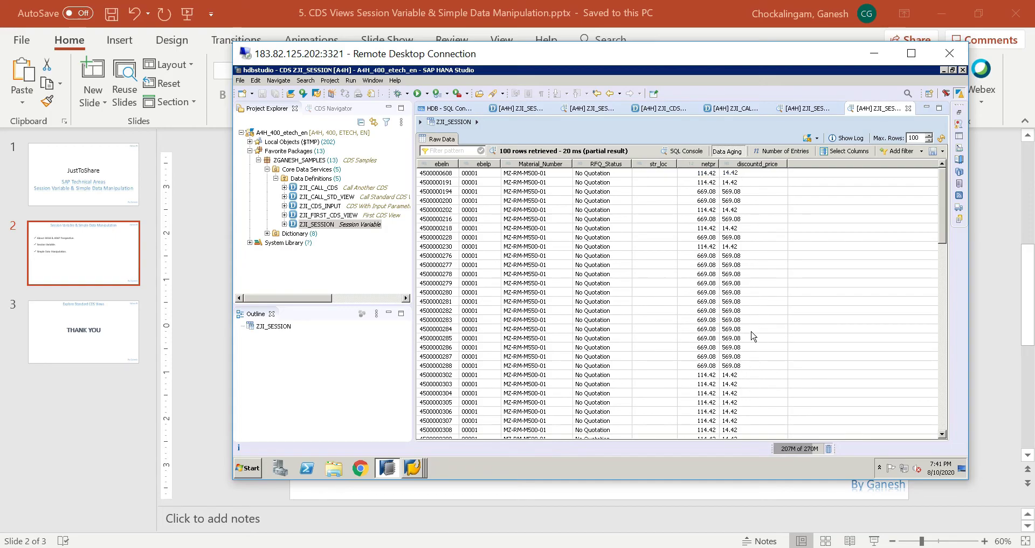
pyautogui.moveTo(538, 120)
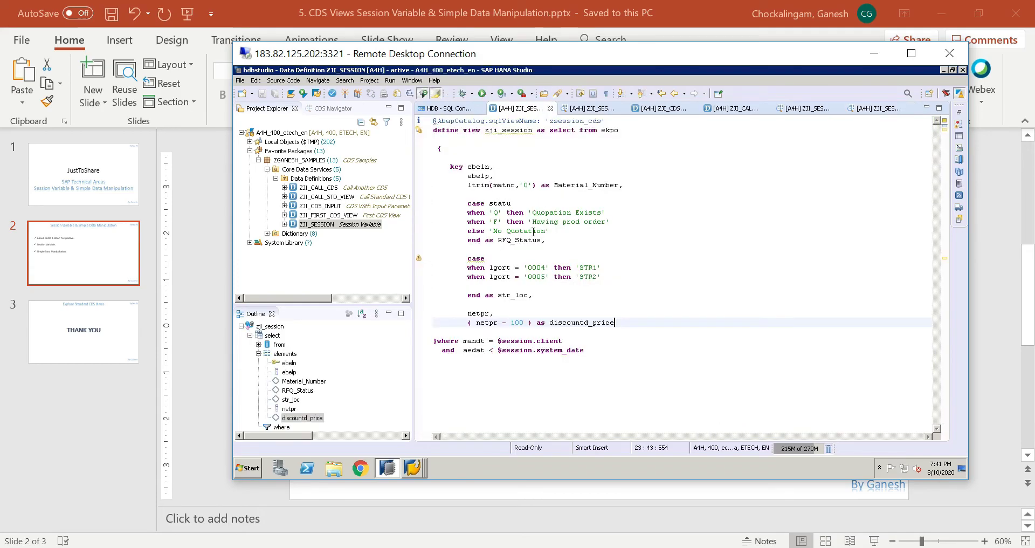
pyautogui.moveTo(499, 331)
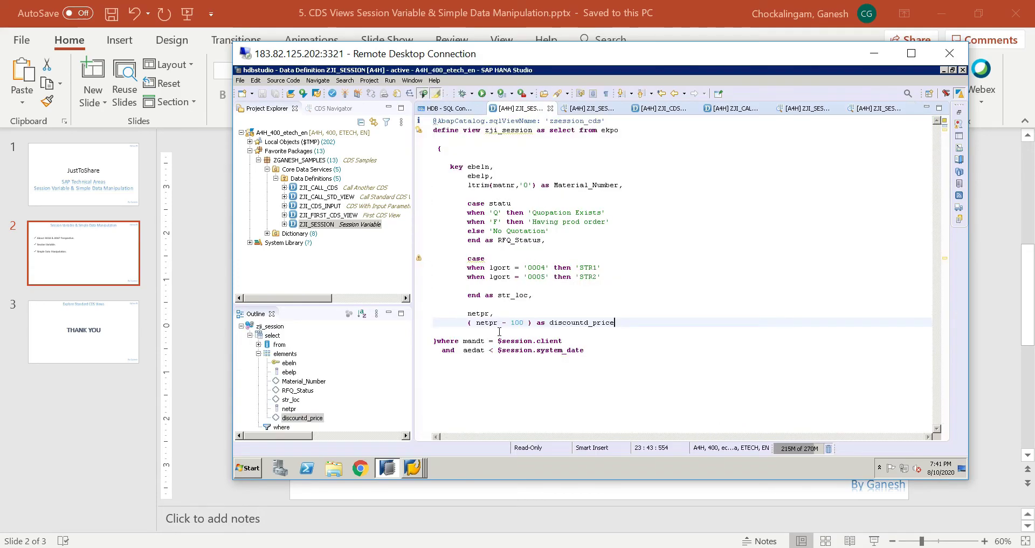